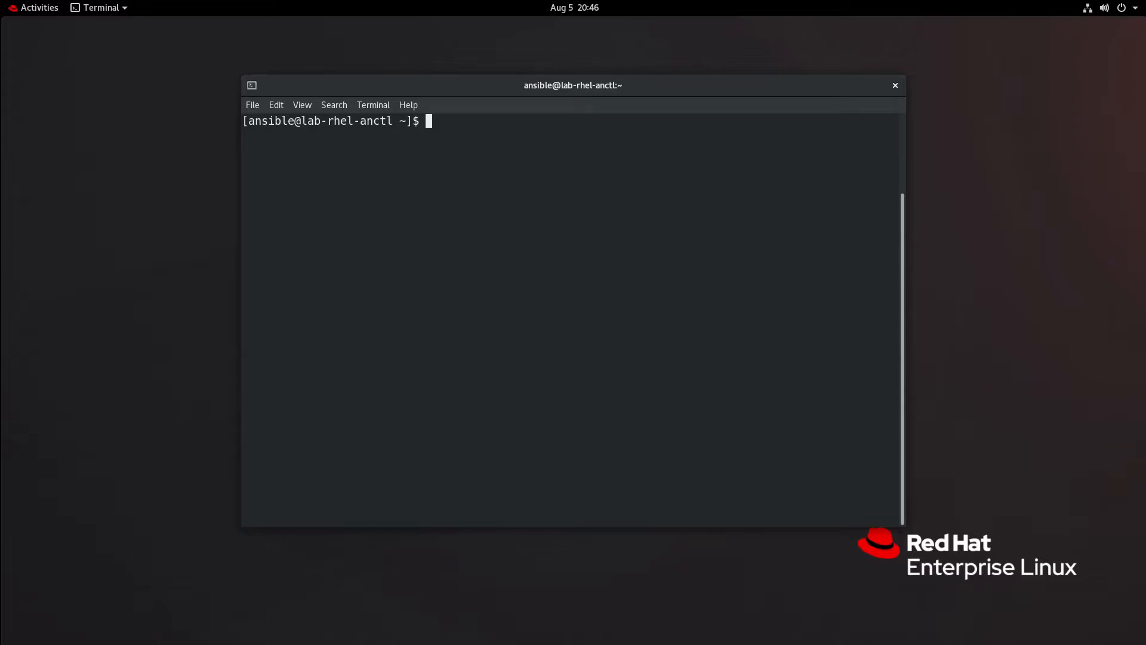
pyautogui.moveTo(368, 474)
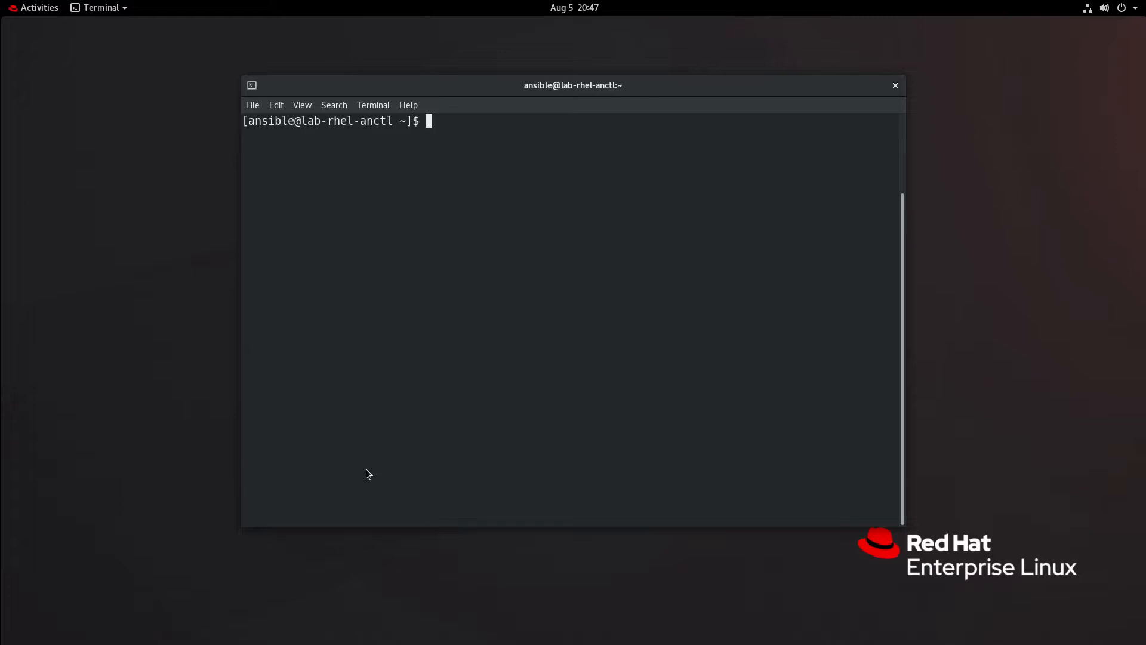
# Begin a vi command at the bash prompt.
pyautogui.write('vi')
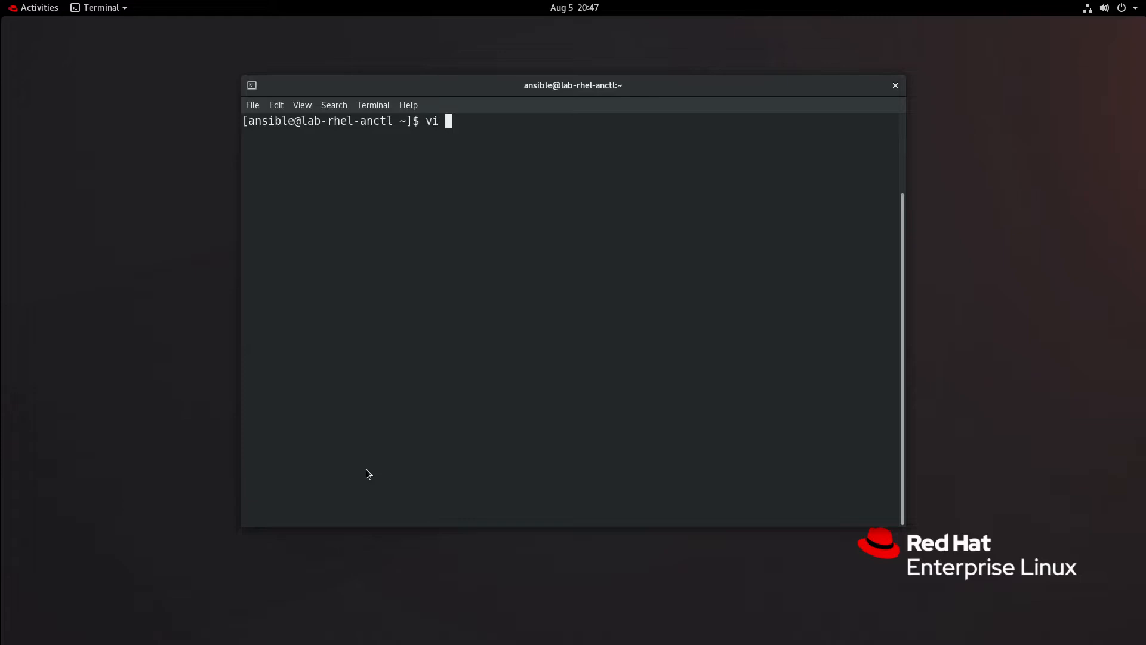
pyautogui.write('se')
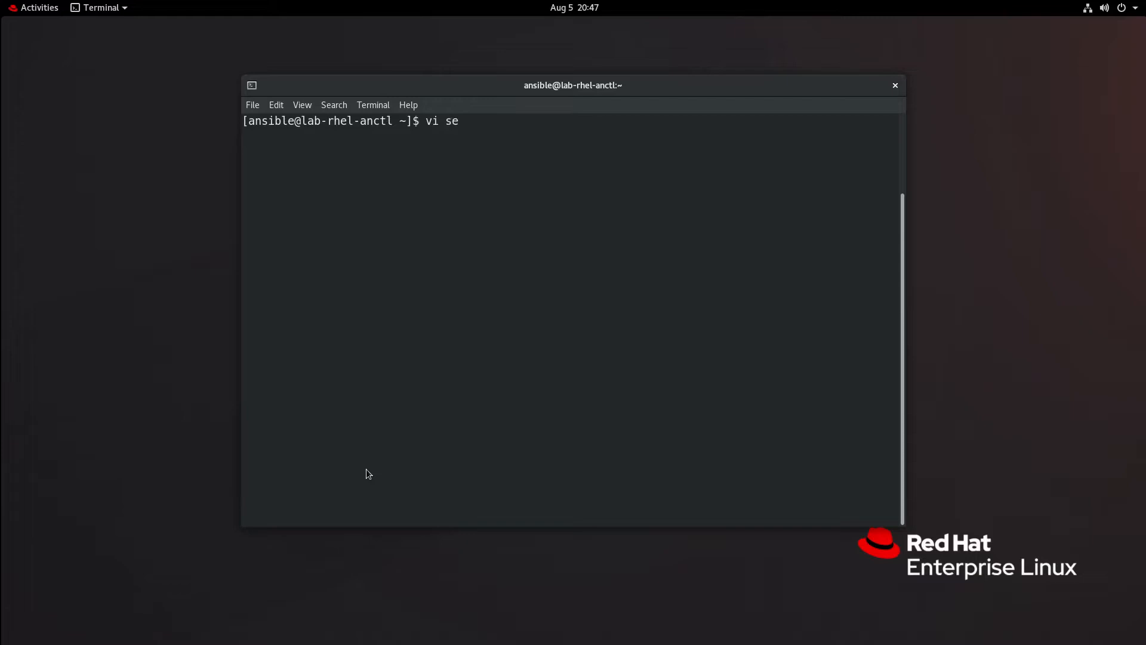
pyautogui.press('Return')
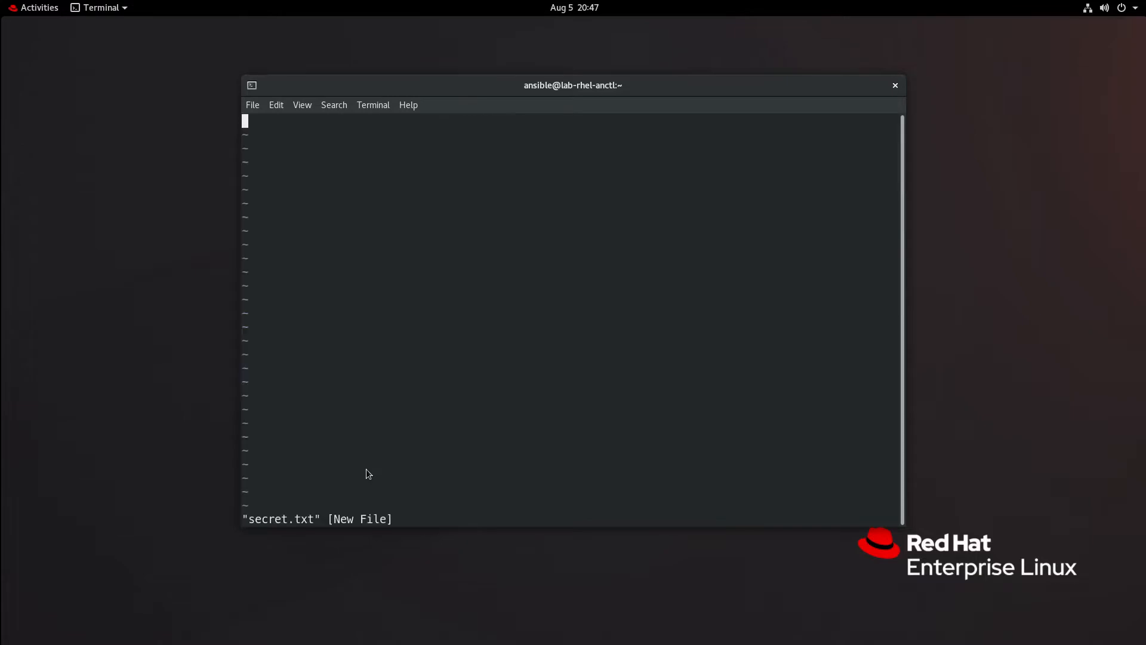
pyautogui.press('i')
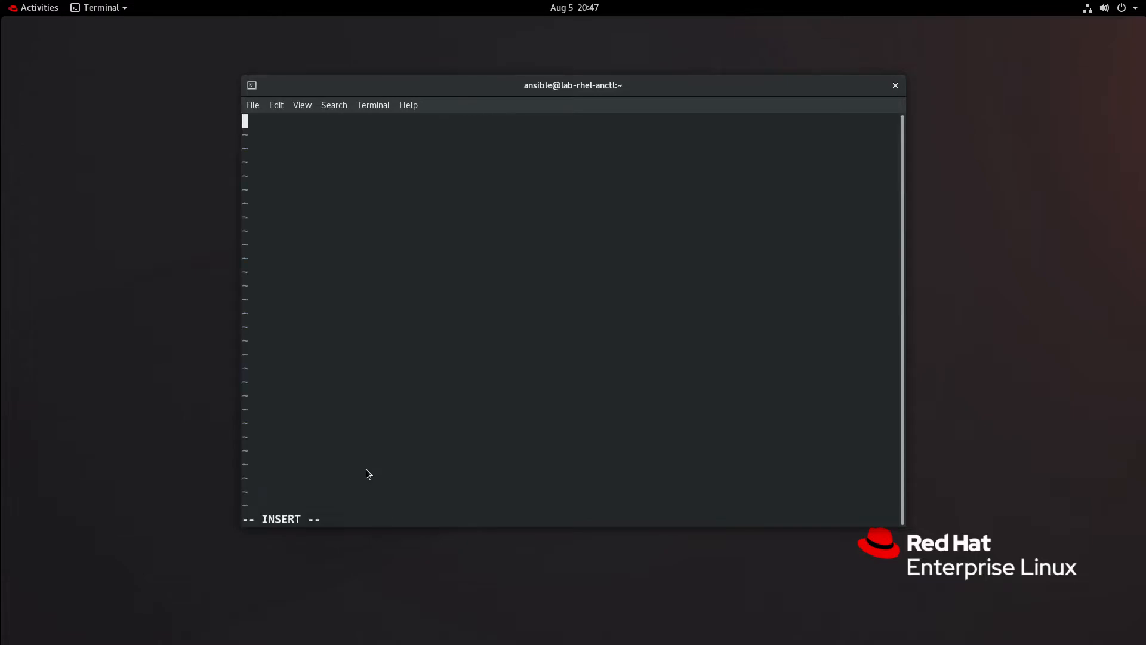
pyautogui.write('d')
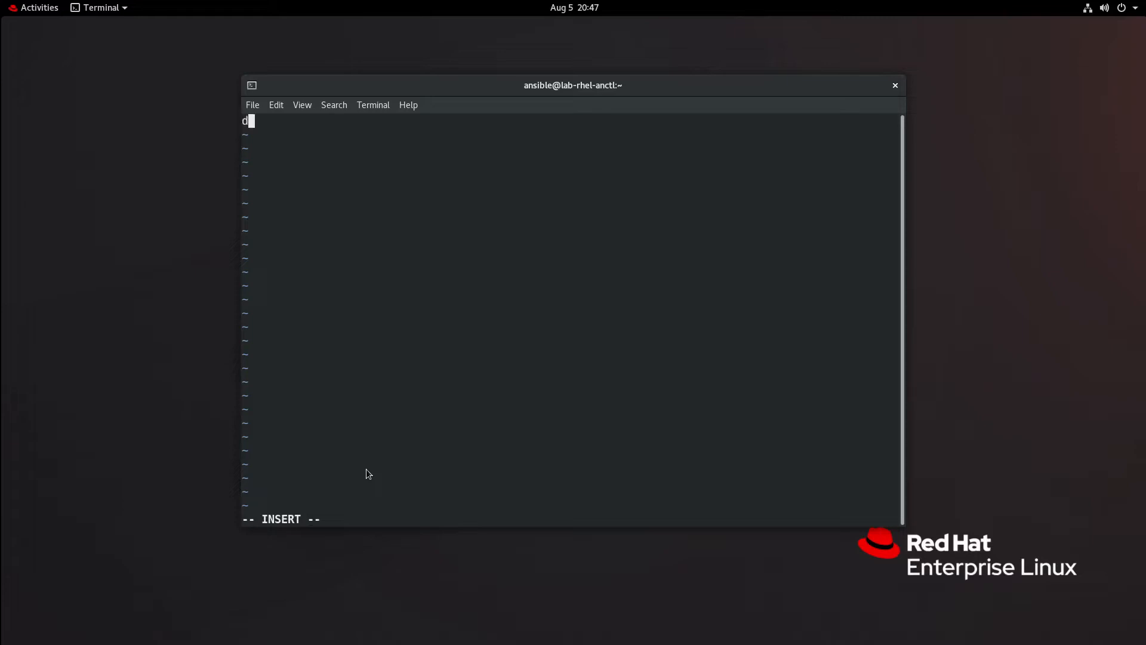
pyautogui.write('bpass:')
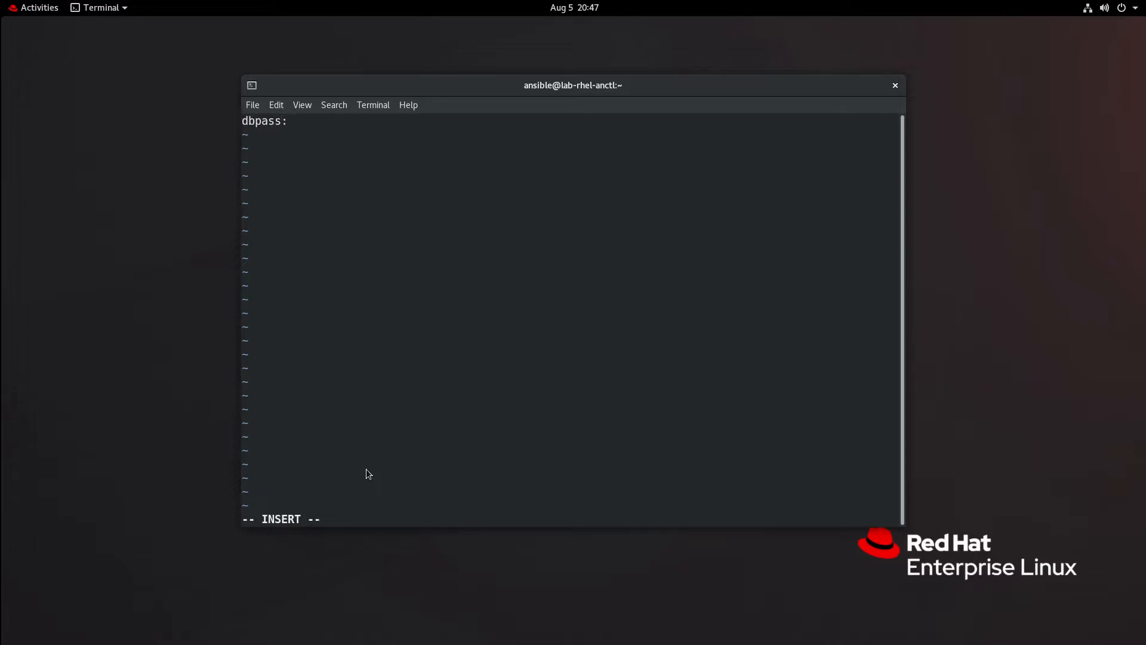
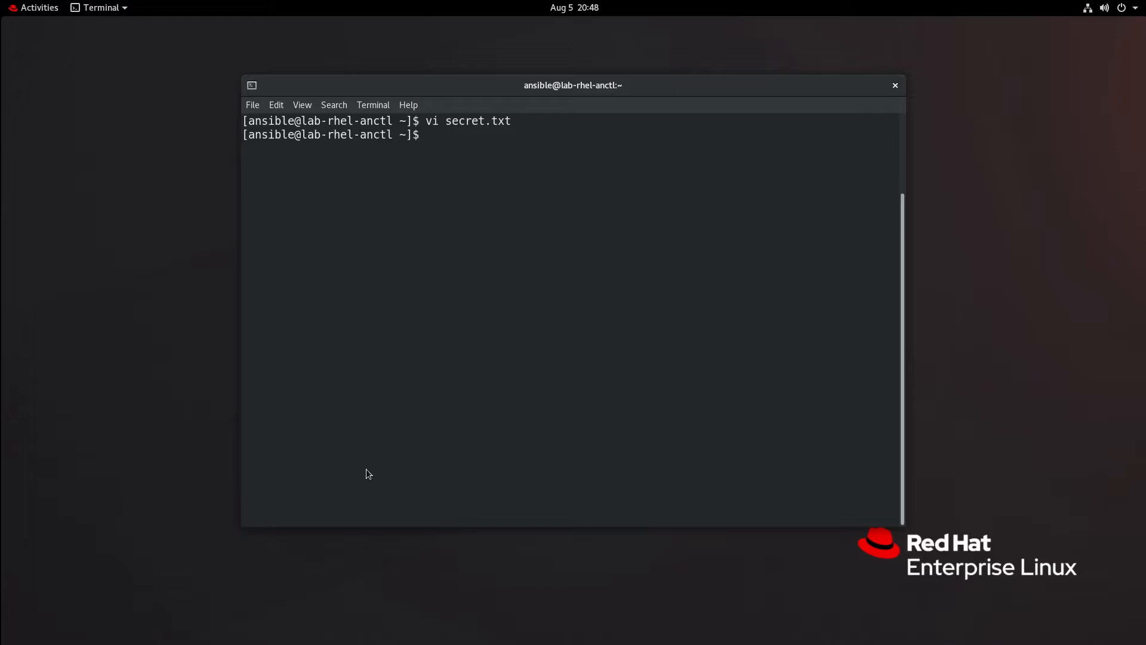
# Encrypt secret.txt with ansible-vault, setting and confirming a vault password.
pyautogui.write('ansible-va')
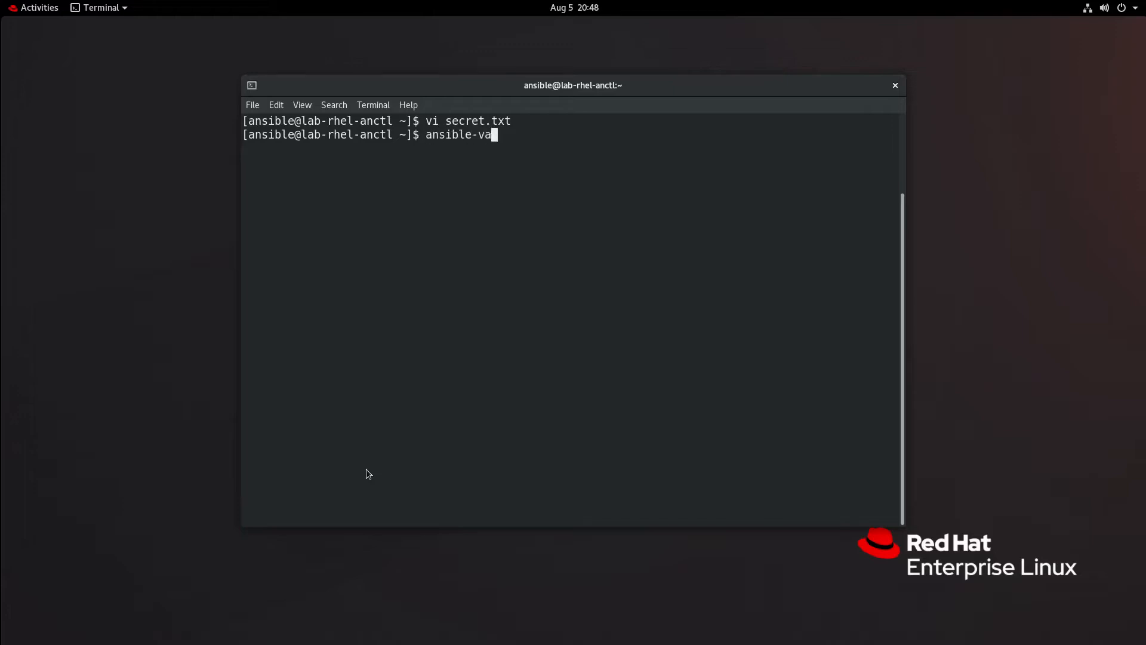
pyautogui.write('ult enc')
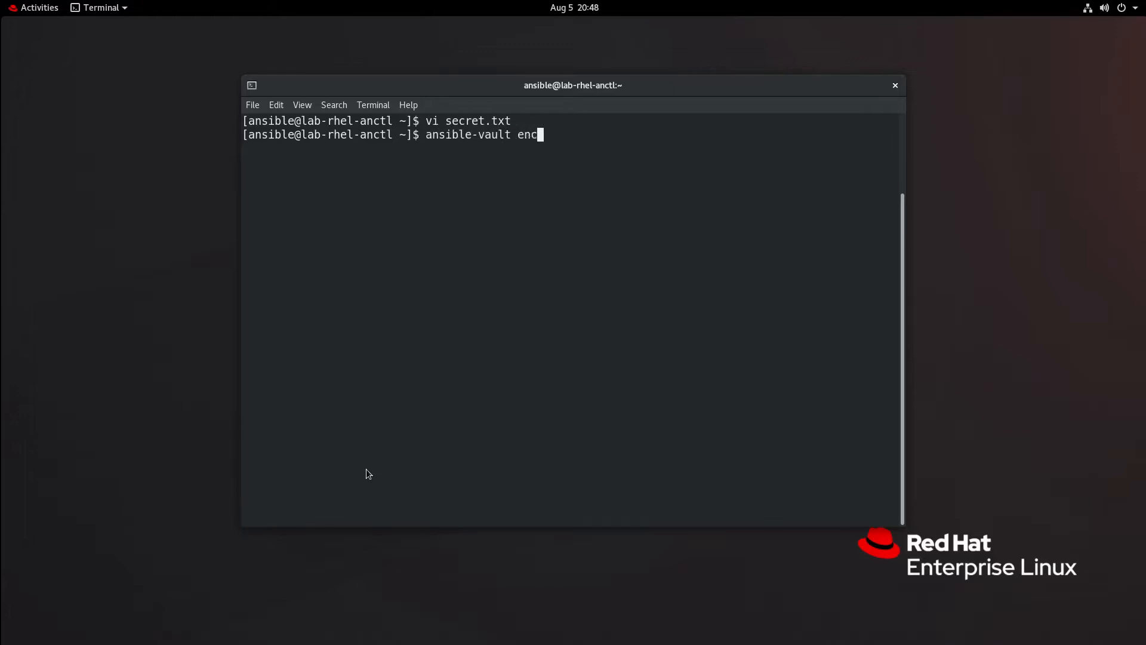
pyautogui.write('rypt s')
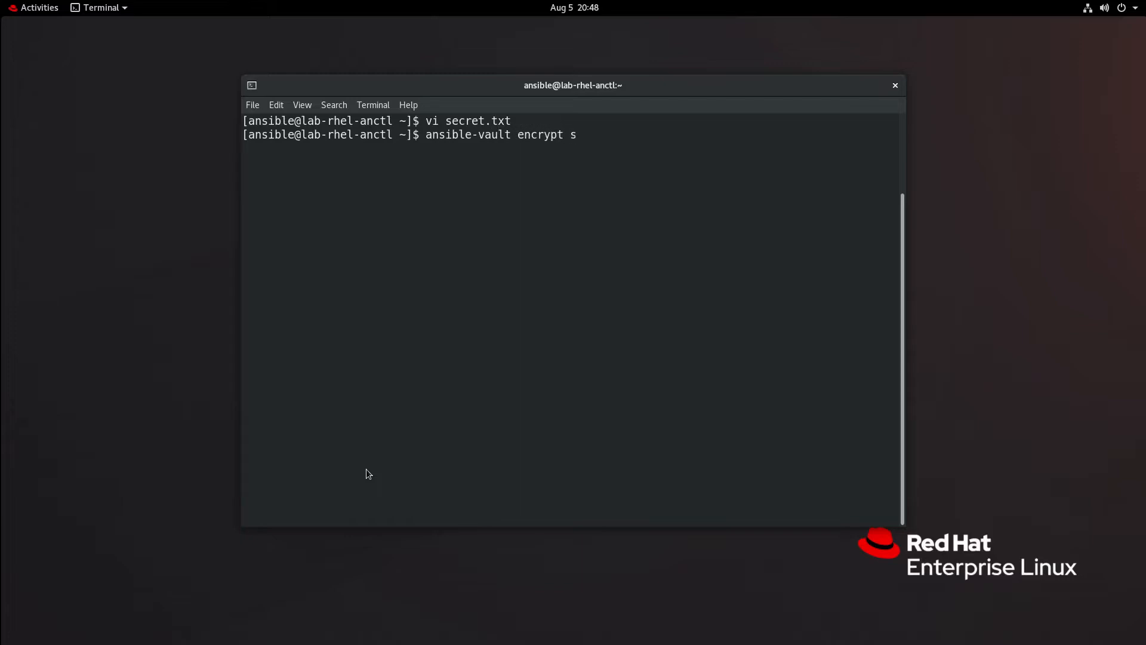
pyautogui.press('Return')
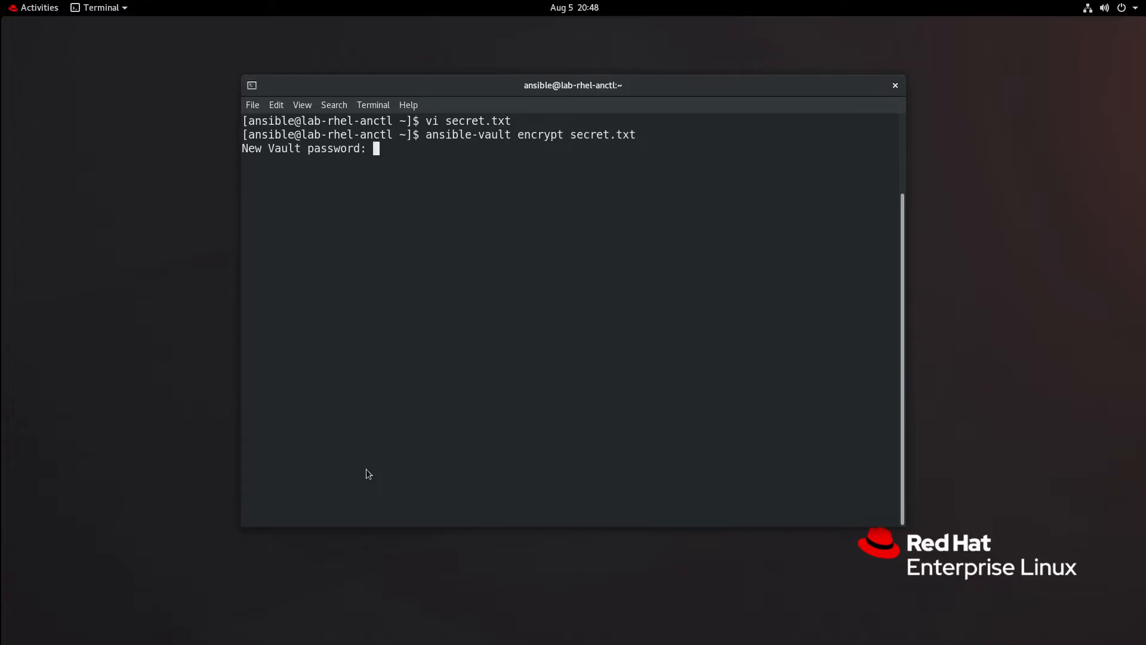
pyautogui.press('Return')
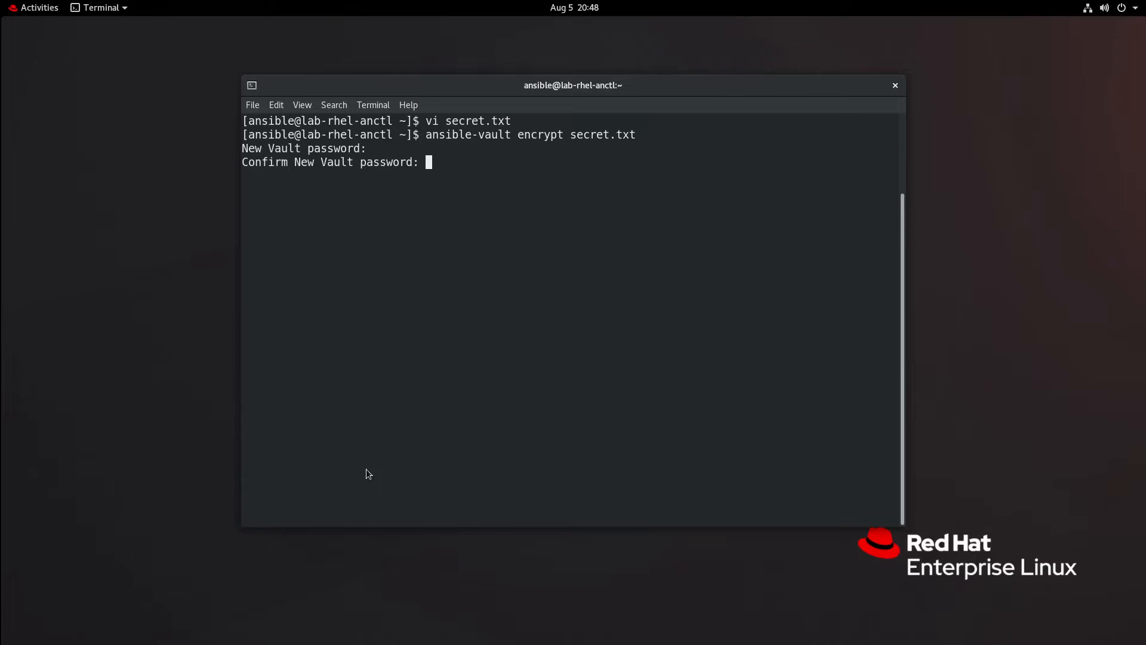
# Print secret.txt to show its AES256 vault ciphertext.
pyautogui.write('ctl ~]$ cat secret.txt')
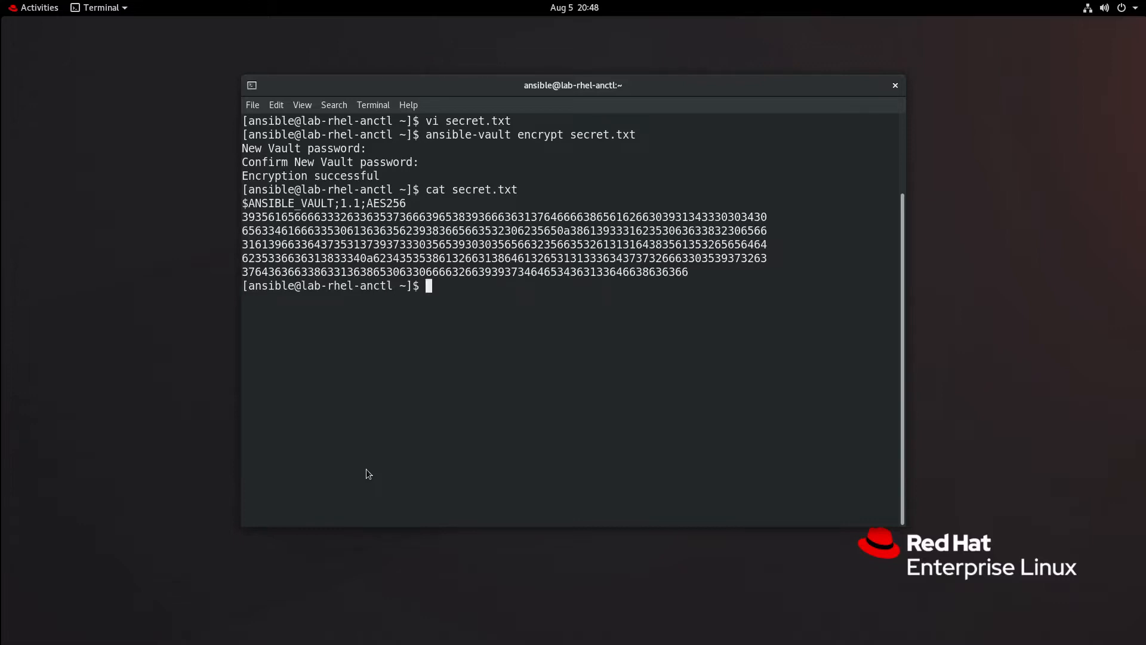
pyautogui.write('ansible-valut dec')
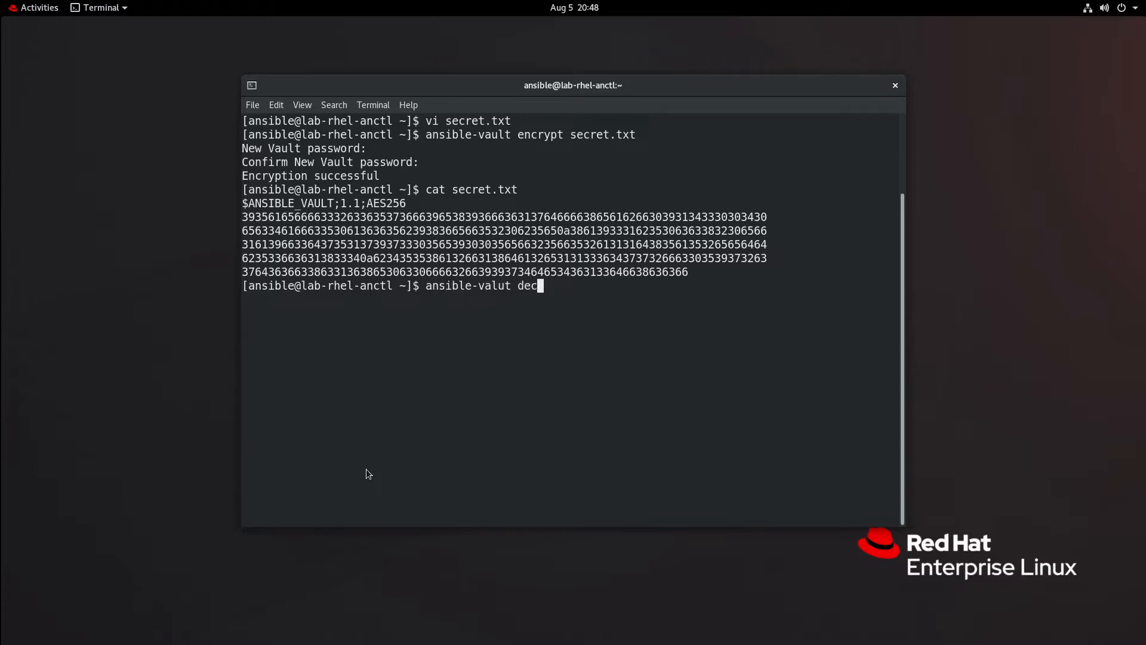
# Decrypt secret.txt with ansible-vault, correcting the command typo and supplying the vault password.
pyautogui.write('rypt secret.txt')
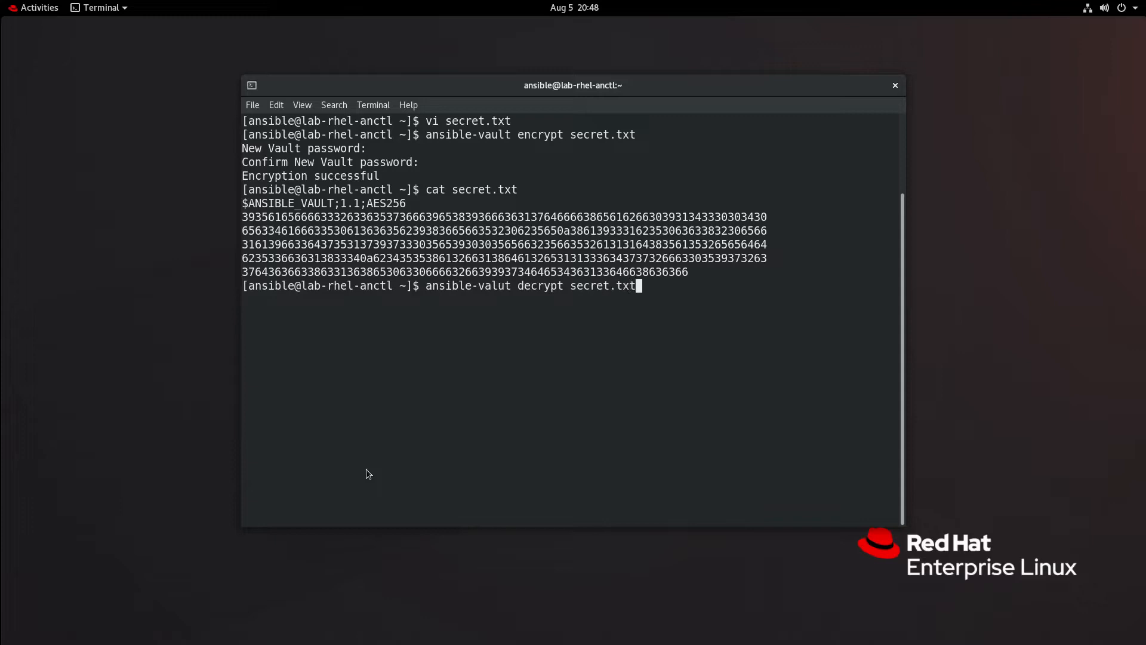
pyautogui.press('Return')
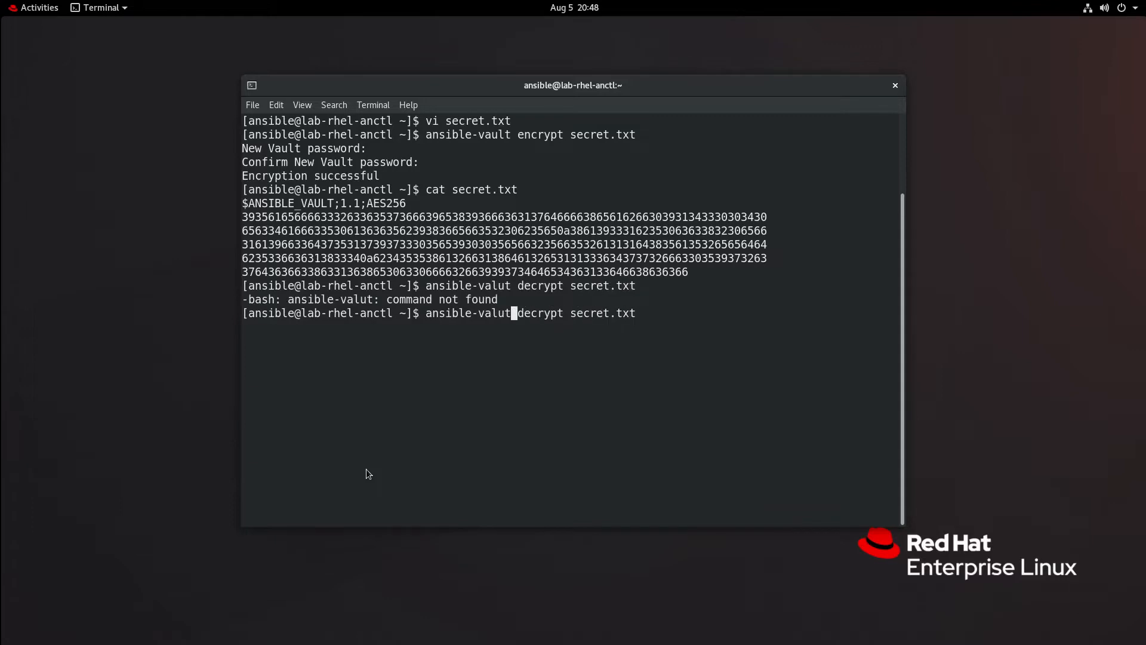
pyautogui.press('Return')
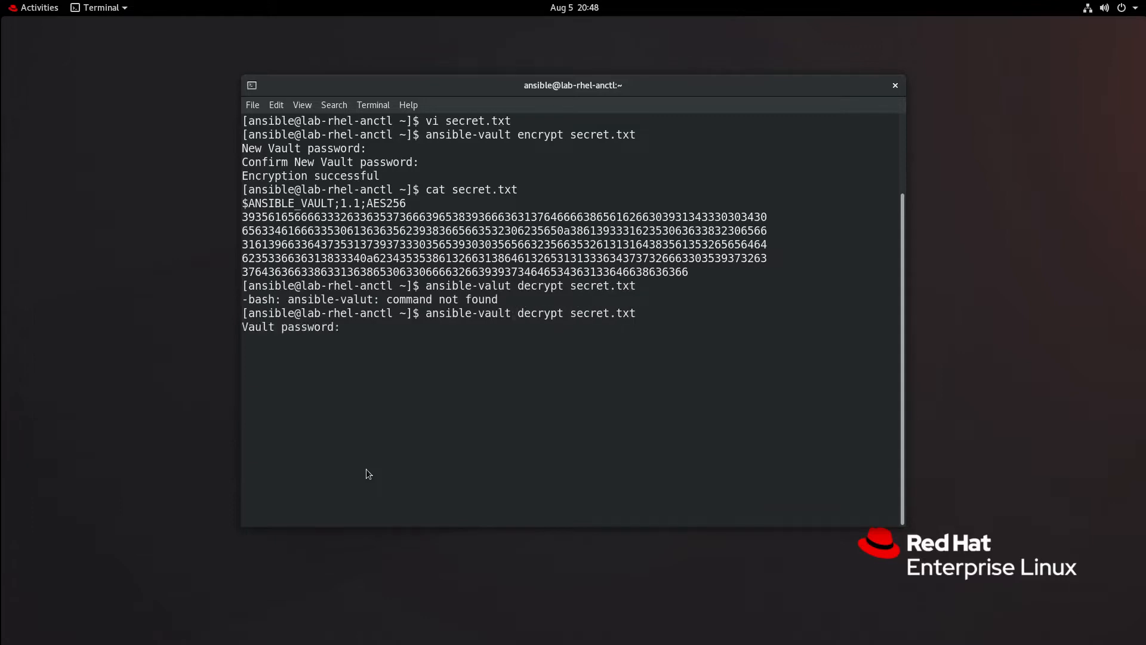
pyautogui.press('Return')
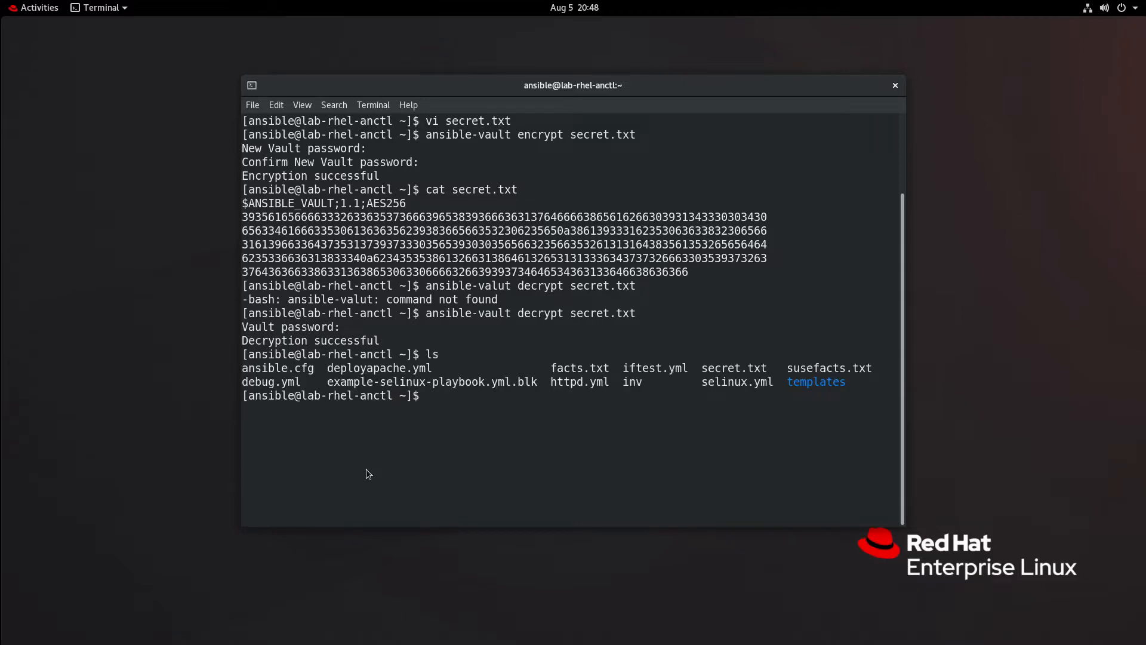
pyautogui.write('cat secret.txt')
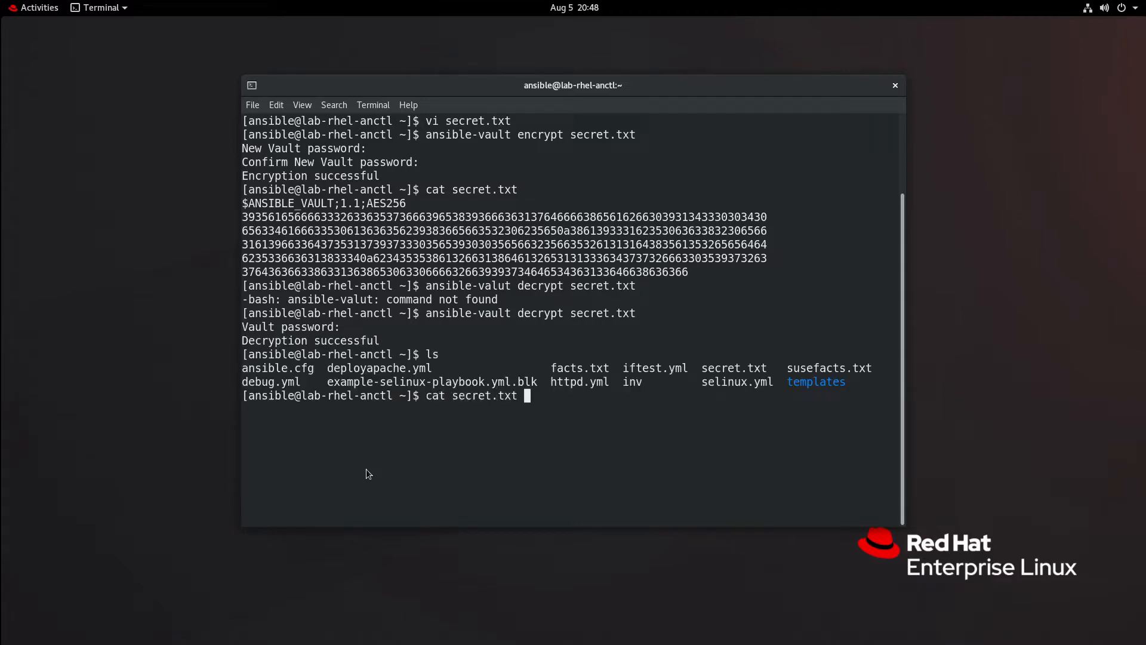
pyautogui.press('Return')
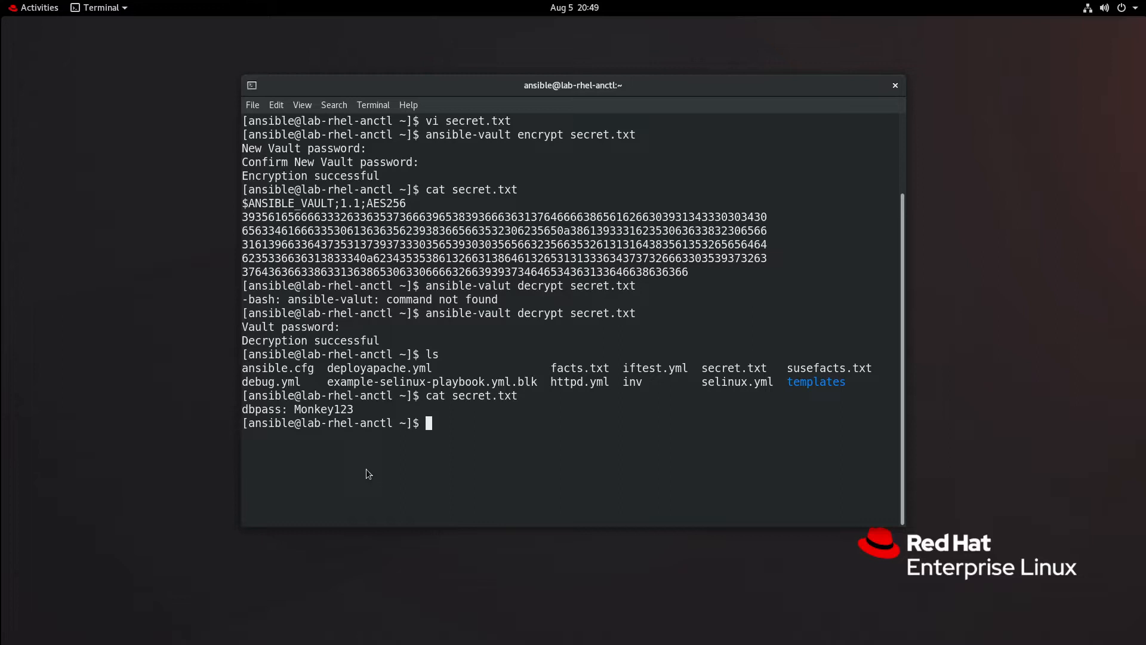
pyautogui.write('ansible-v')
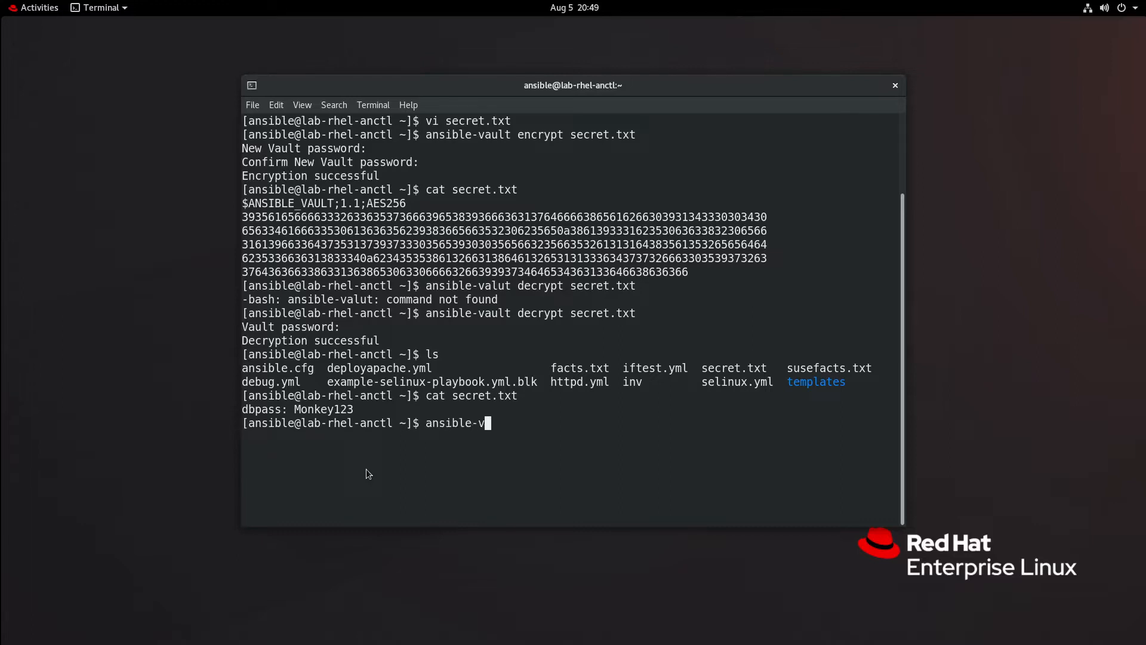
# Create vault-encrypted secret2.txt with a password and a first 'Here is another...' sentence.
pyautogui.write('ault create')
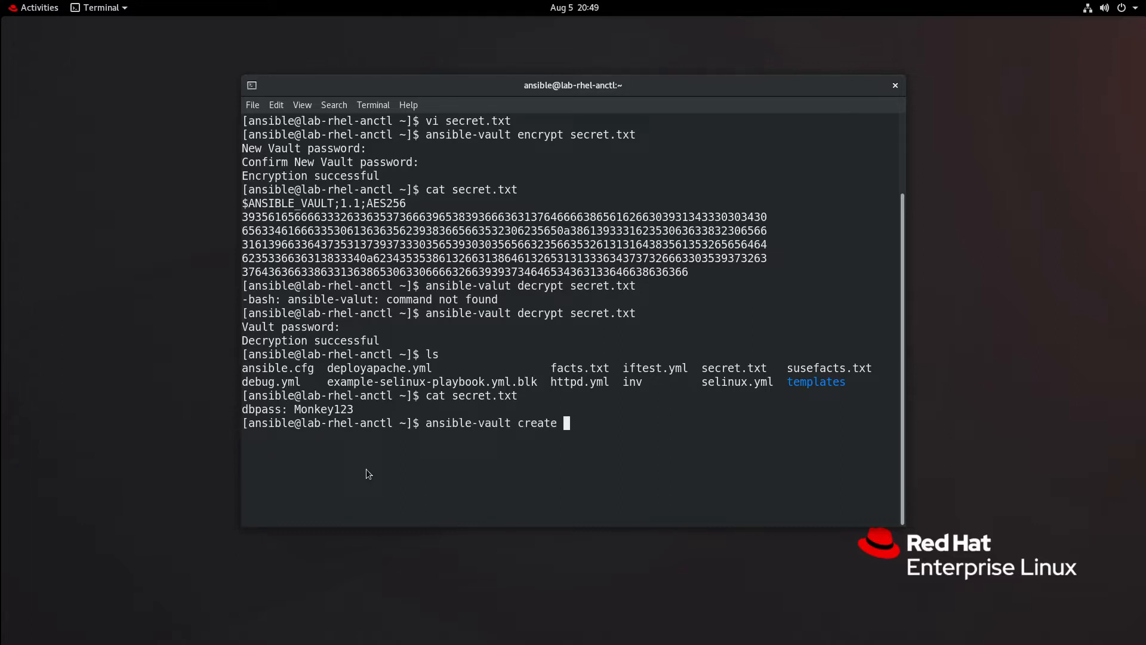
pyautogui.write('secret2.txt')
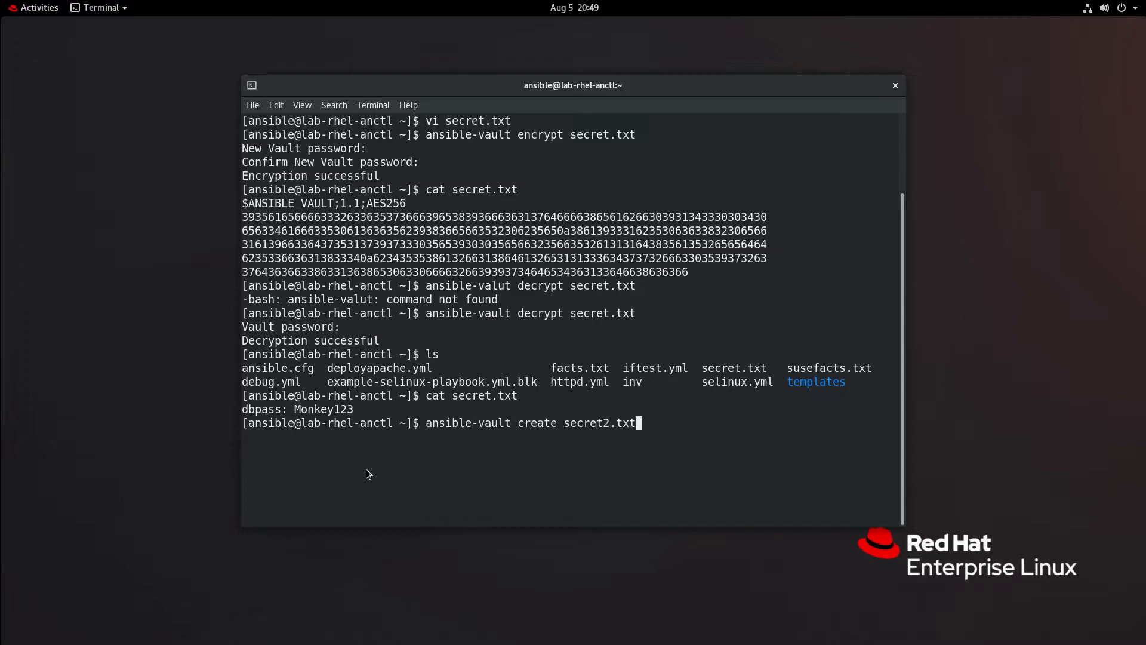
pyautogui.press('Return')
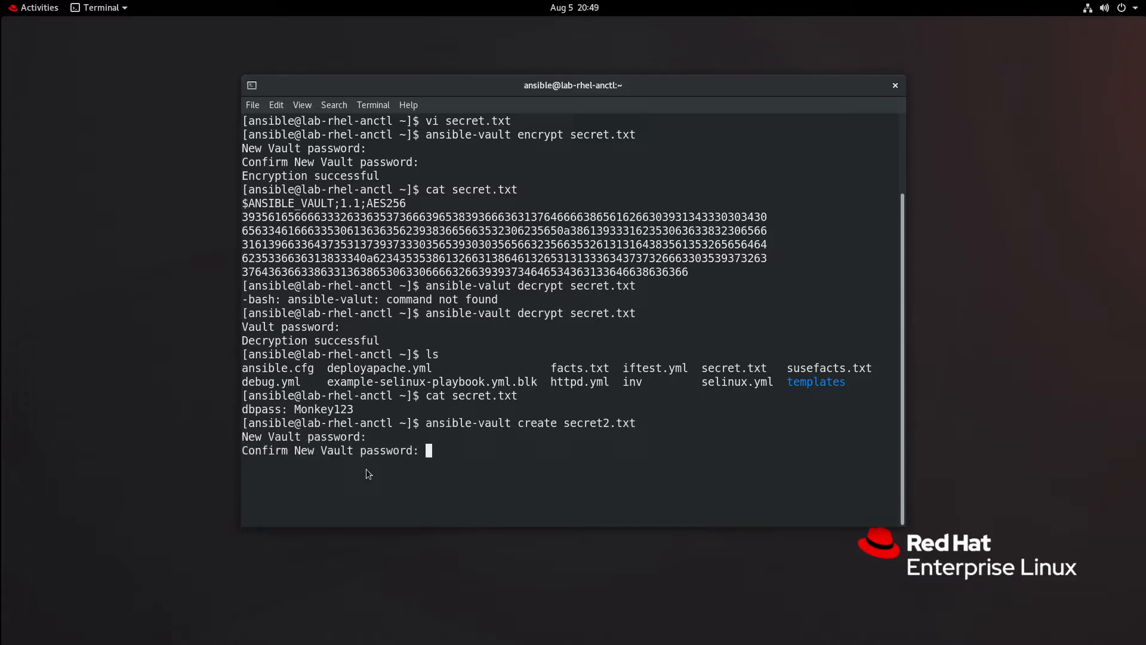
pyautogui.press('Return')
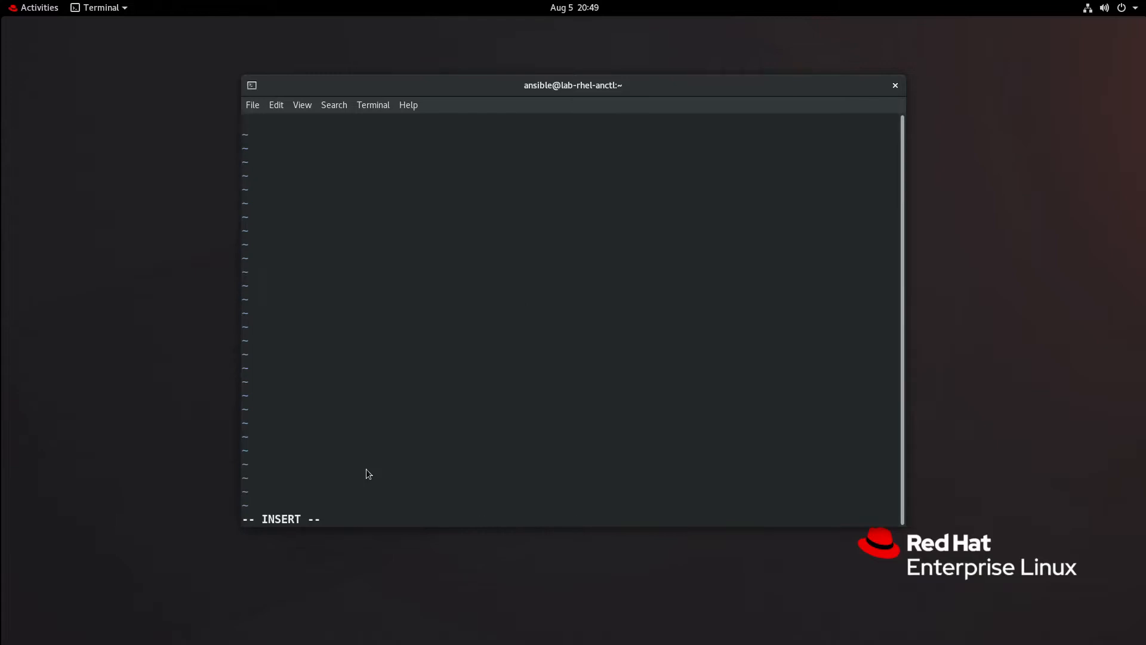
pyautogui.write('Here is anothe')
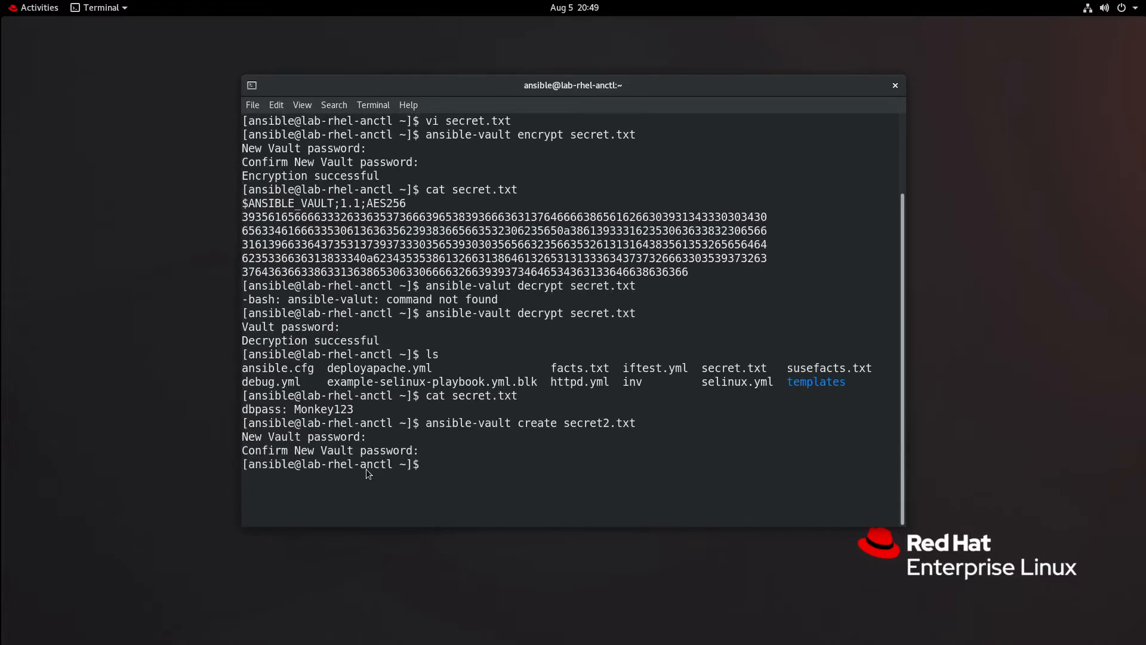
# Print secret2.txt to show its AES256 ciphertext.
pyautogui.write('cat s')
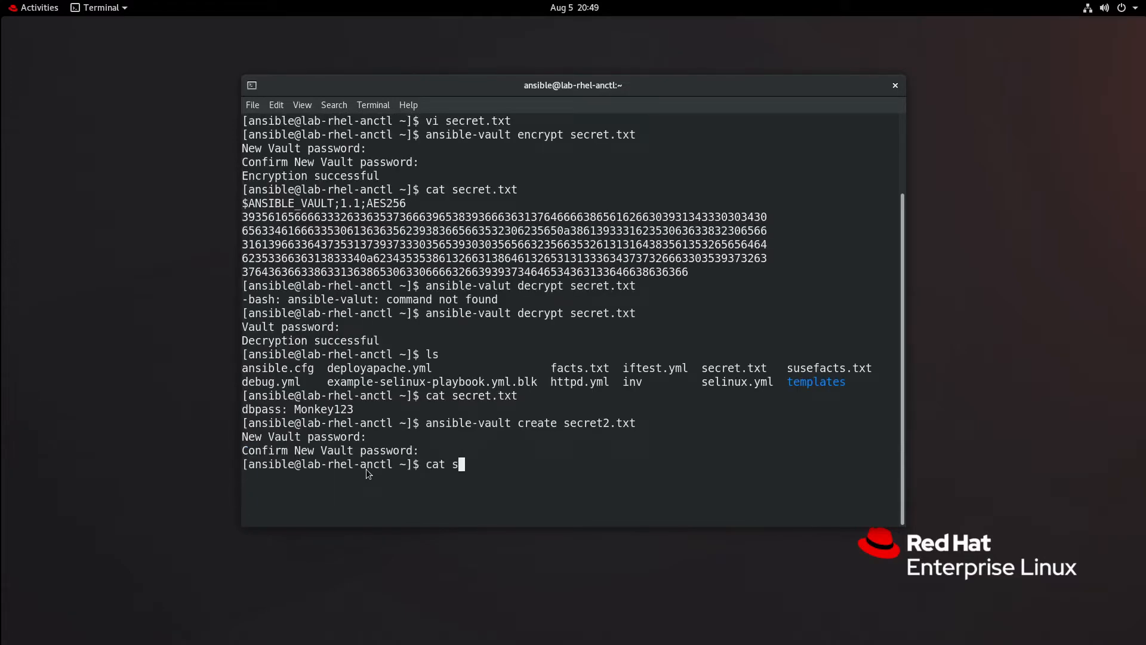
pyautogui.press('Return')
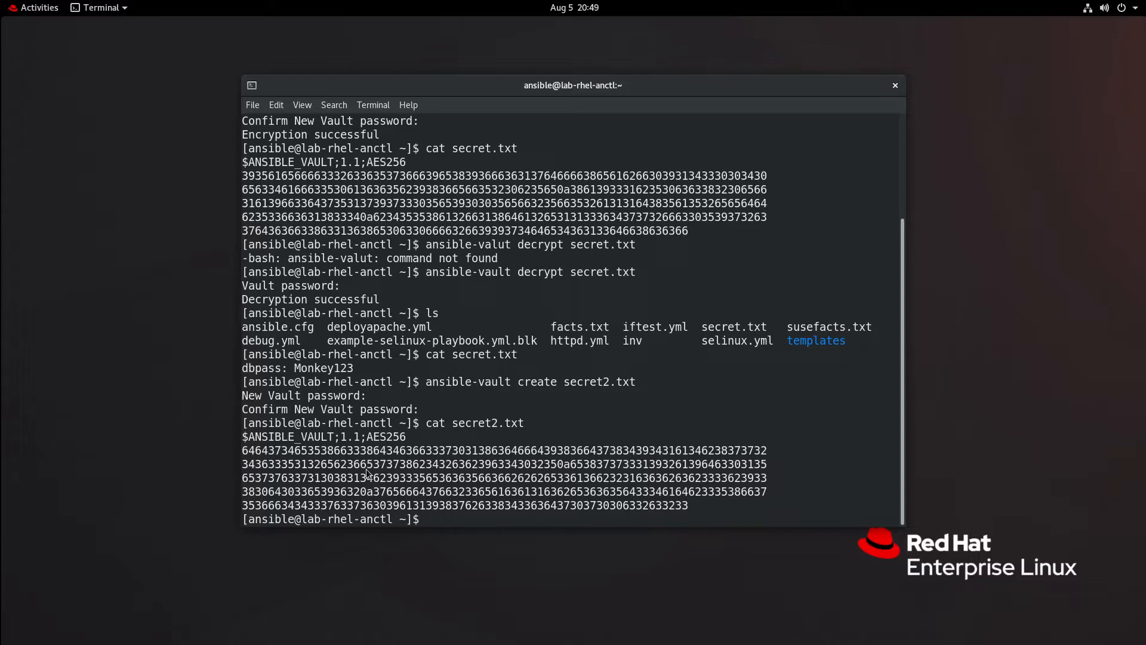
pyautogui.write('ansible')
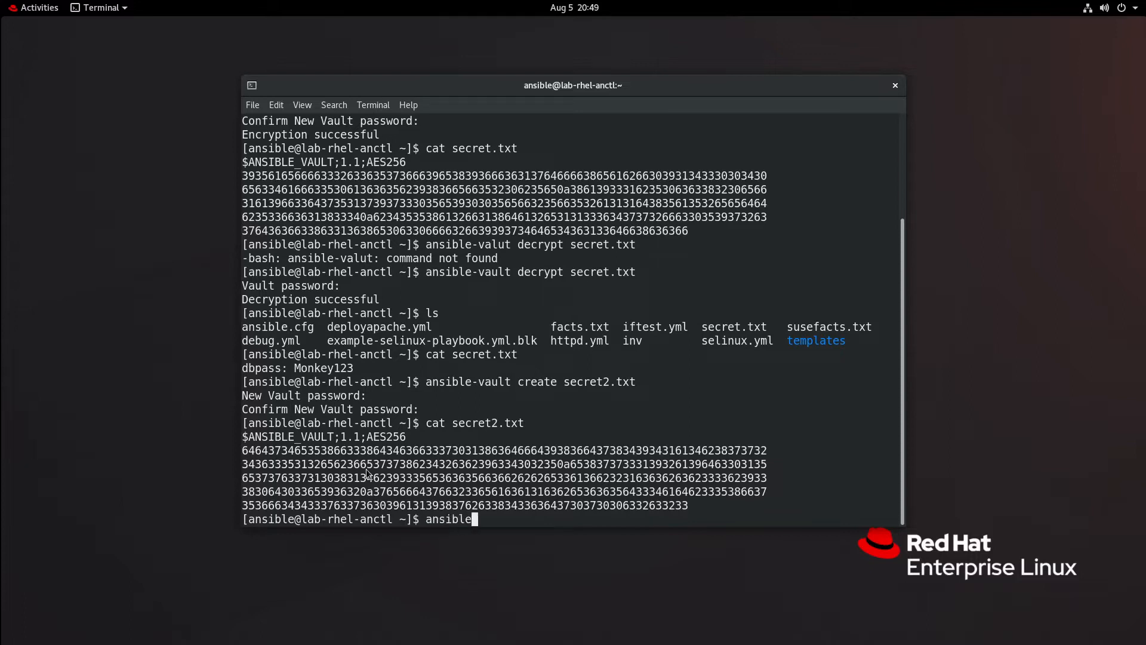
# Edit secret2.txt via ansible-vault edit and add 'Here is another sentence.'.
pyautogui.write('-vault e')
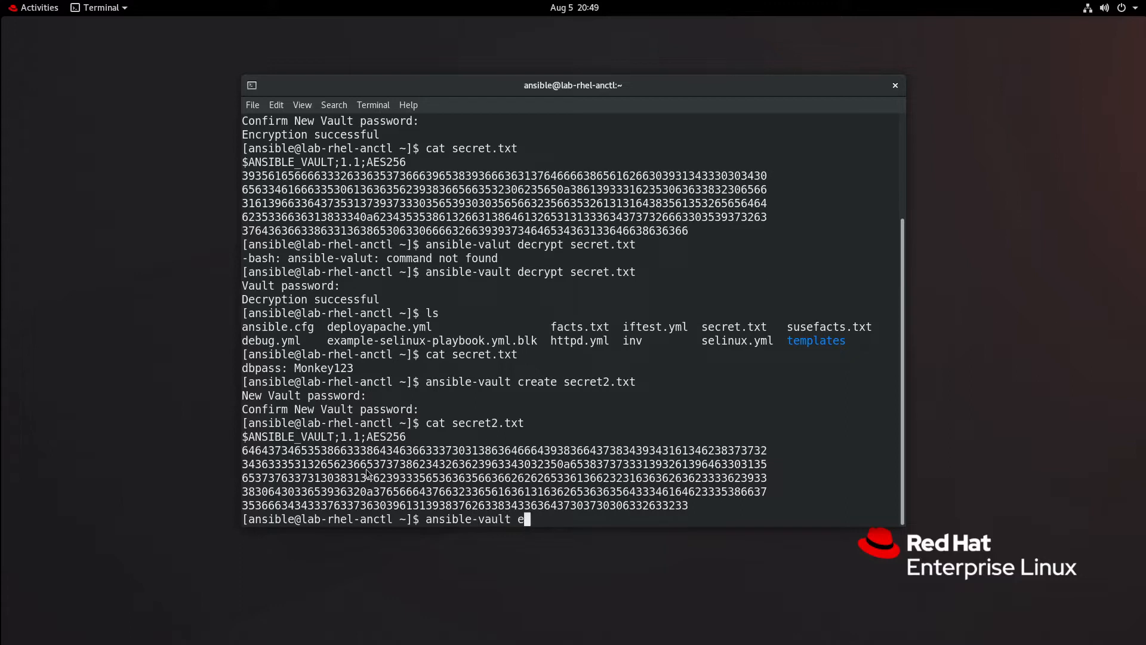
pyautogui.write('dit secret2.t')
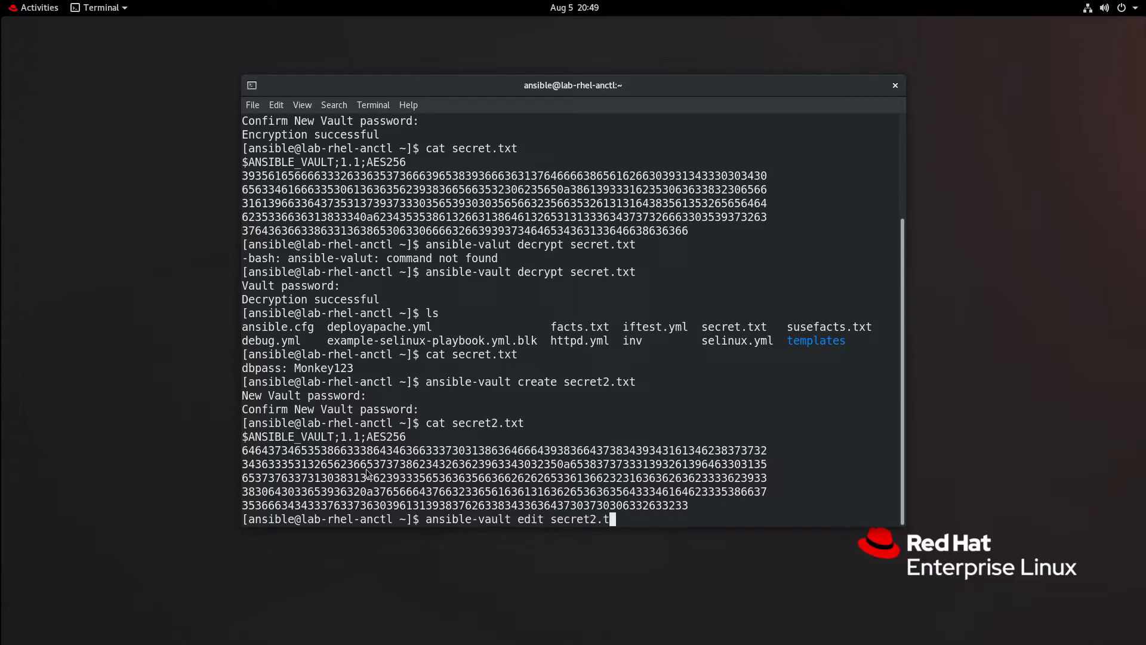
pyautogui.press('Return')
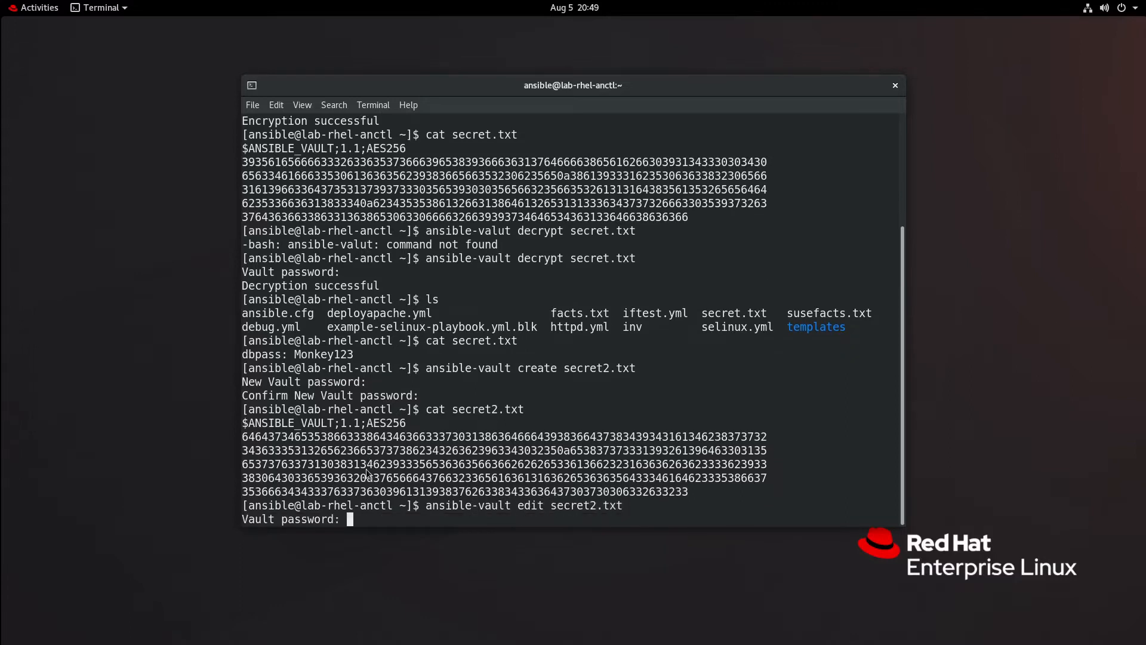
pyautogui.press('Return')
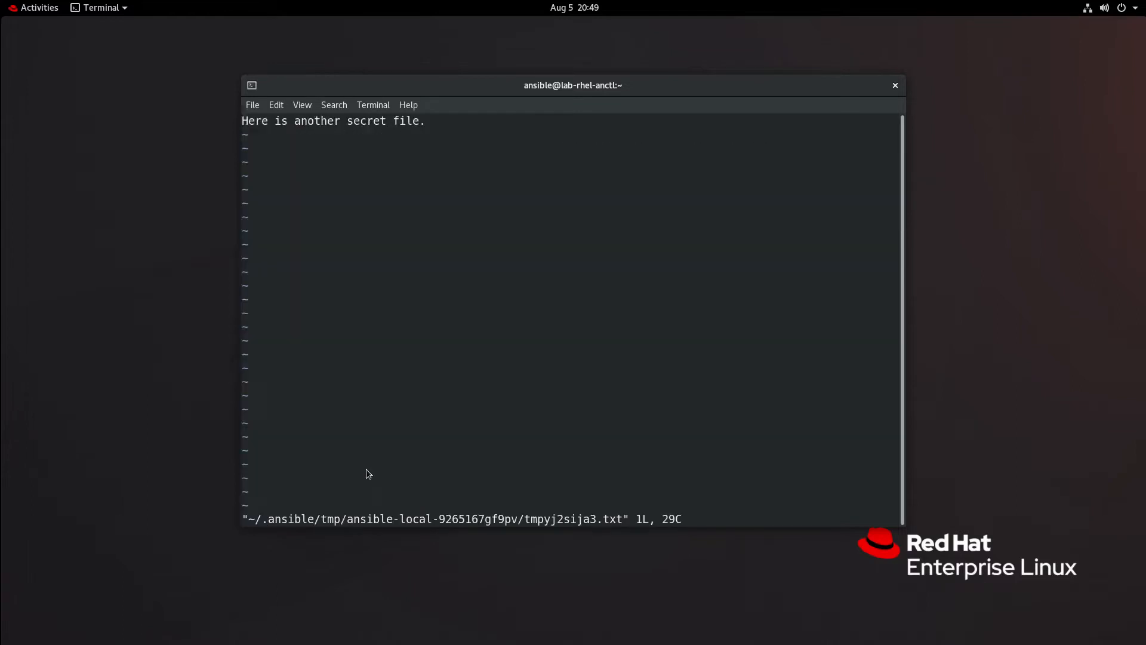
pyautogui.write('Here is another sentence.')
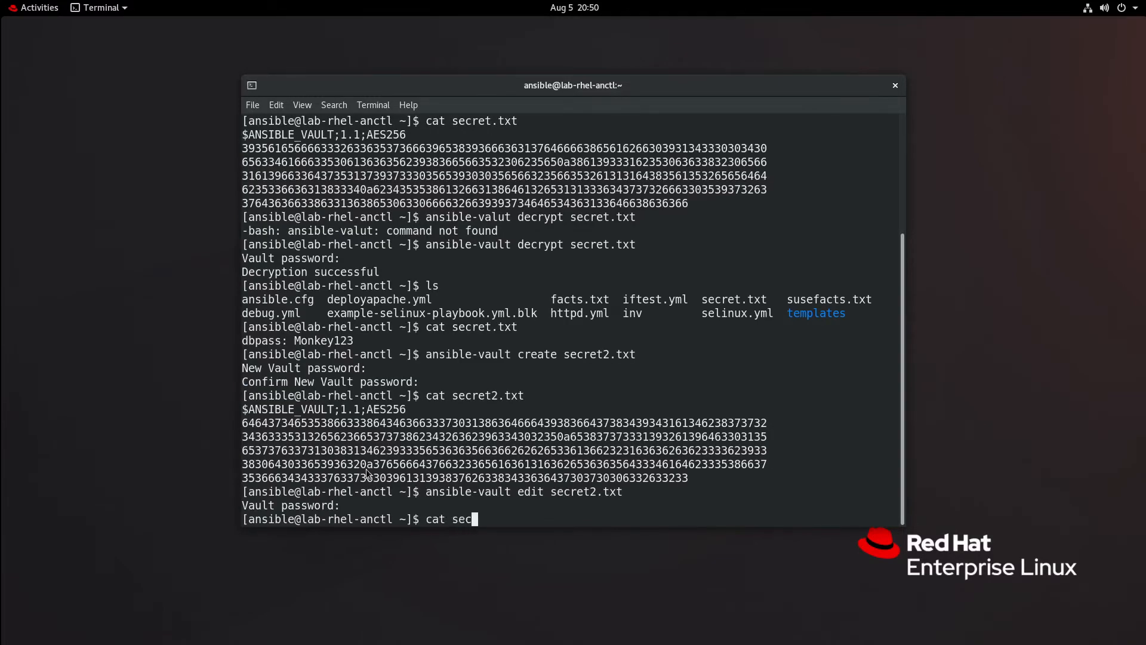
# Print secret2.txt to show the updated ciphertext.
pyautogui.press('Return')
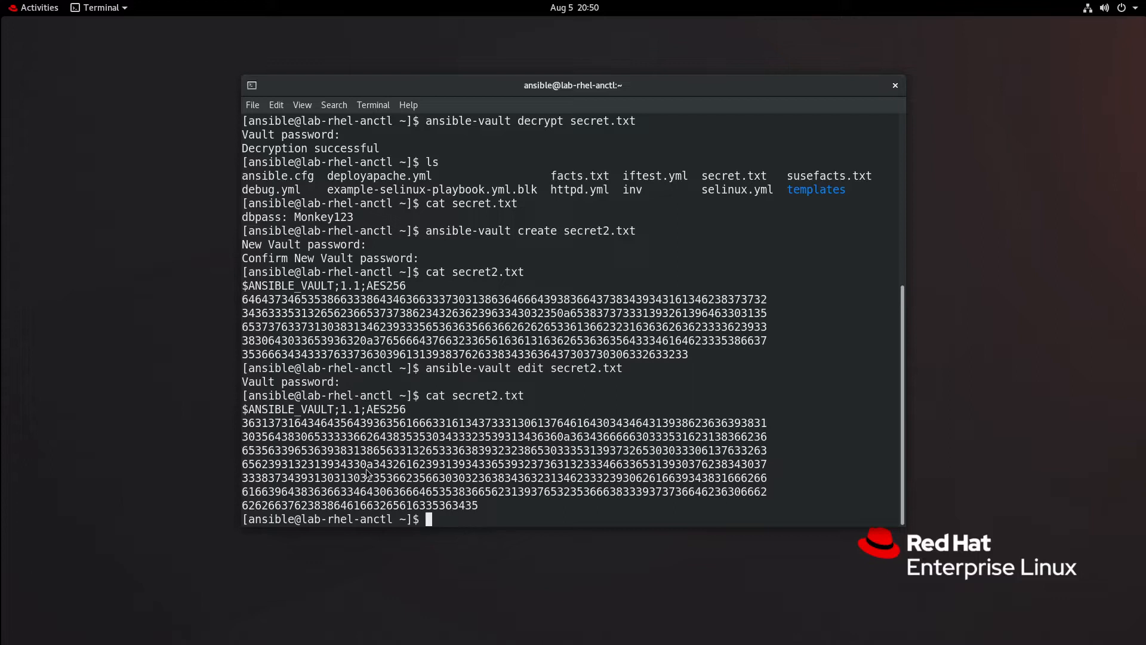
pyautogui.write('ansible-')
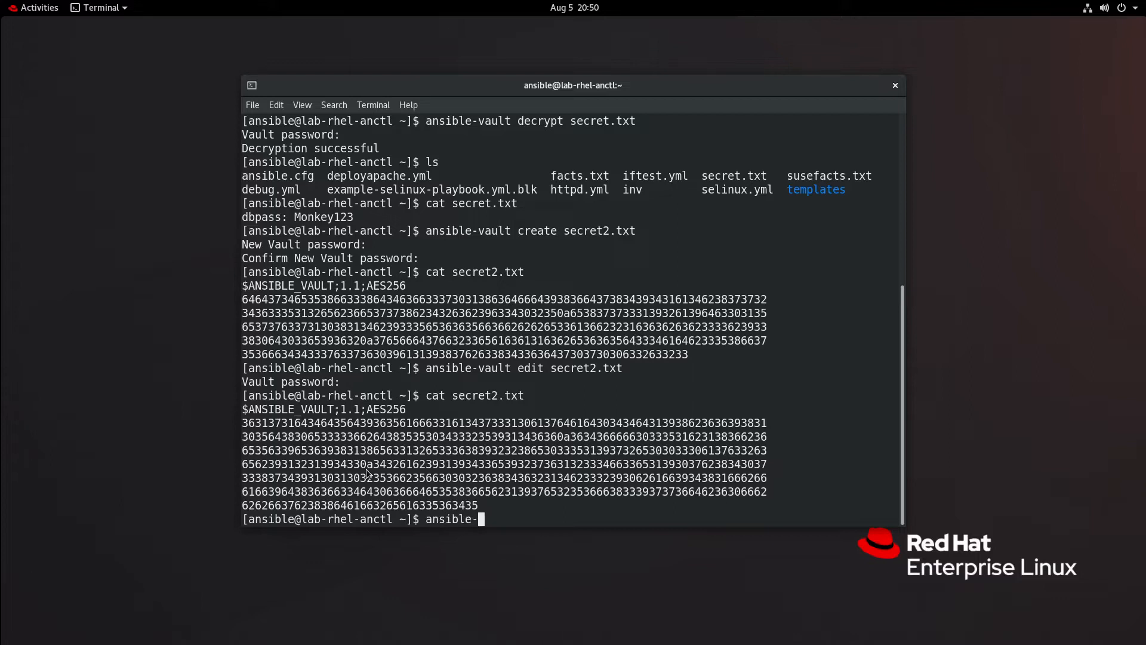
# Decrypt secret2.txt with ansible-vault and print both sentences in plain text.
pyautogui.write('vault decr')
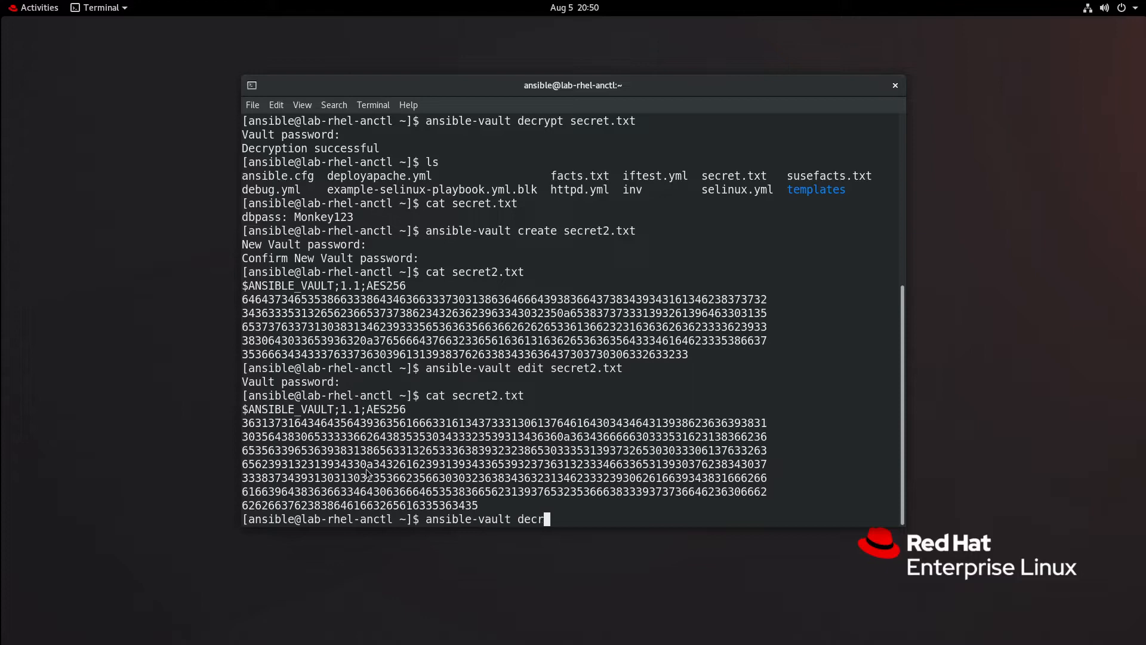
pyautogui.write('ypt secret2')
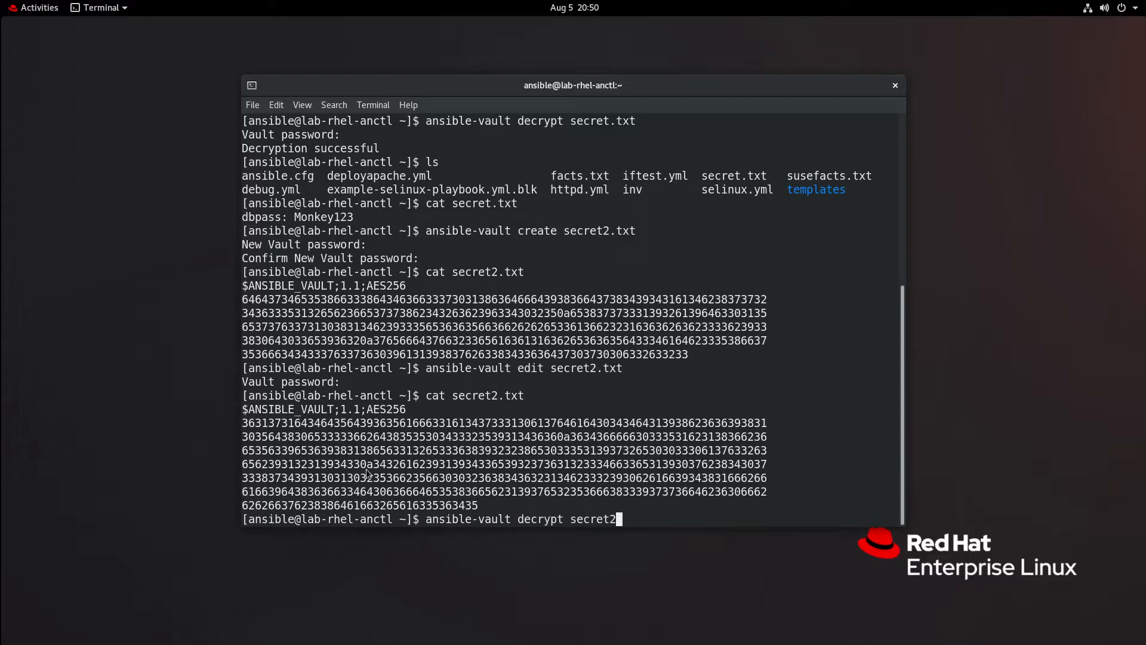
pyautogui.write('.')
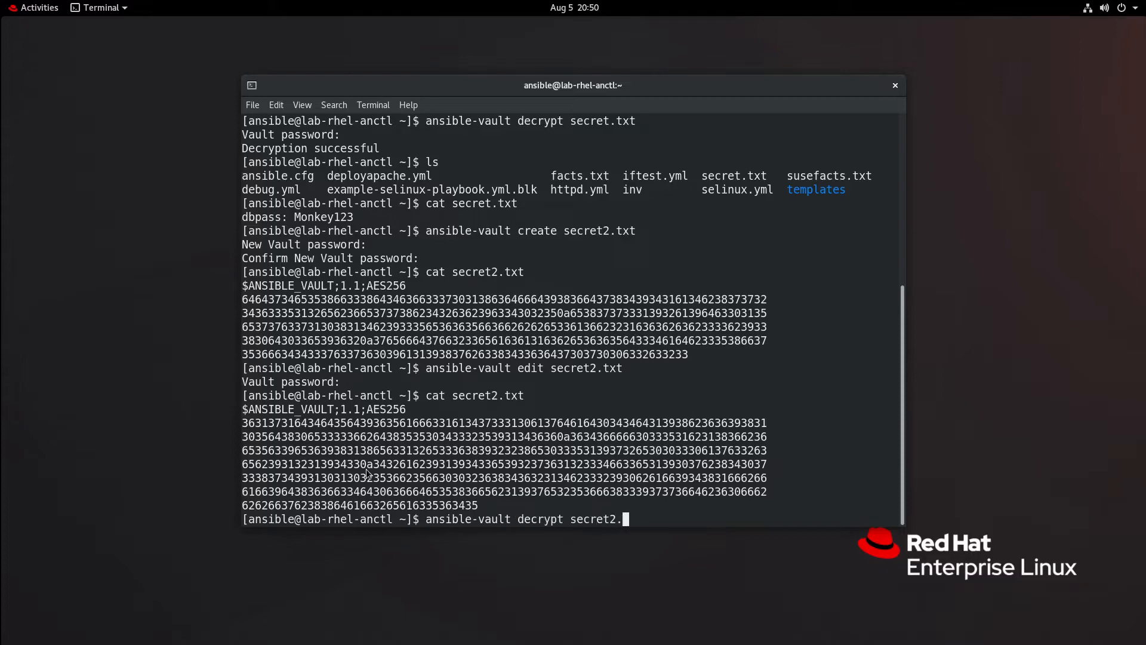
pyautogui.press('Return')
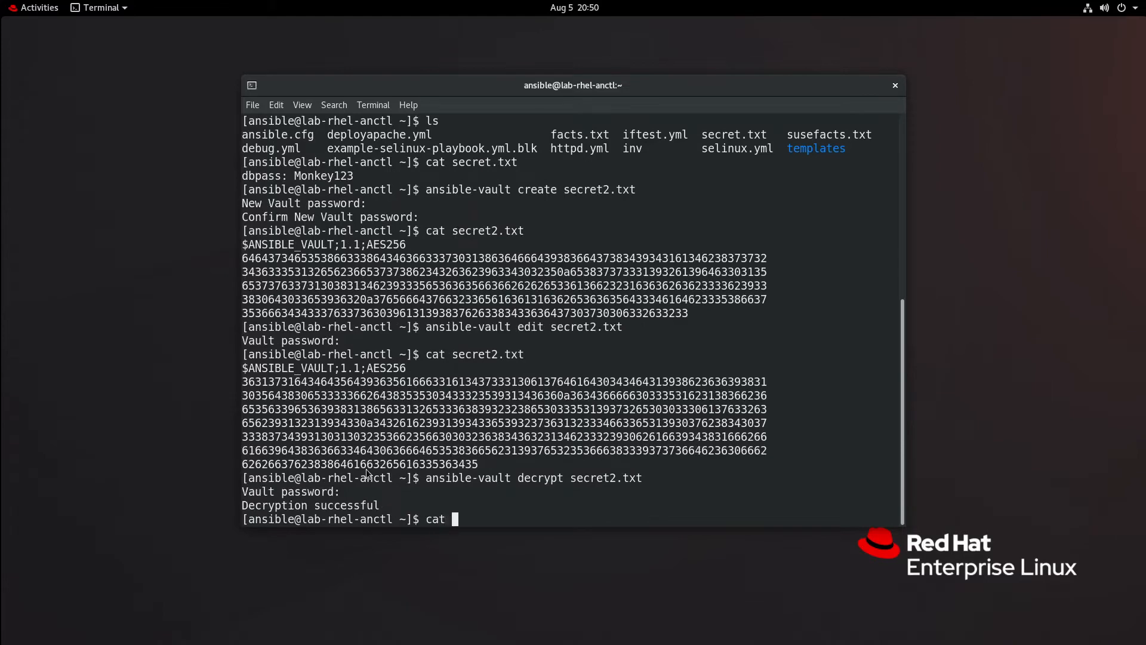
pyautogui.write('secret2')
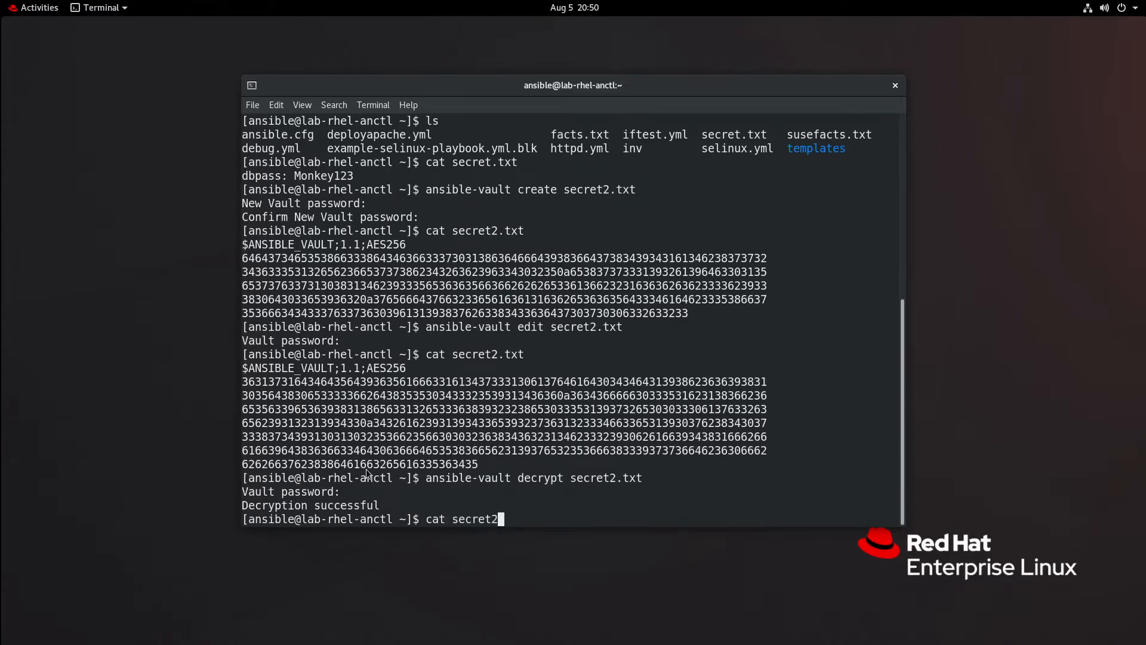
pyautogui.press('Return')
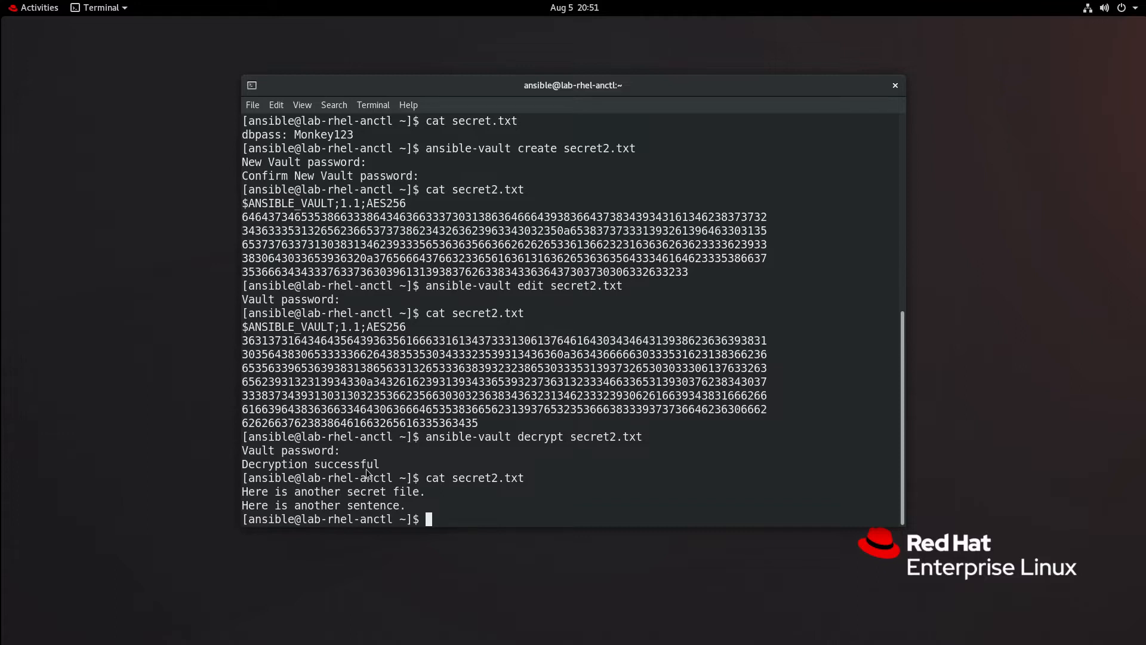
# Open vartest in vi and add the packagename variable with httpd and firewalld.
pyautogui.write('vi')
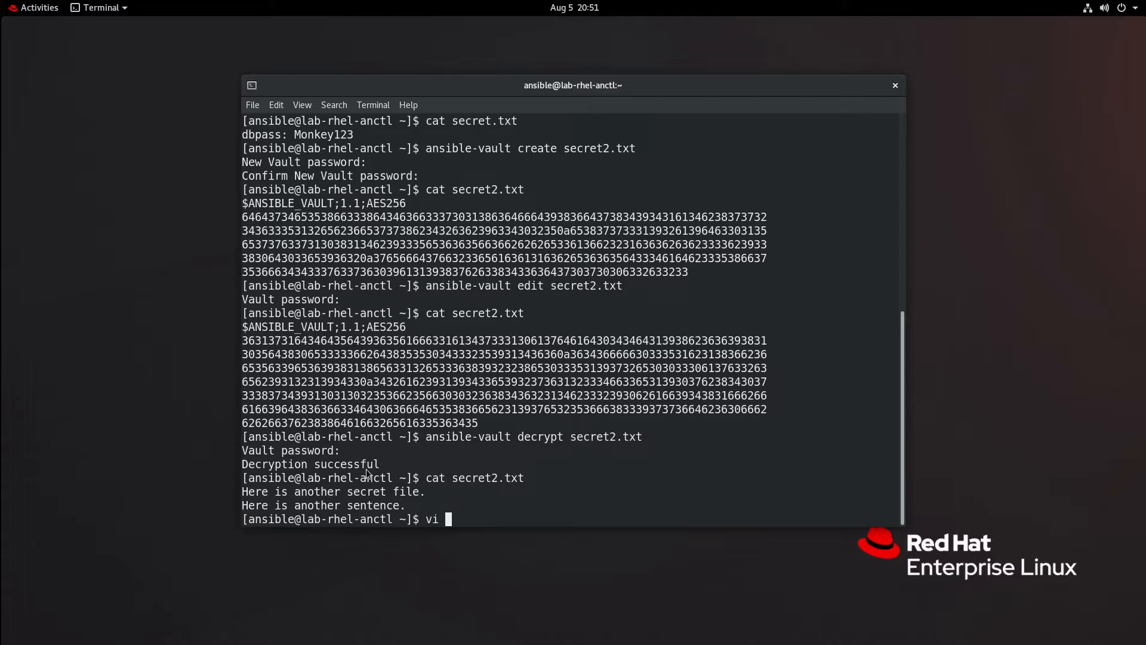
pyautogui.write('var')
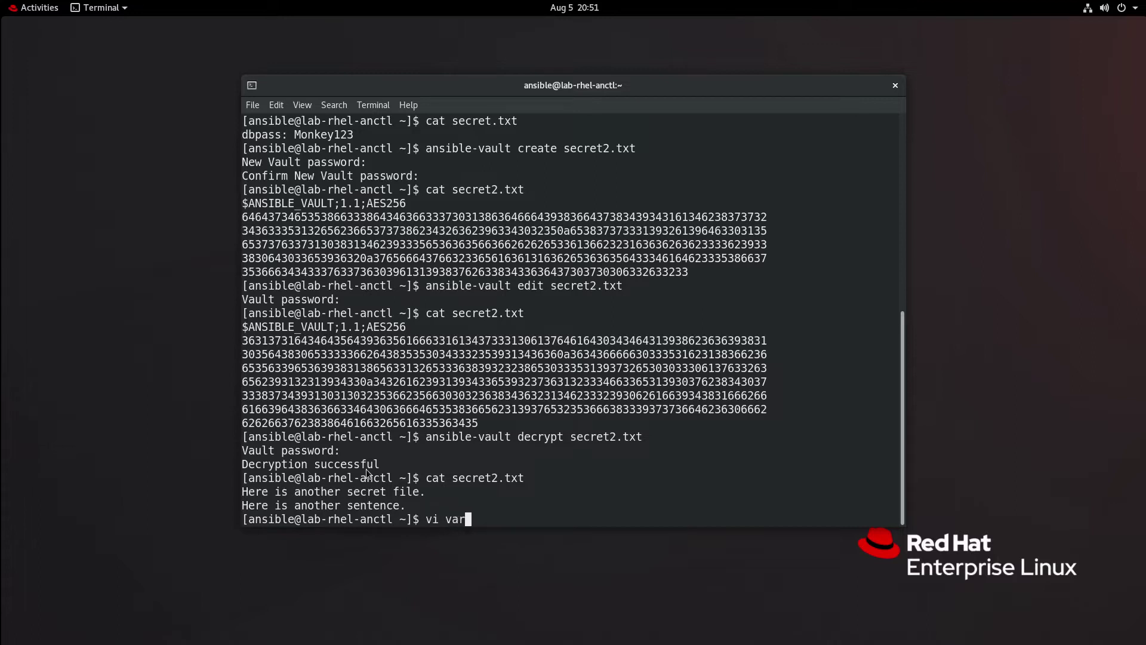
pyautogui.write('test')
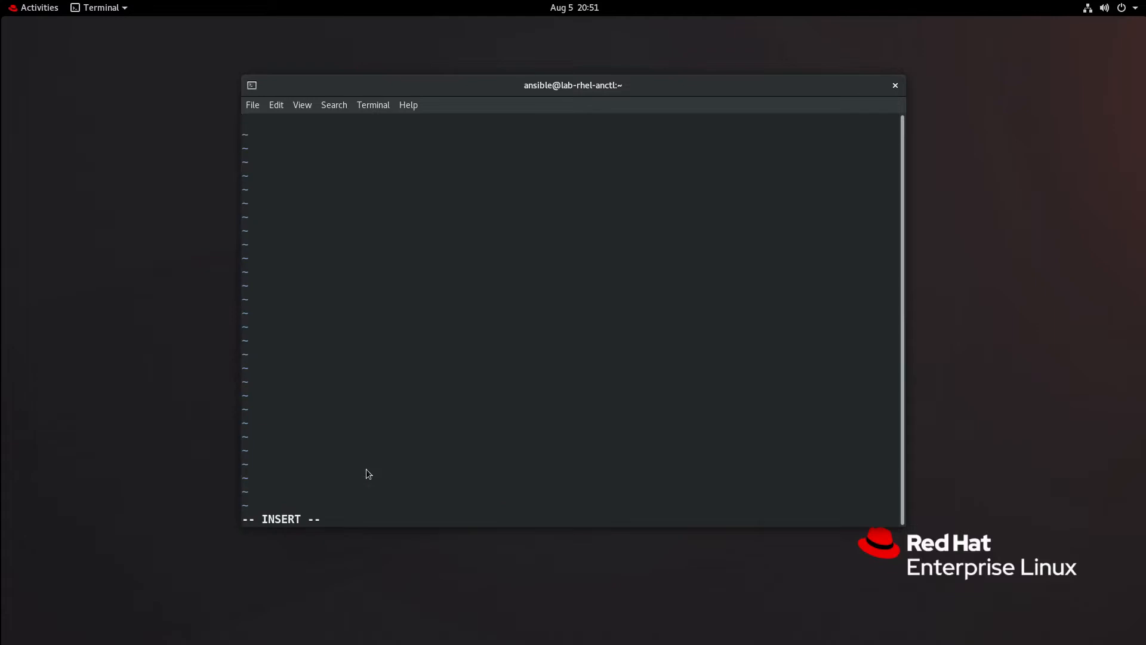
pyautogui.write('package')
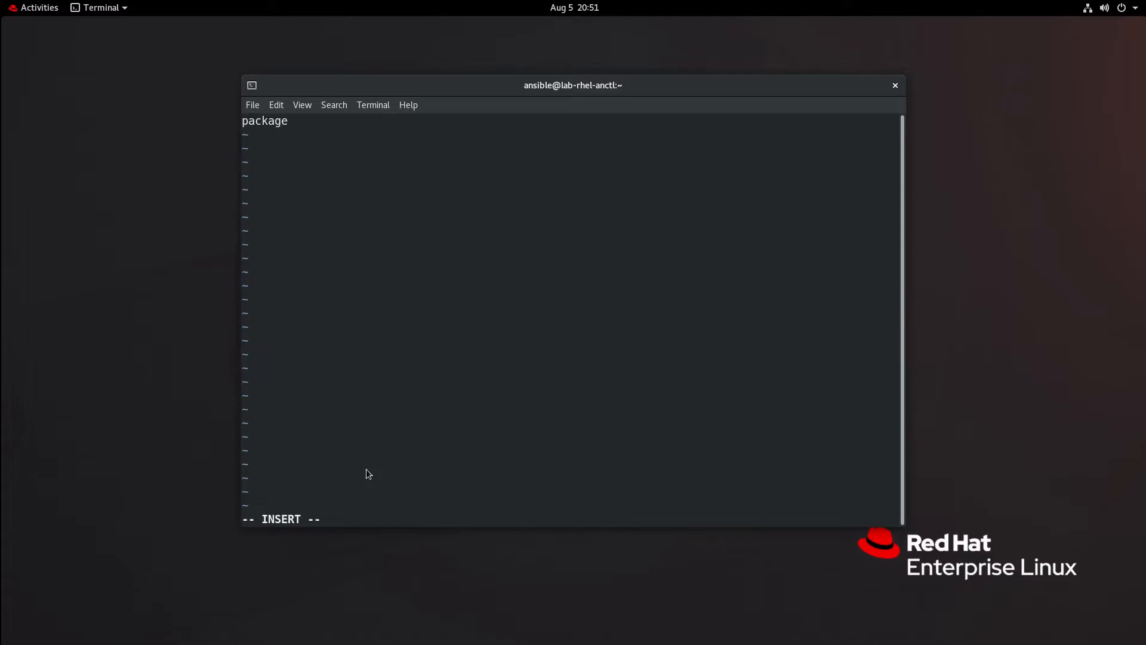
pyautogui.write('name:')
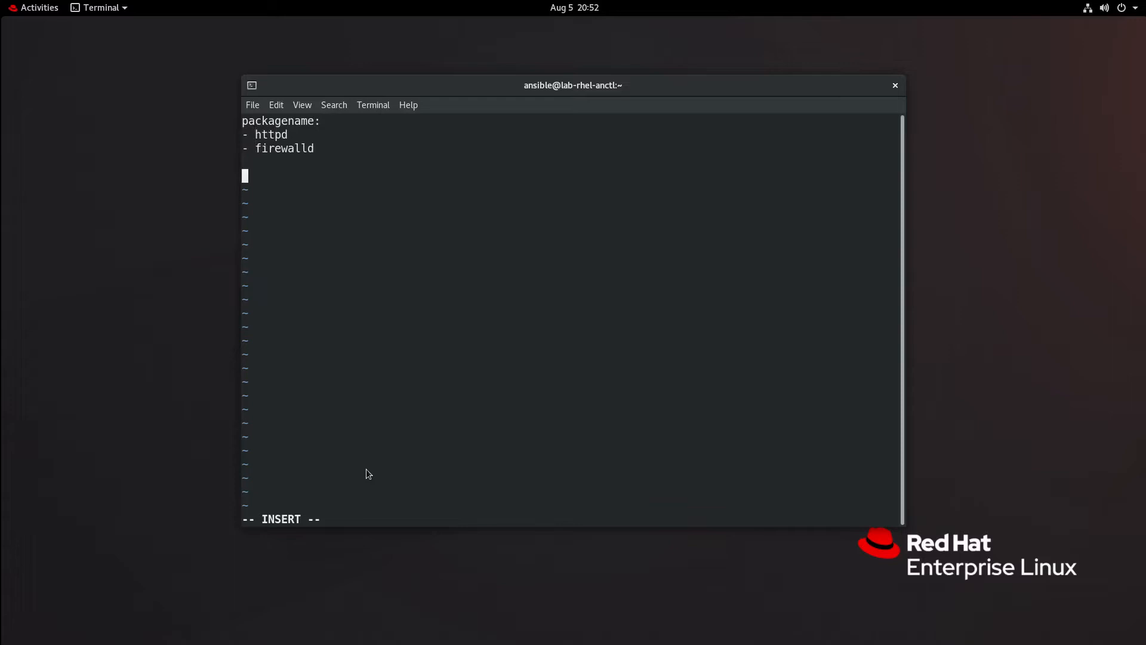
# Add servicestatus started, servicestate enabled and a services list with httpd, redoing a mistyped line.
pyautogui.write('services')
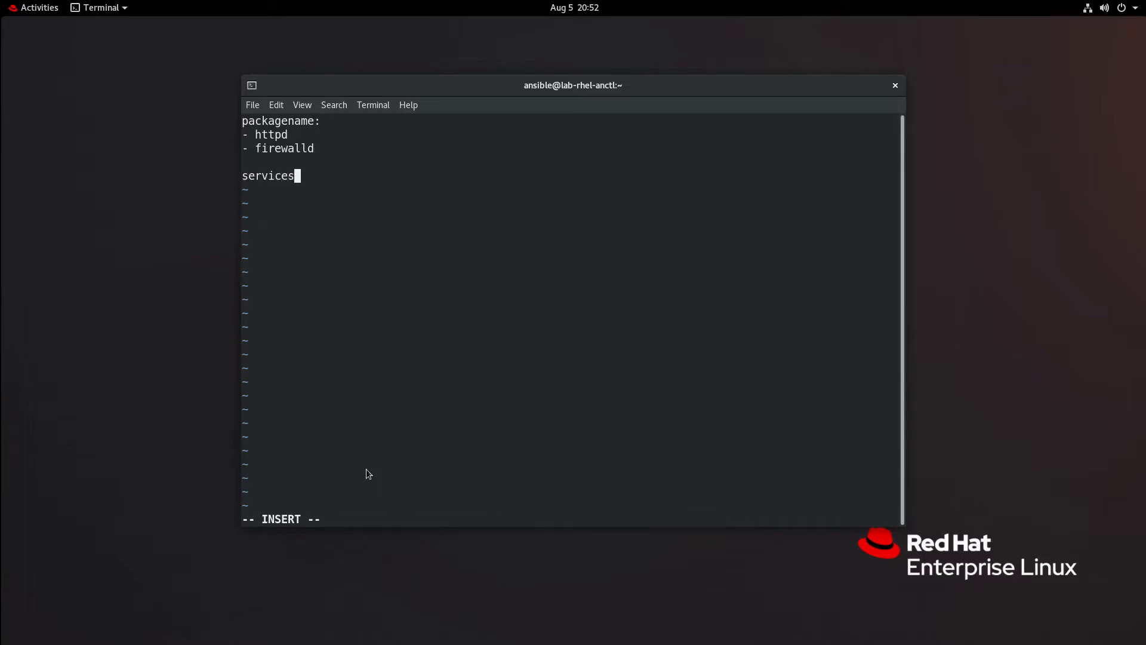
pyautogui.write('state:')
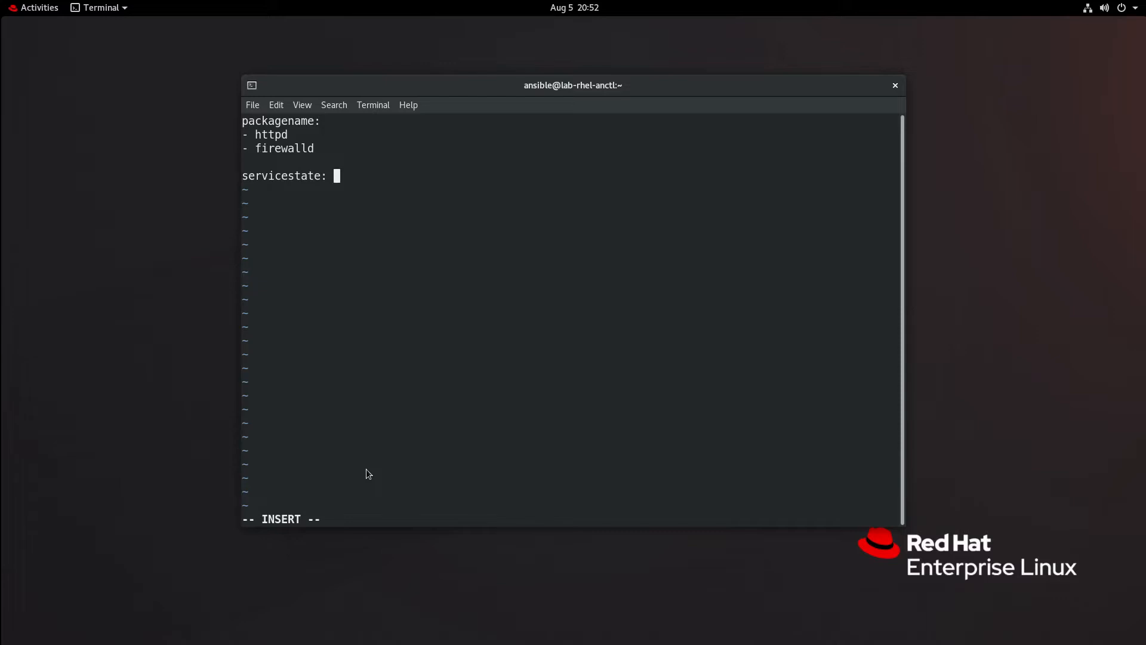
pyautogui.write('started')
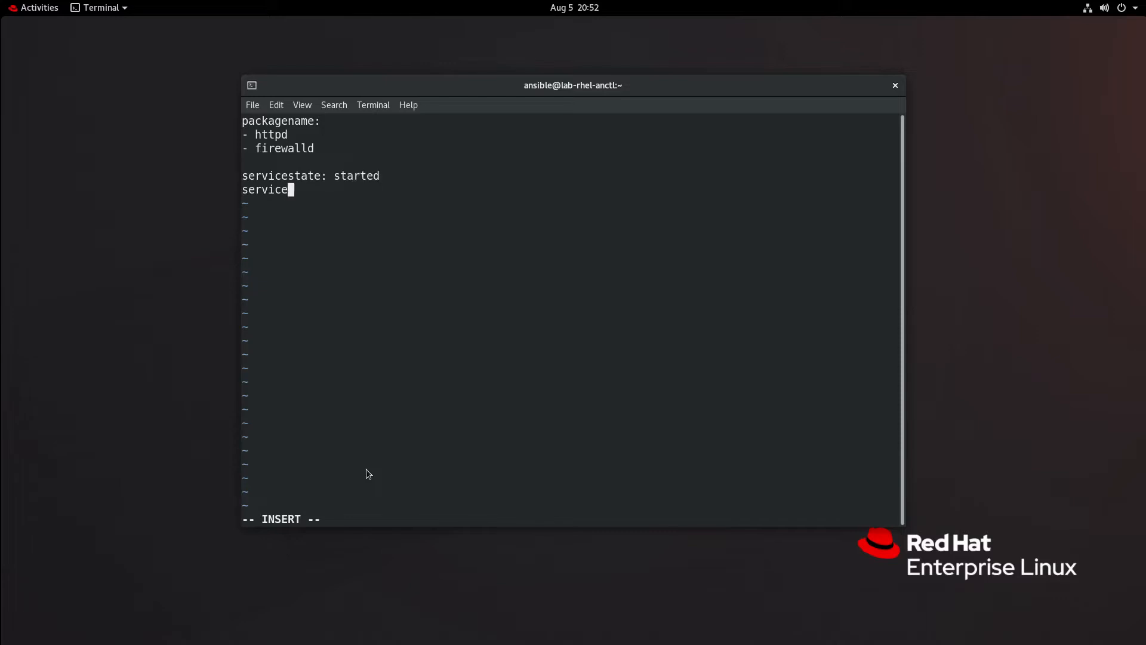
pyautogui.press('BackSpace')
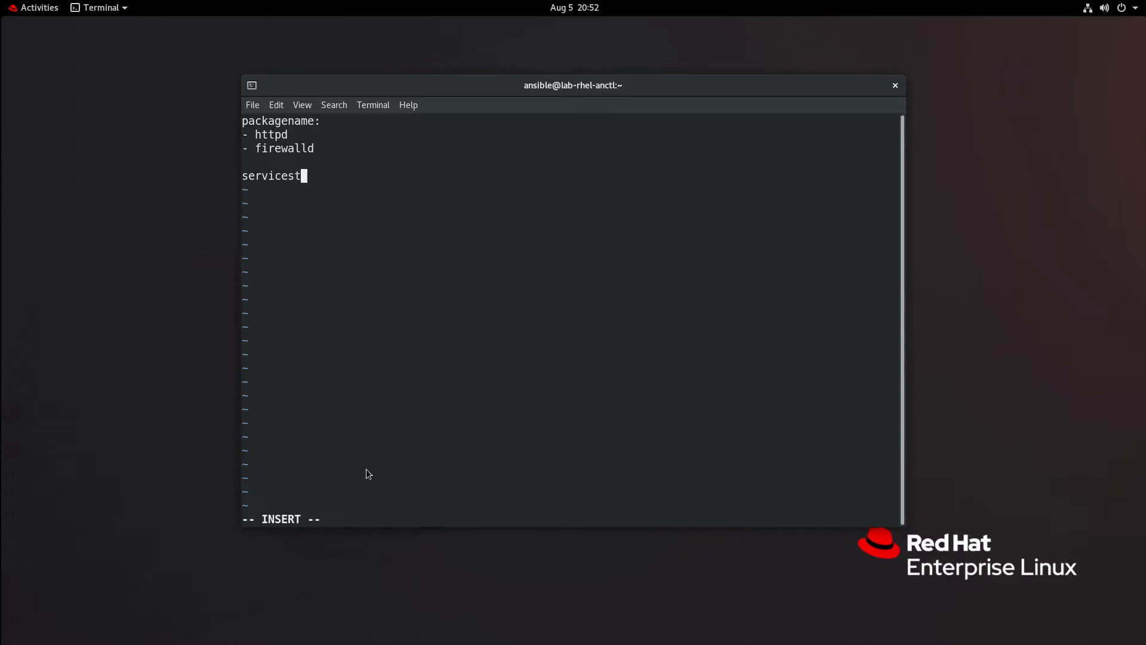
pyautogui.write('atus: starte')
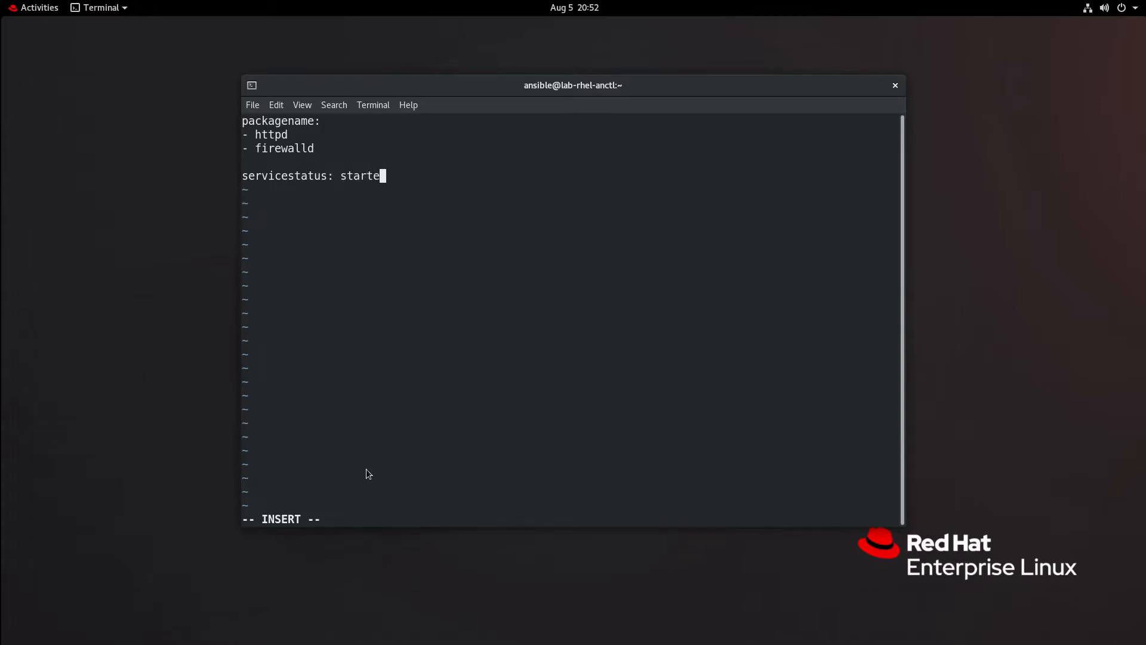
pyautogui.write('d')
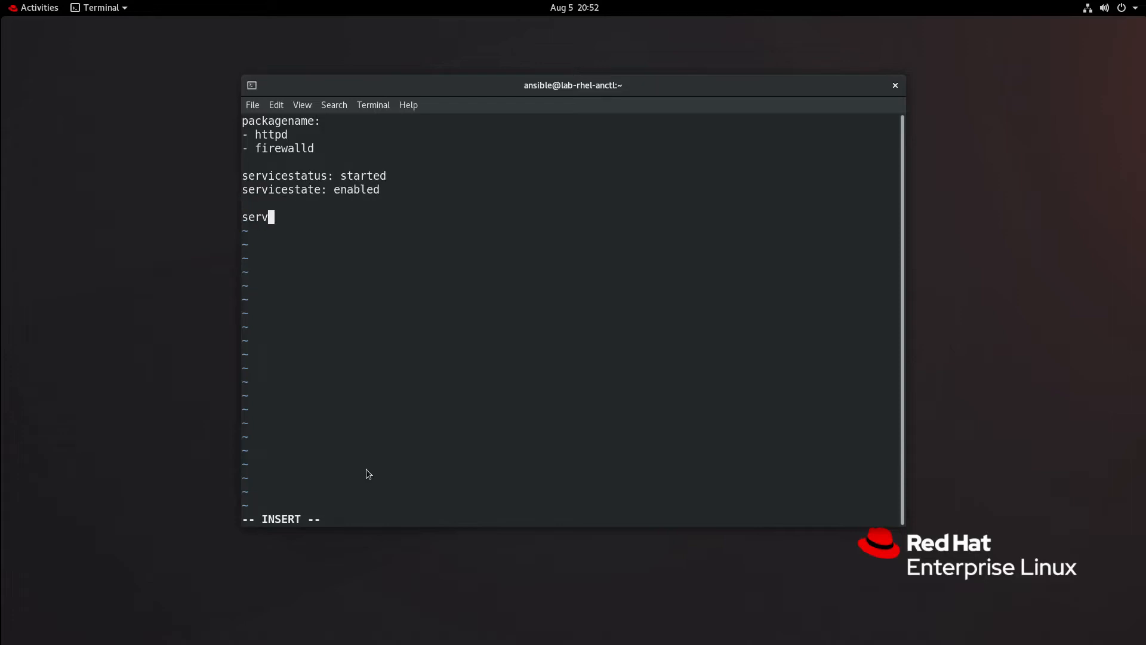
pyautogui.write('ic')
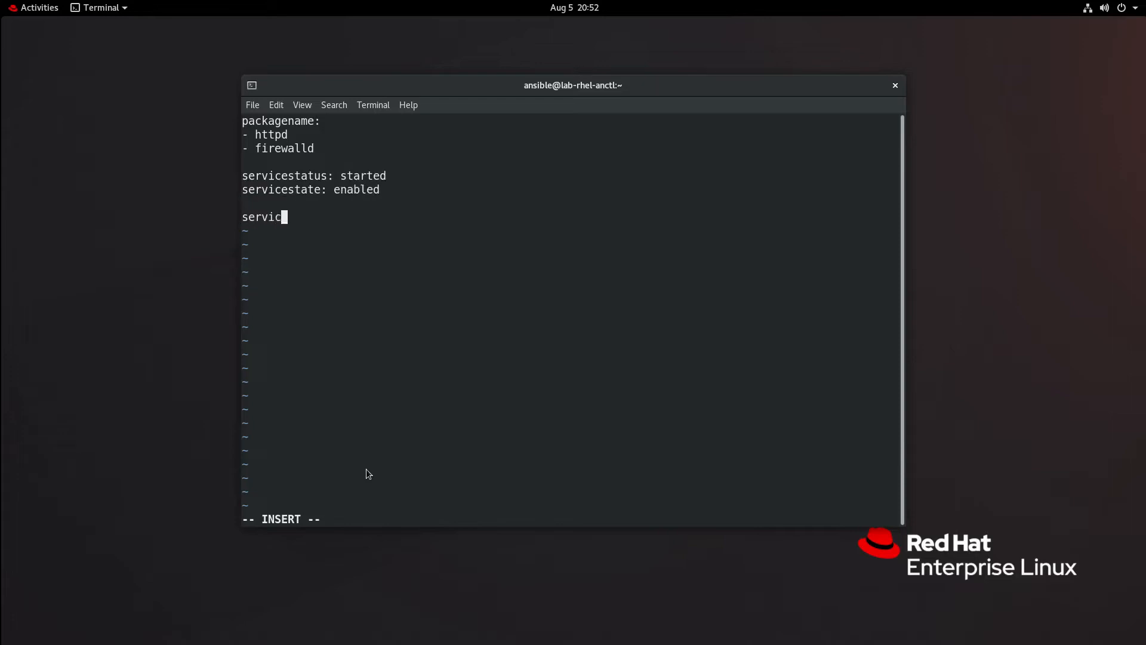
pyautogui.write('es')
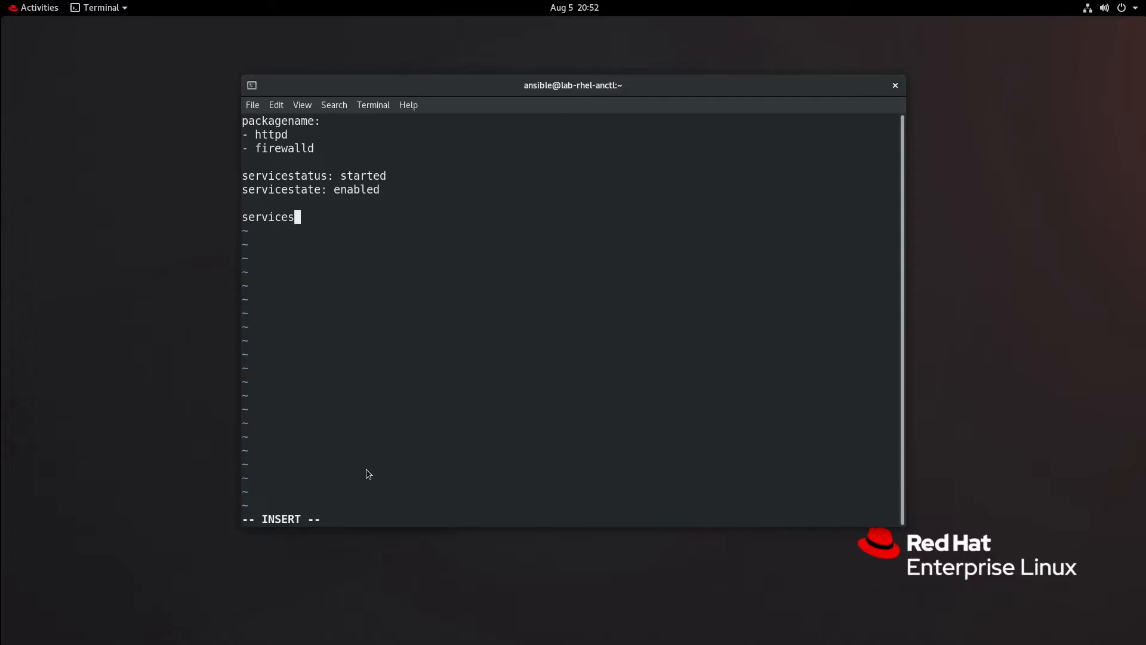
pyautogui.write(':')
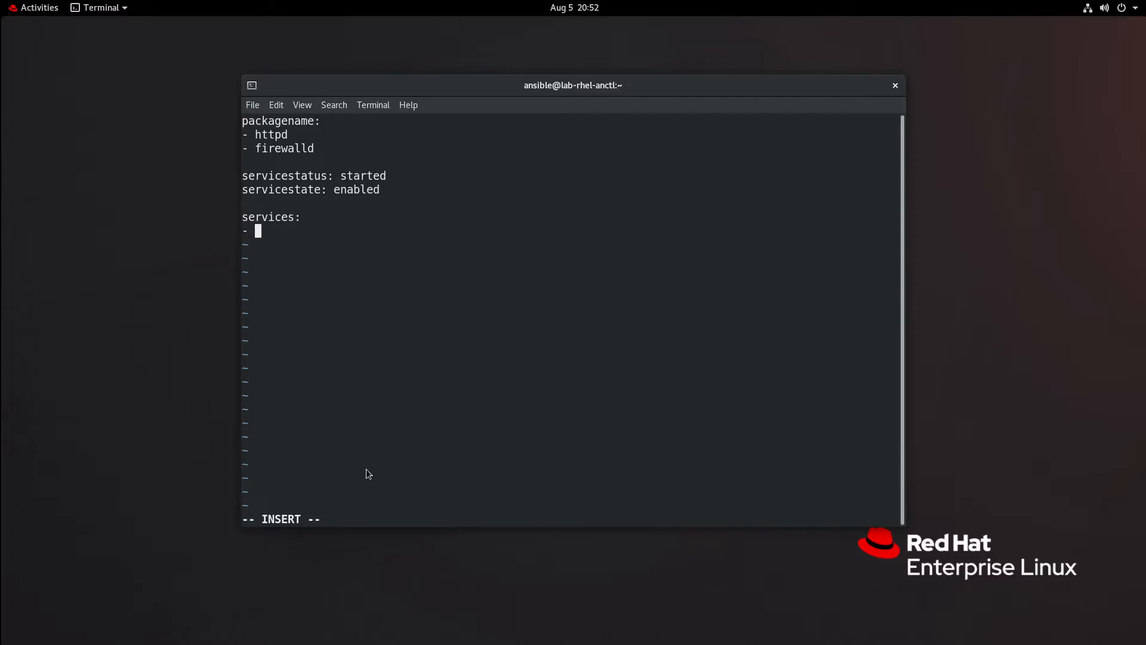
pyautogui.write('httpd')
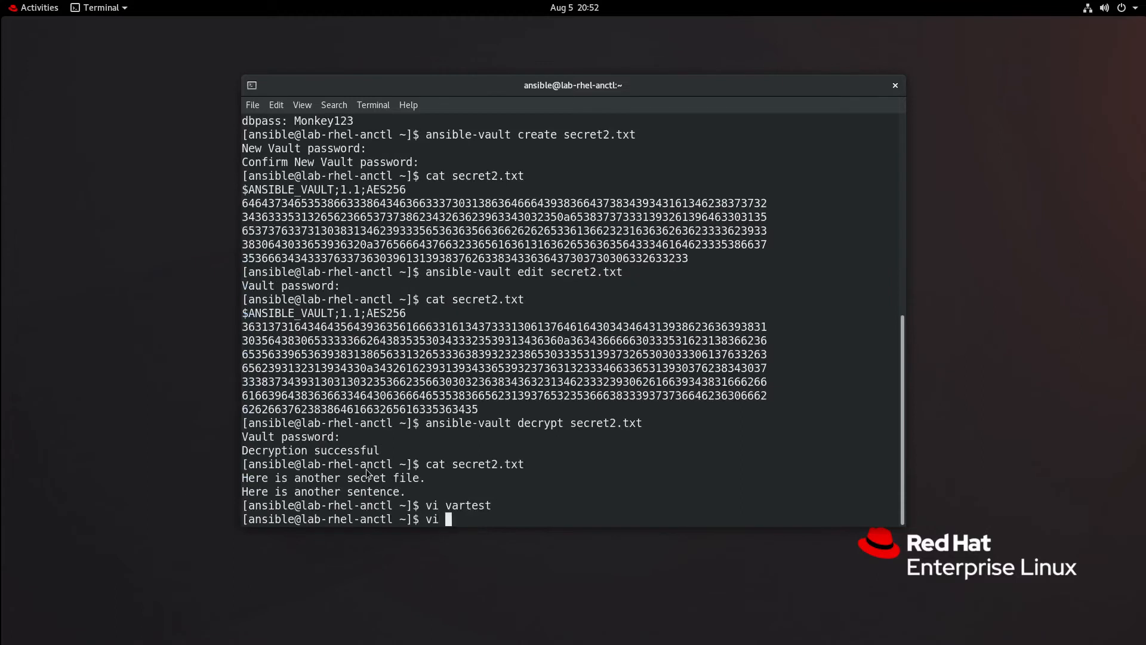
# Start vartest.yml as a 'showing variables' play on localhost with vars_files: vartest.
pyautogui.write('var')
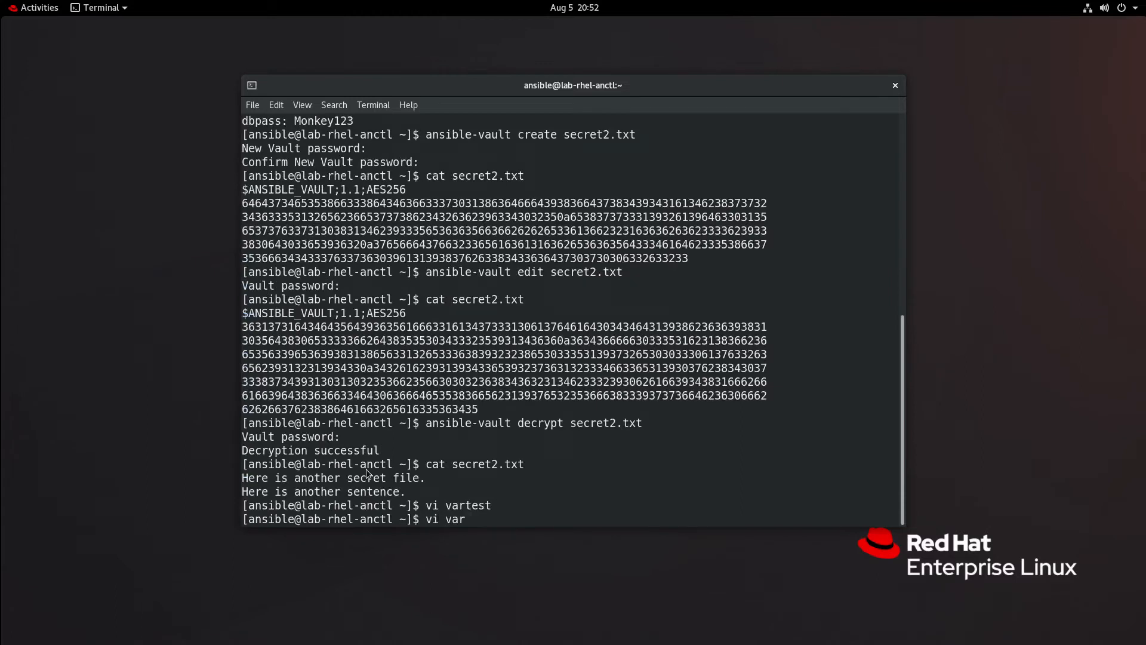
pyautogui.press('Return')
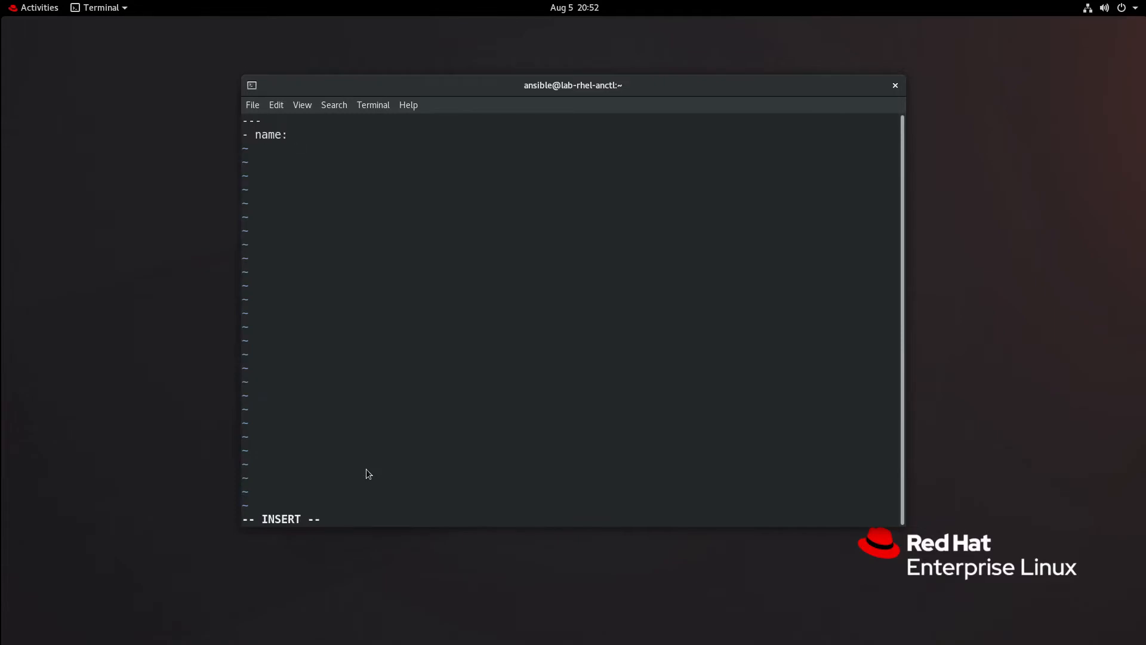
pyautogui.write('showing va')
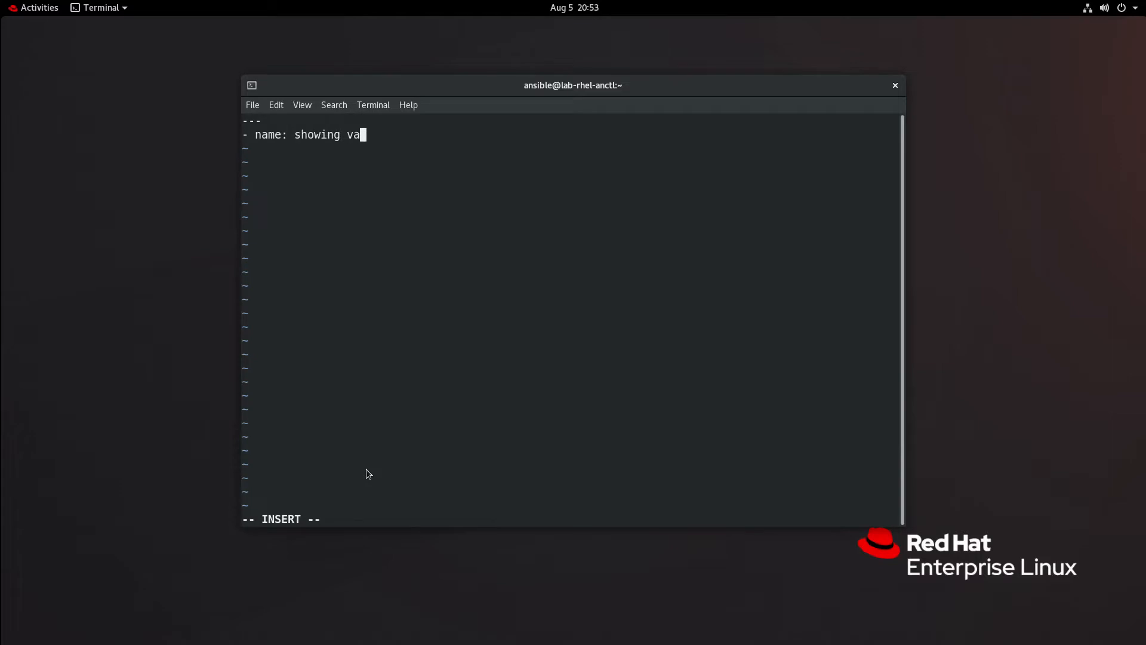
pyautogui.write('riables')
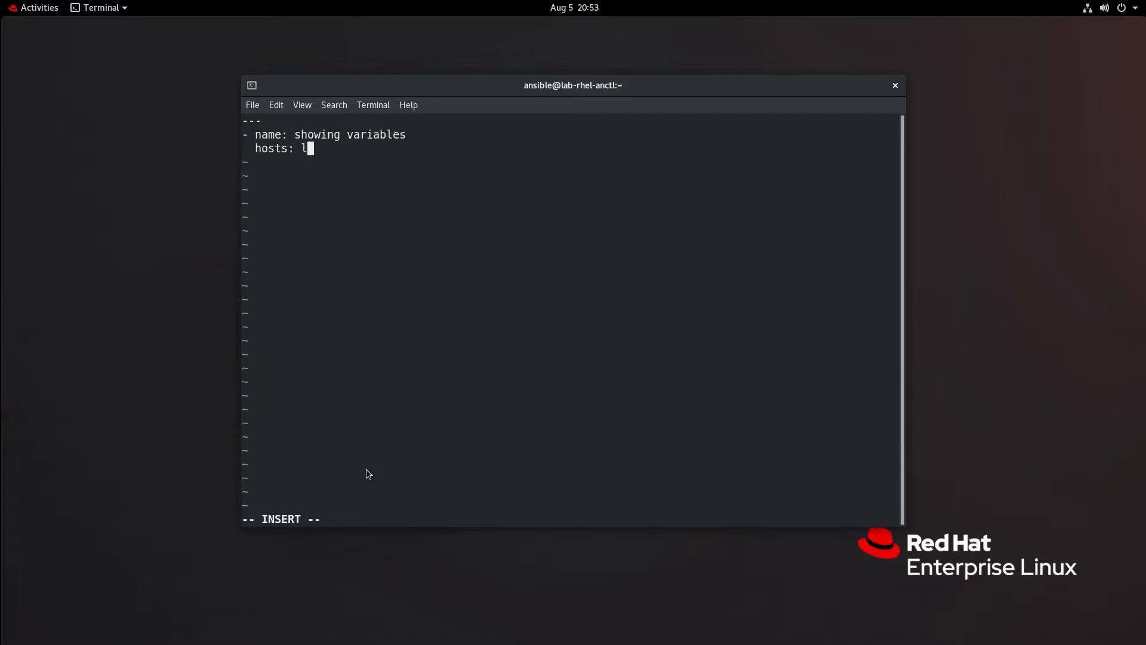
pyautogui.write('ocalhost')
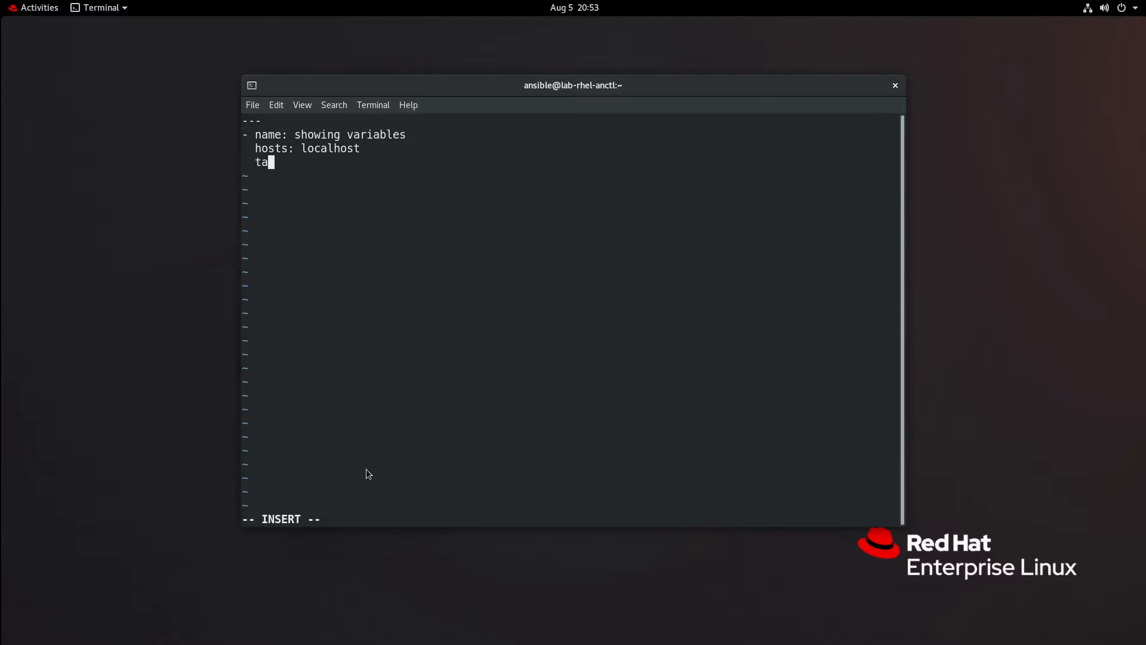
pyautogui.write('vars_fi')
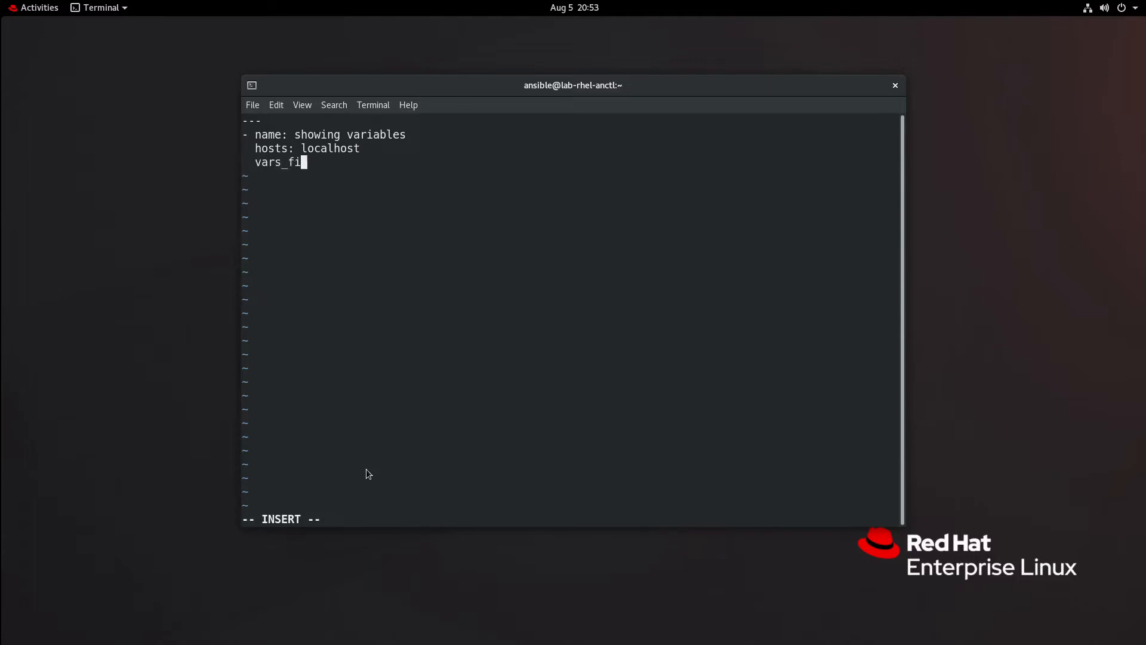
pyautogui.write('les: vartest')
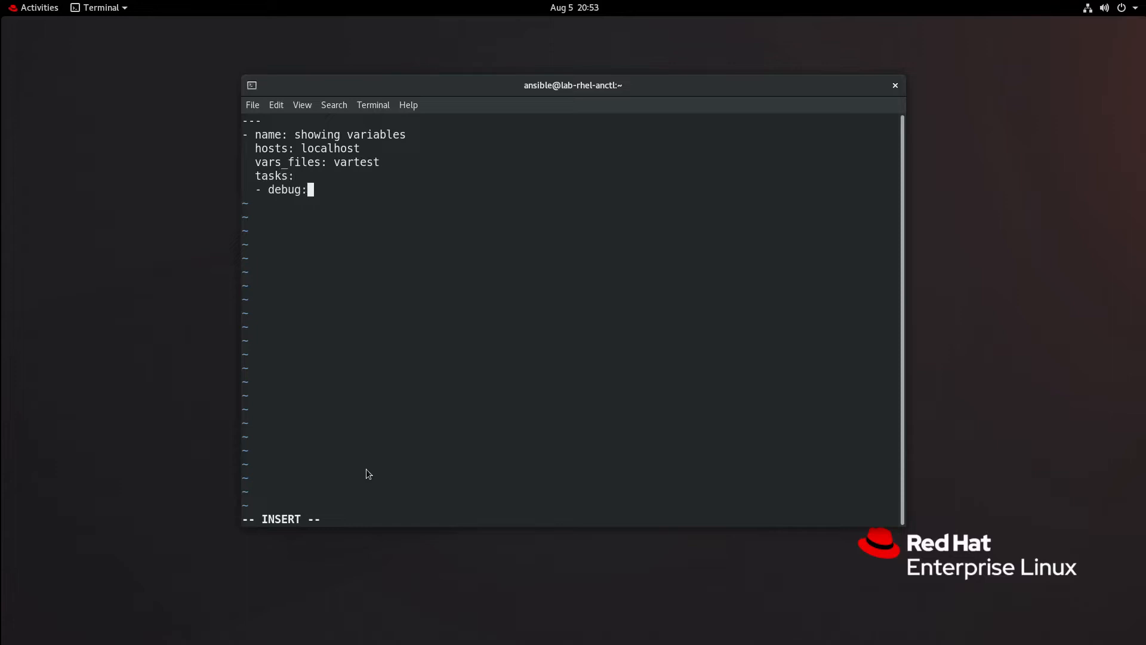
# Add debug tasks printing packagenames, servicestate, servicestatus and services, then save.
pyautogui.press('Return')
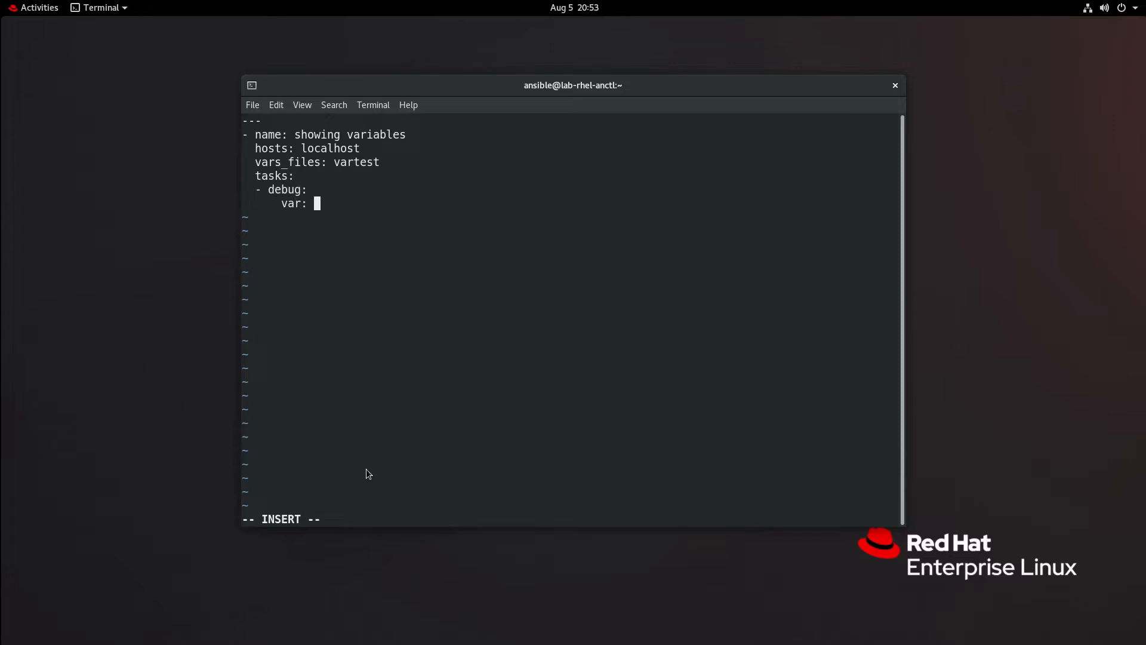
pyautogui.write('packagenames')
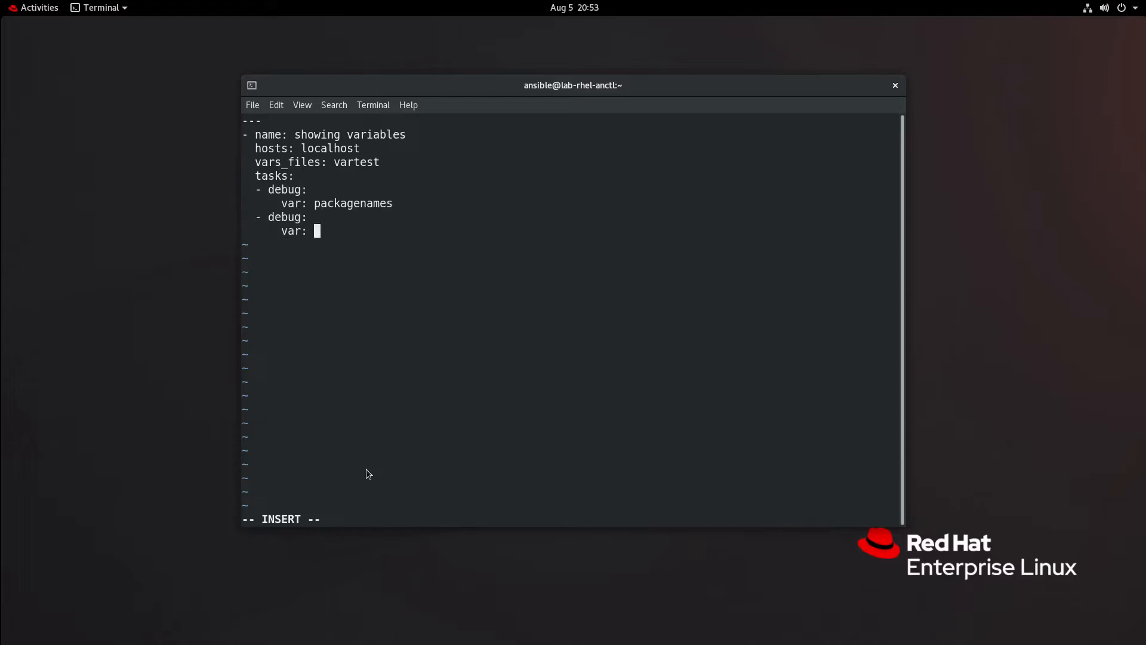
pyautogui.write('servicestate')
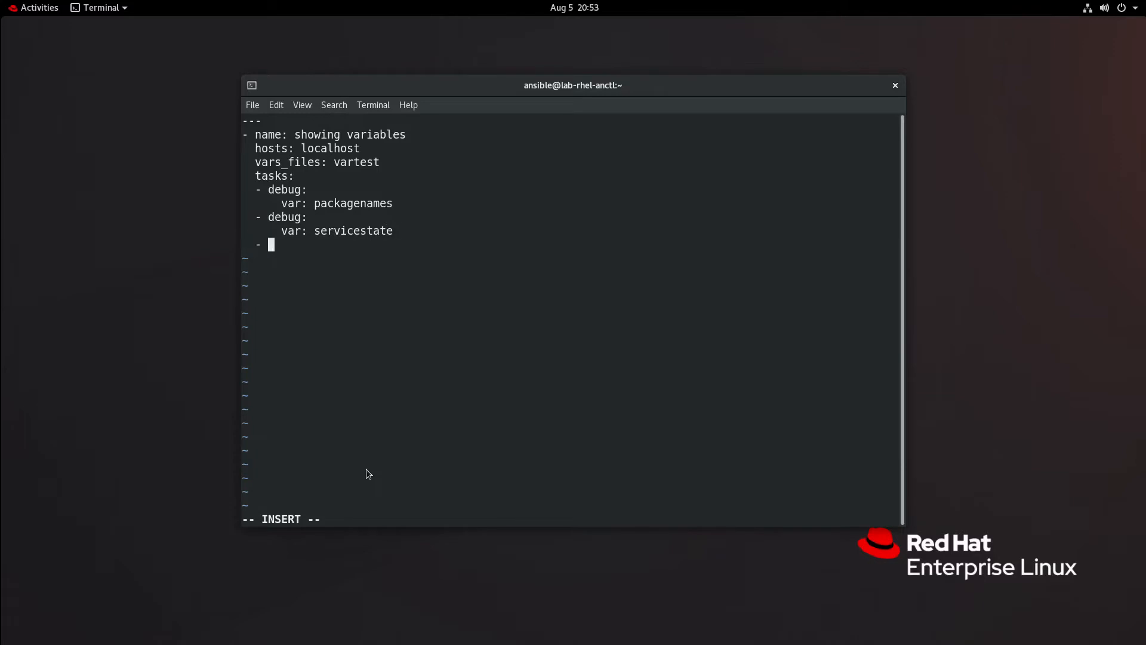
pyautogui.write('debug:')
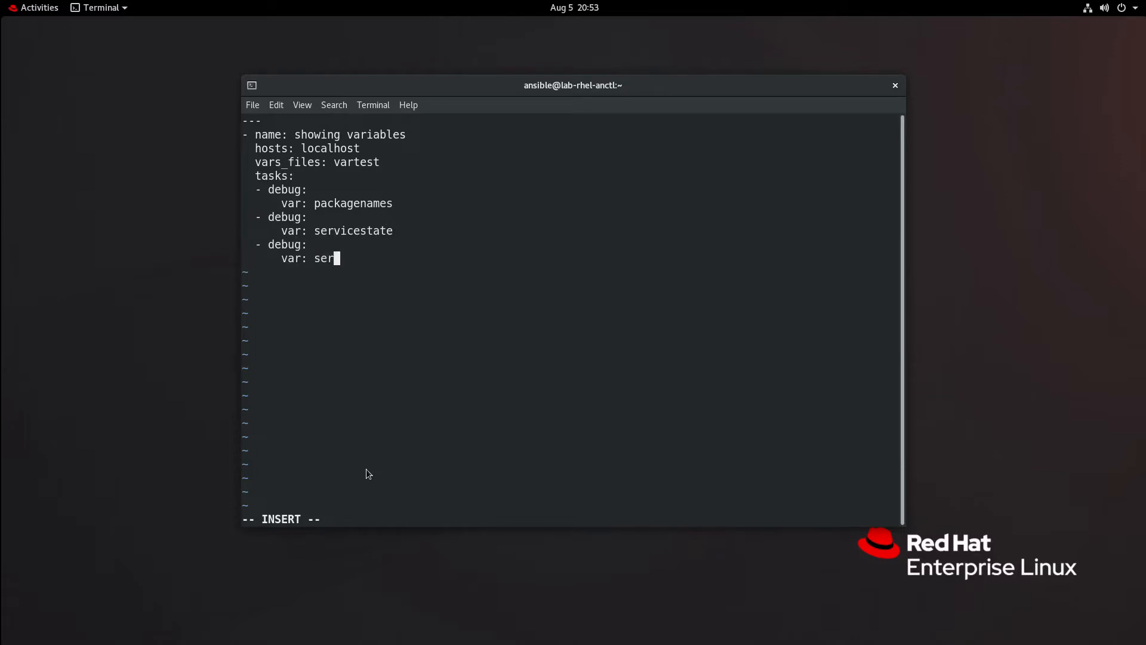
pyautogui.write('vicestatus')
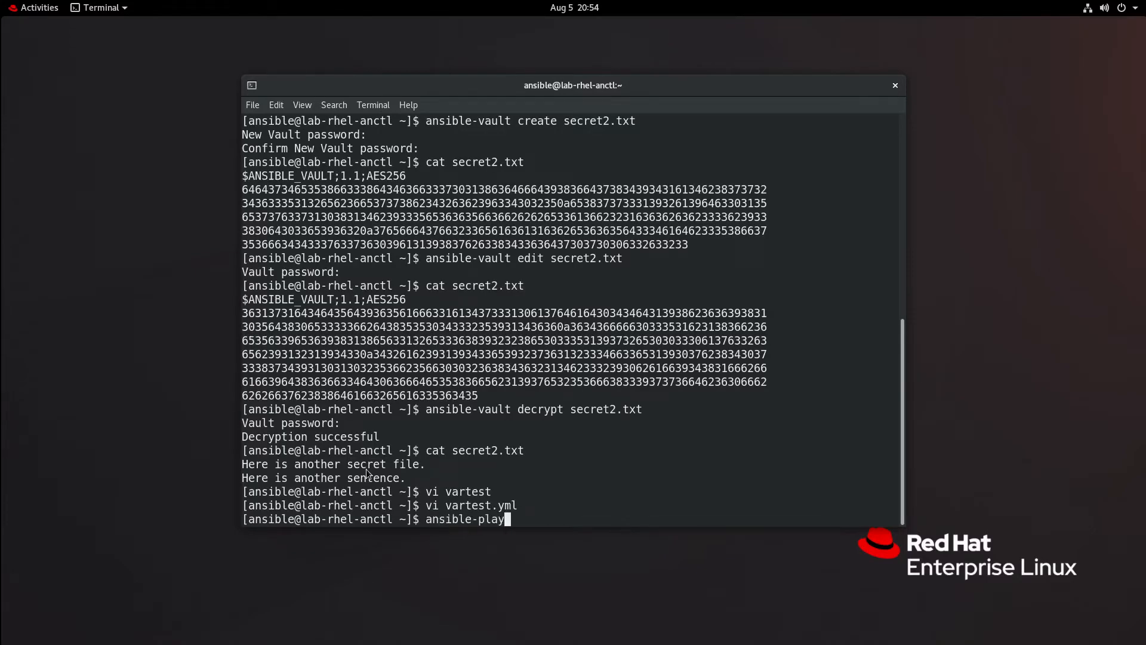
# Run ansible-playbook vartest.yml and review output reporting packagenames as not defined.
pyautogui.write('book vartest.yml')
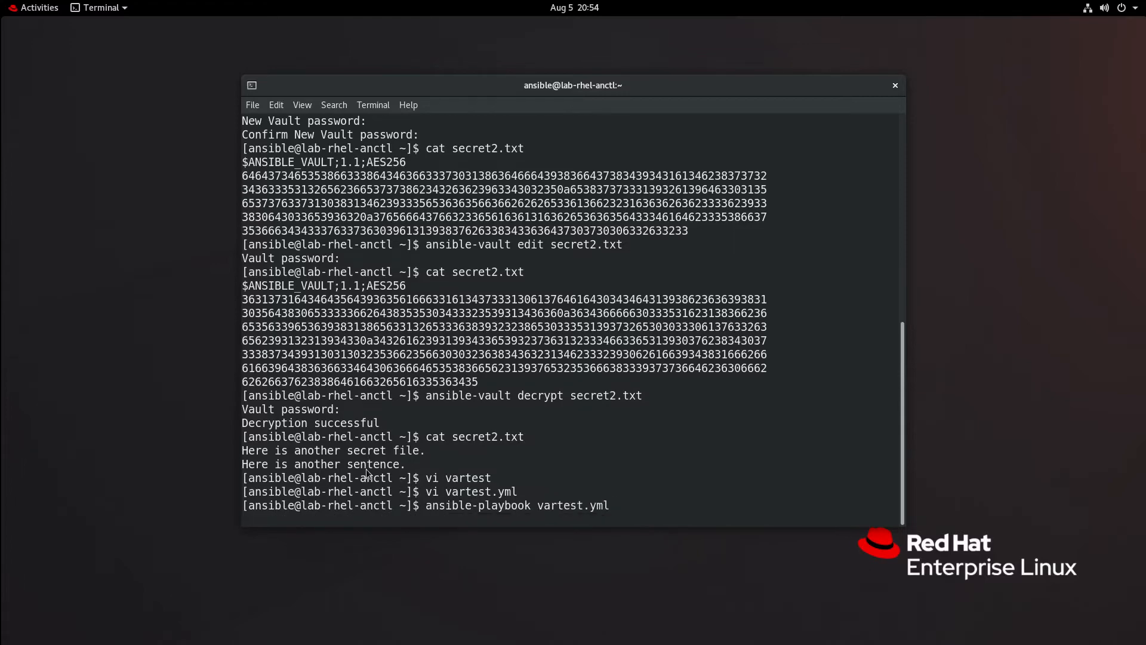
pyautogui.press('Return')
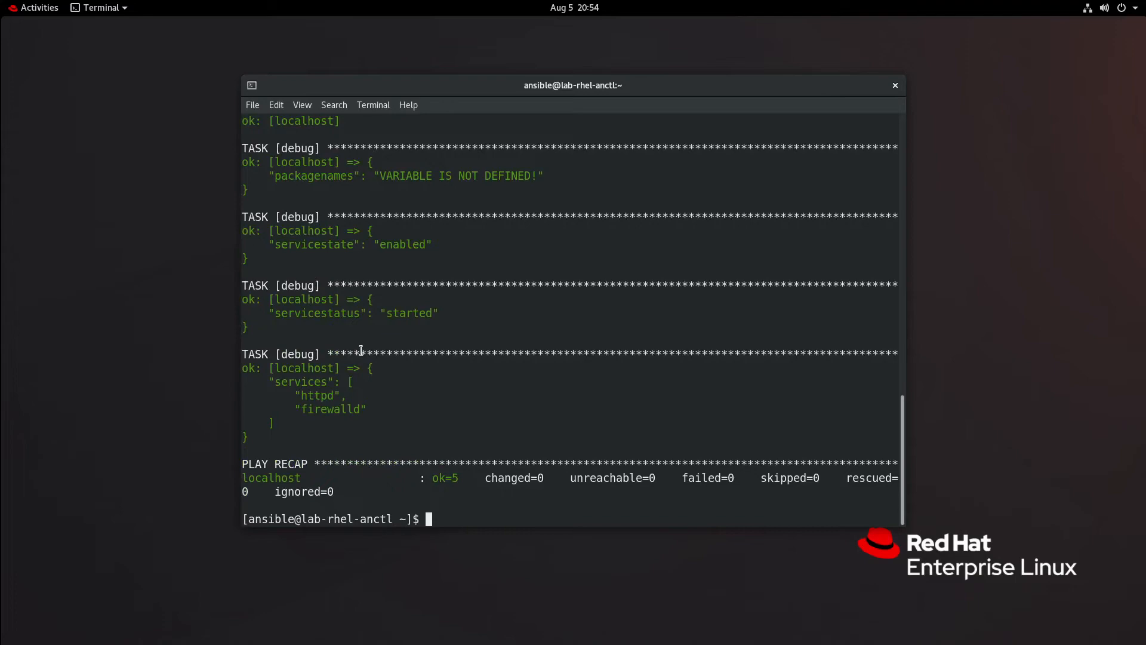
pyautogui.scroll(3)
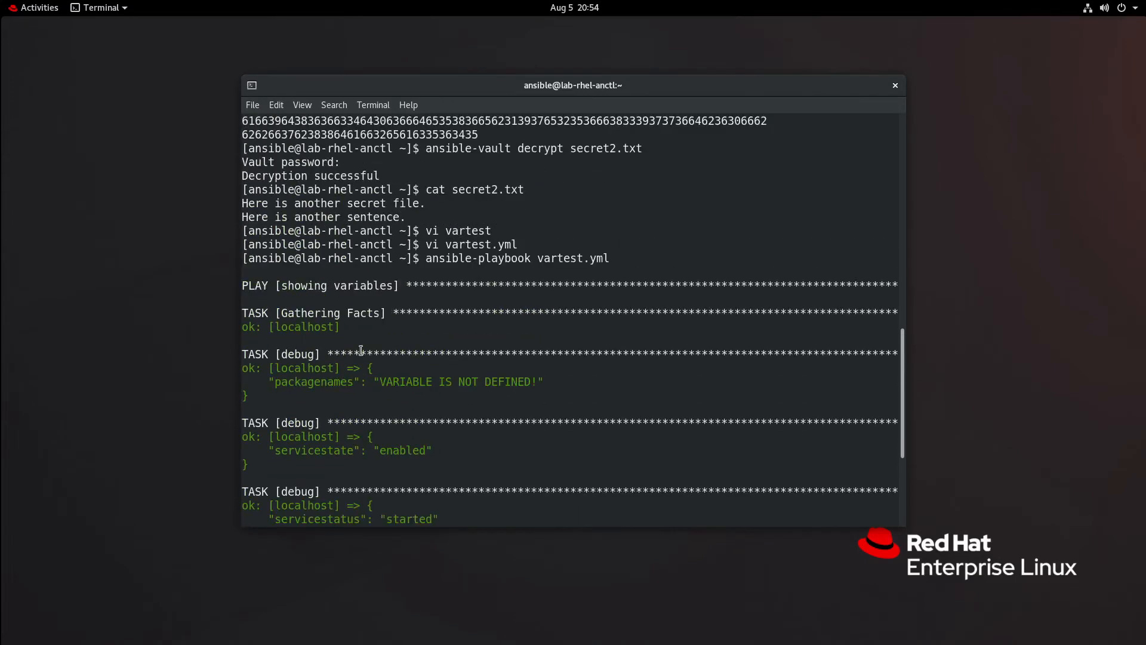
pyautogui.scroll(-3)
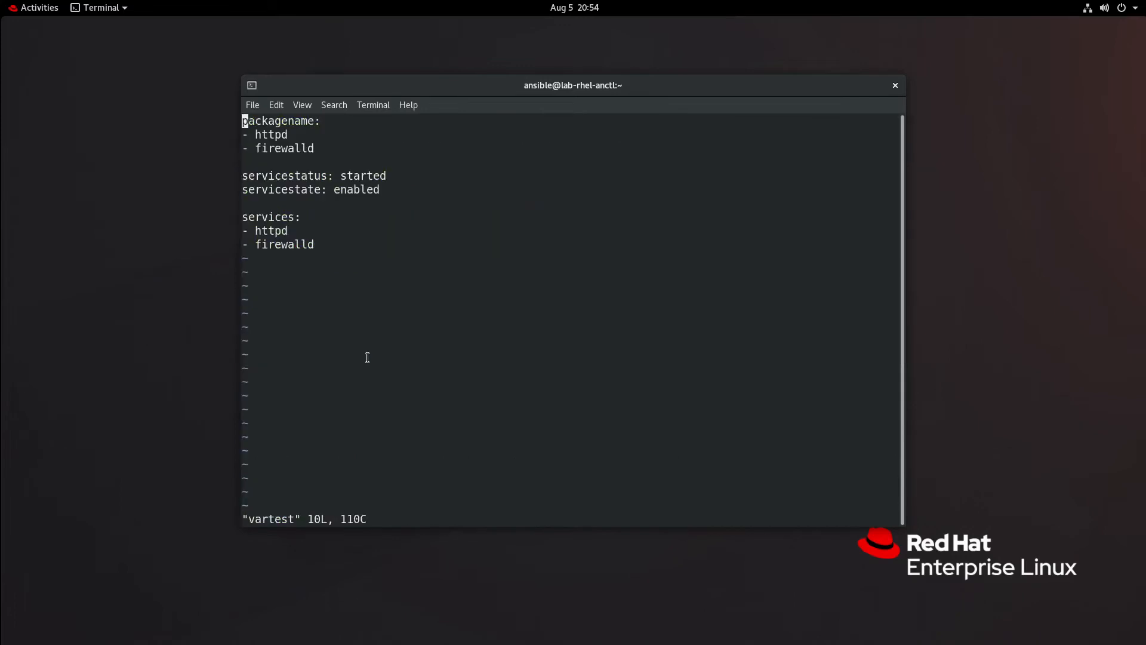
# Rename packagename to packagenames in vartest and clear the terminal.
pyautogui.press('i')
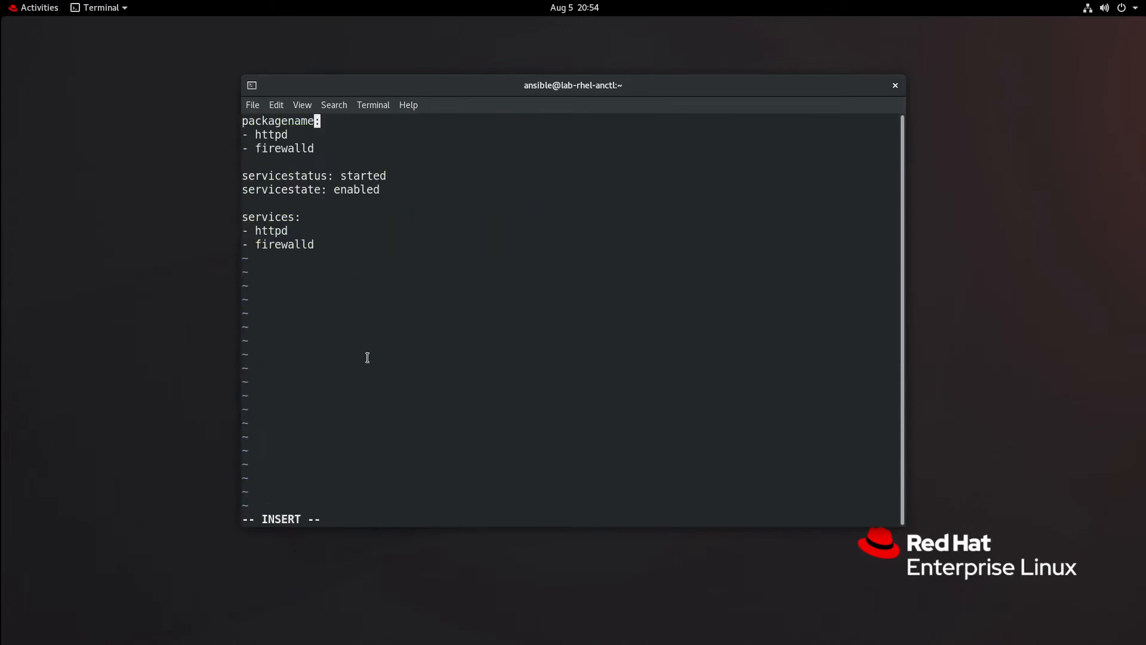
pyautogui.write('cl')
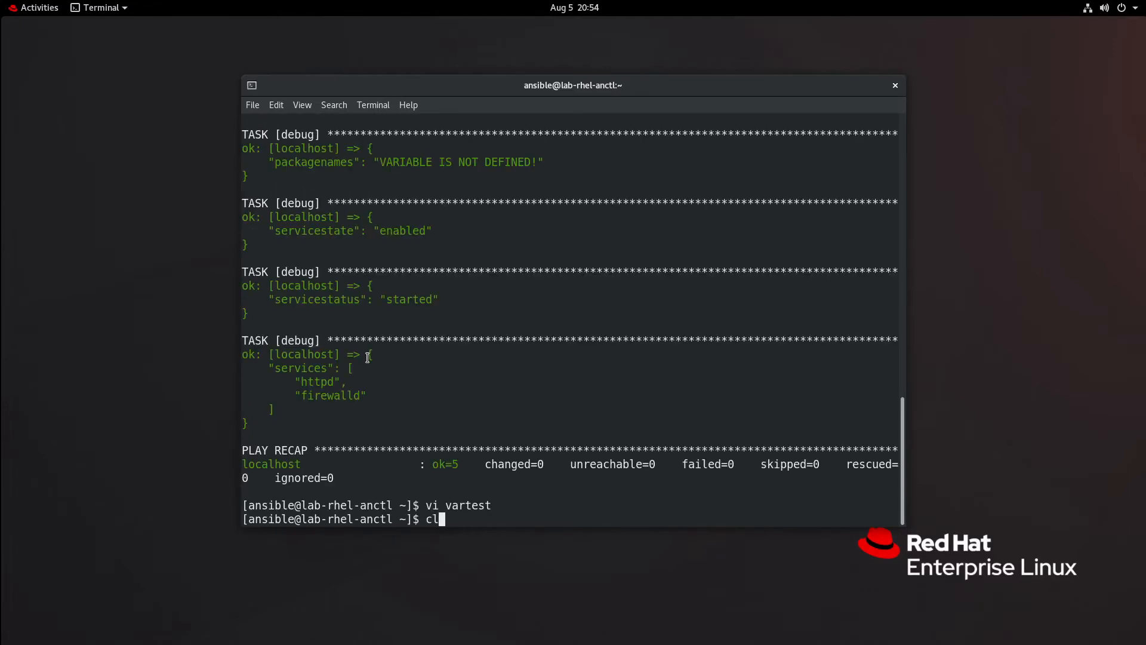
pyautogui.press('Return')
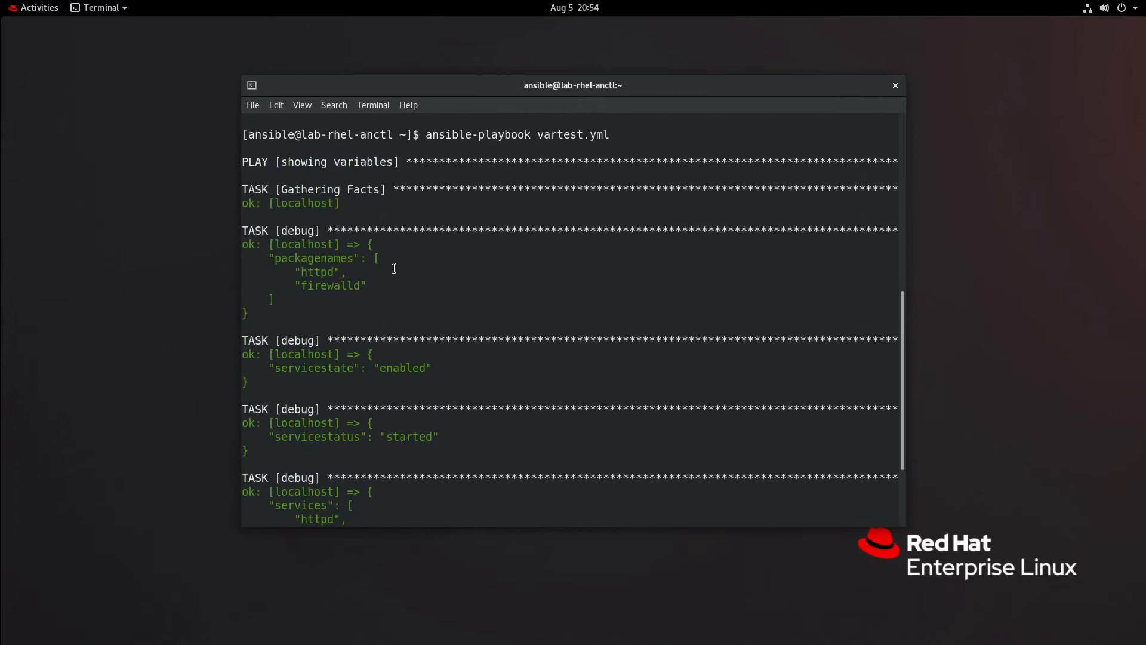
pyautogui.scroll(-3)
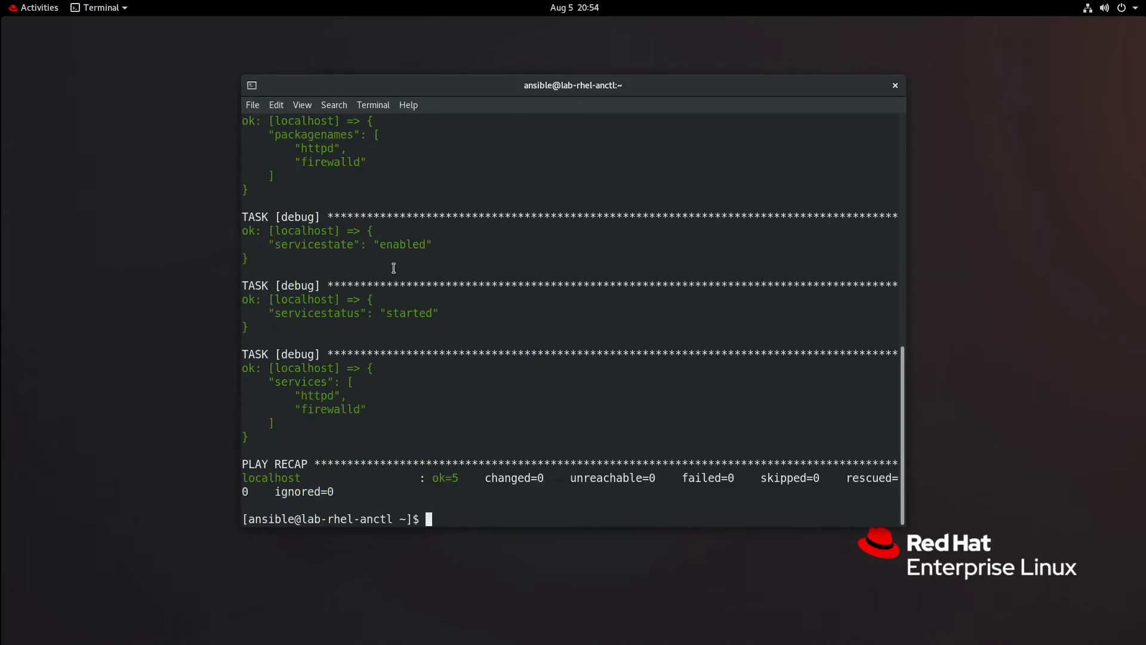
# Encrypt vartest with ansible-vault so it becomes AES256 ciphertext.
pyautogui.write('ansible-vault en')
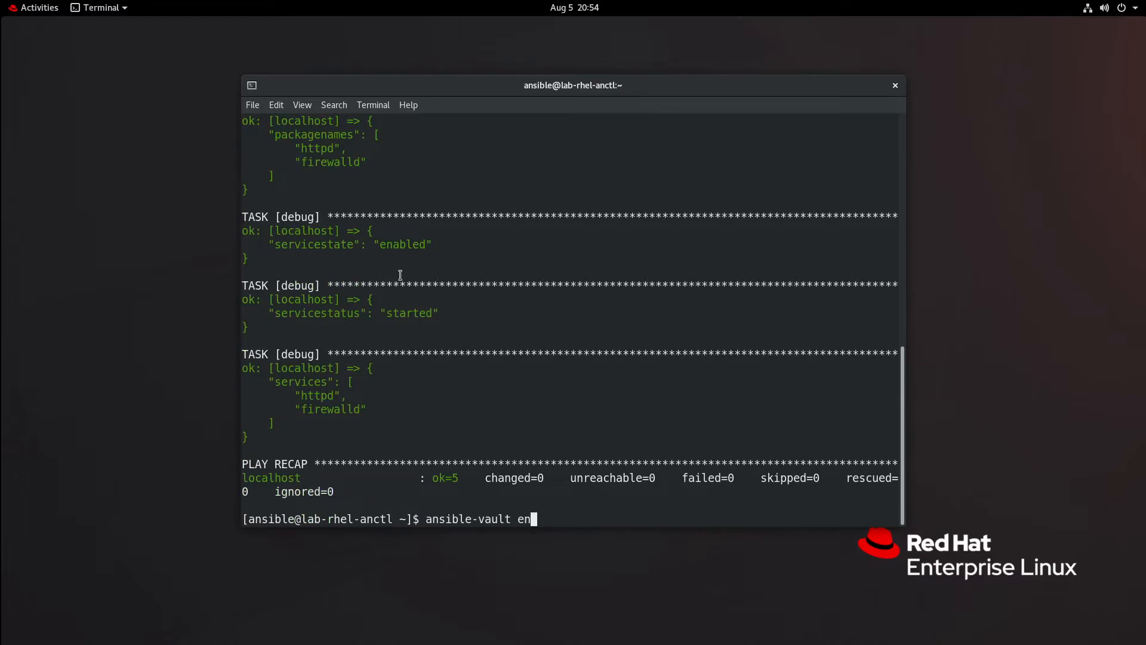
pyautogui.write('crypt vartest')
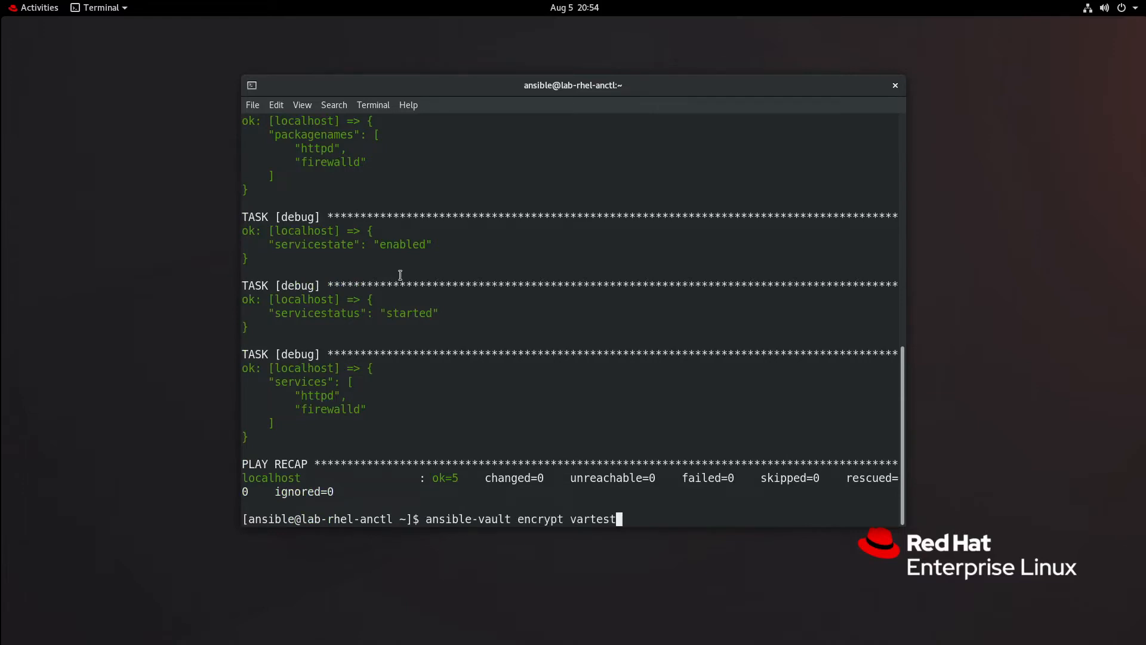
pyautogui.press('Return')
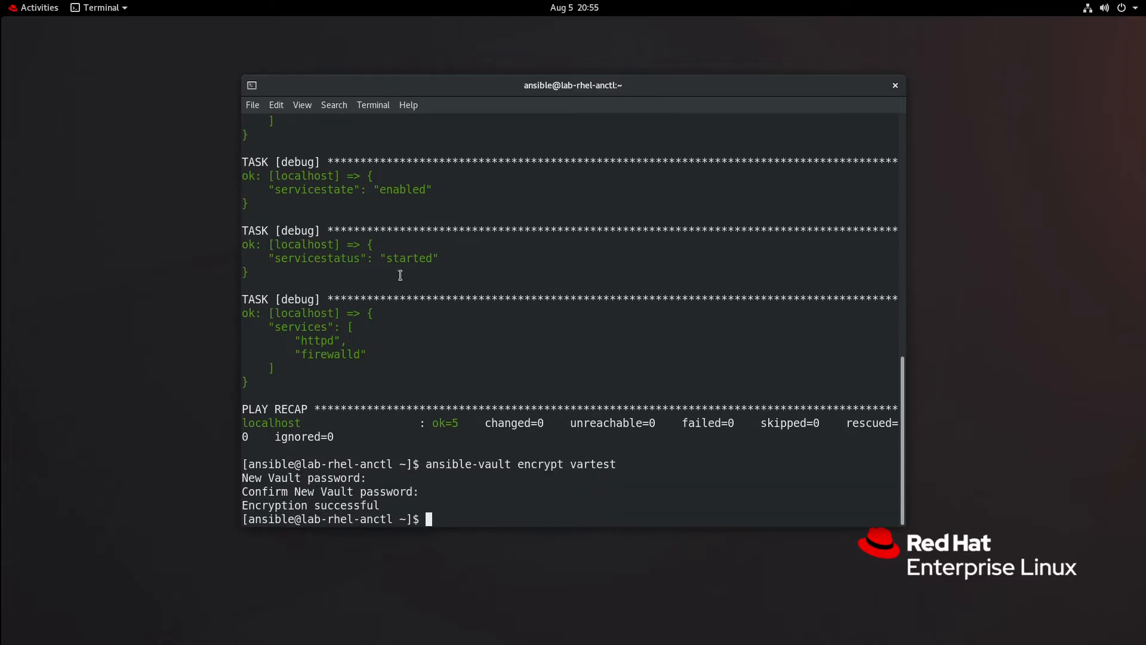
pyautogui.write('ansible-playbook vartest.yml')
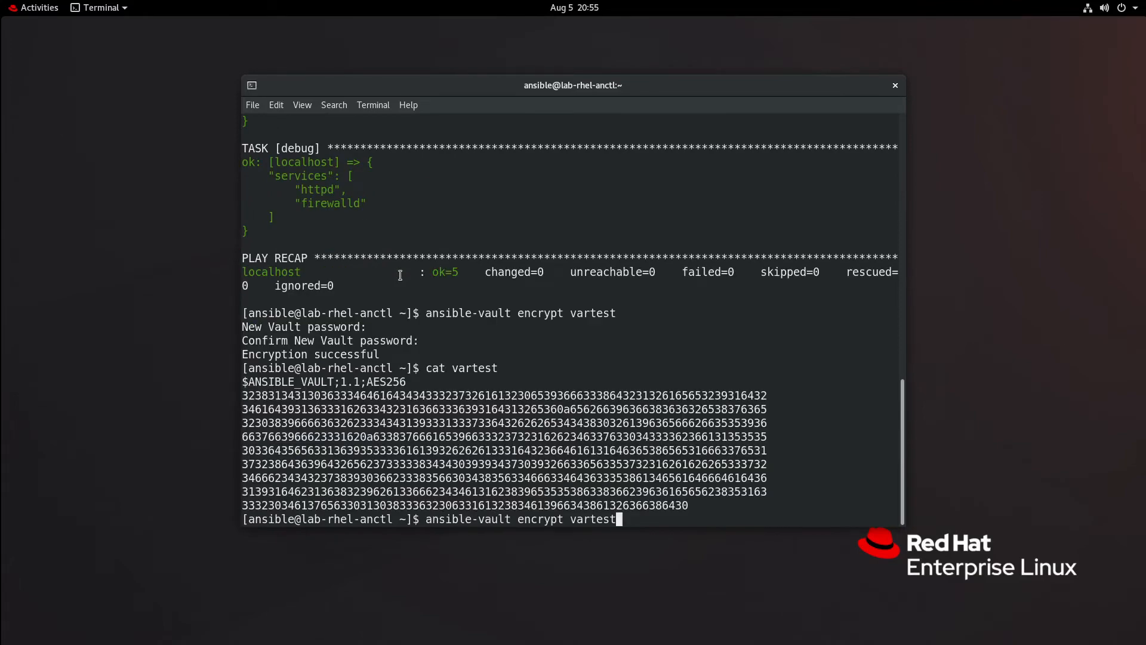
pyautogui.press('Return')
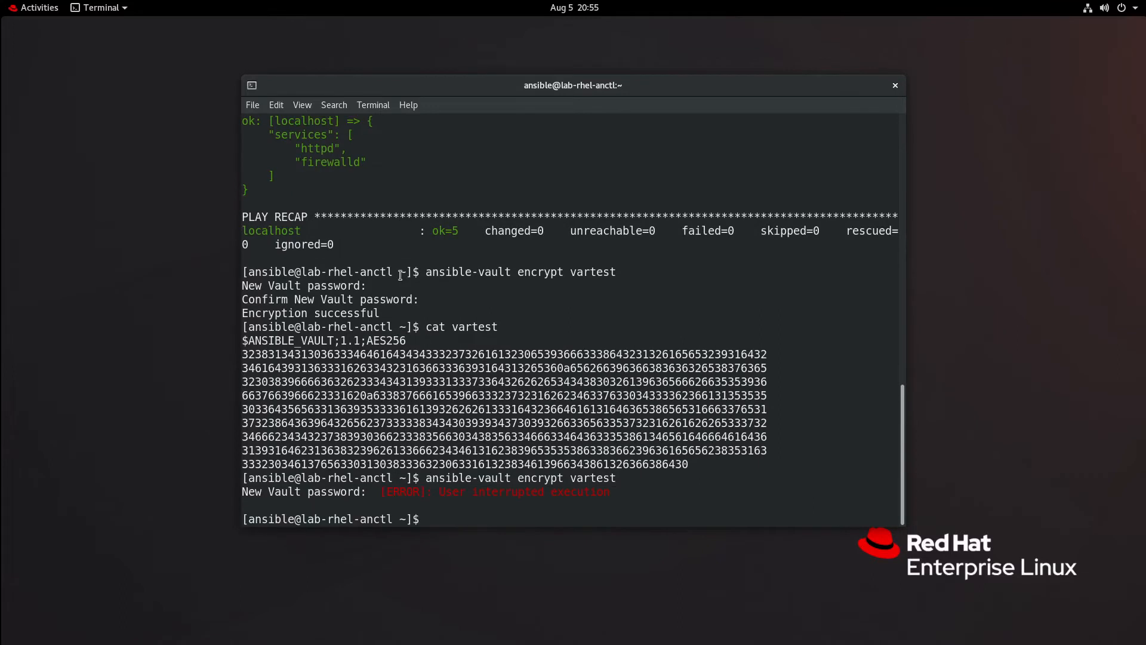
# Run ansible-playbook vartest.yml without a vault password and see it fail.
pyautogui.write('ansible-play')
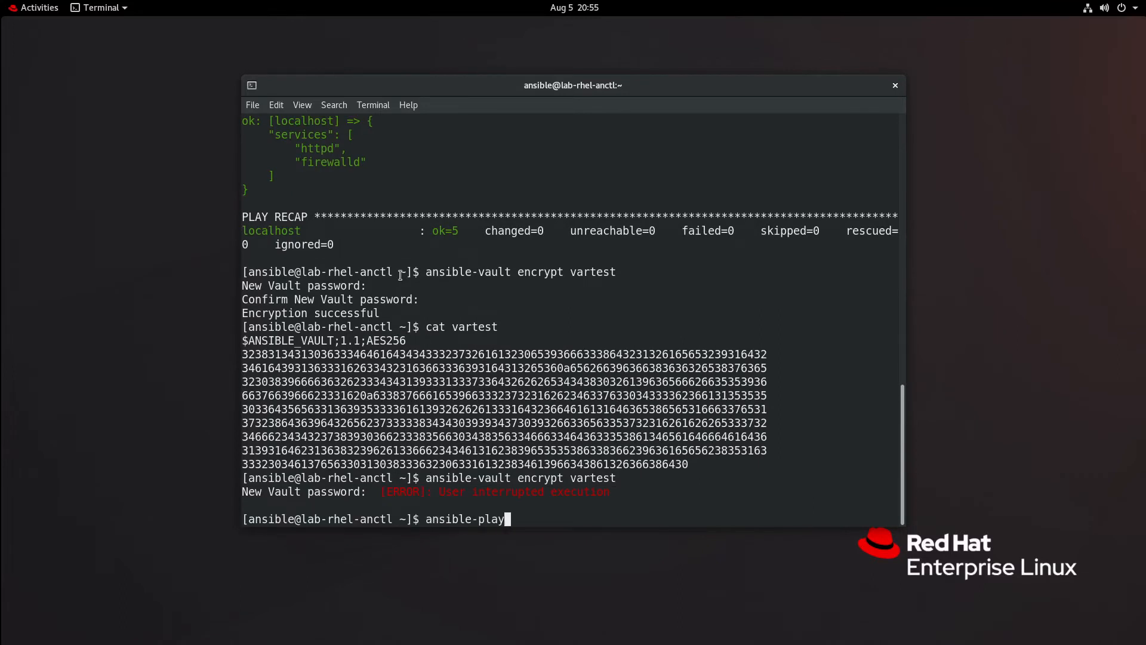
pyautogui.write('book vartest.y')
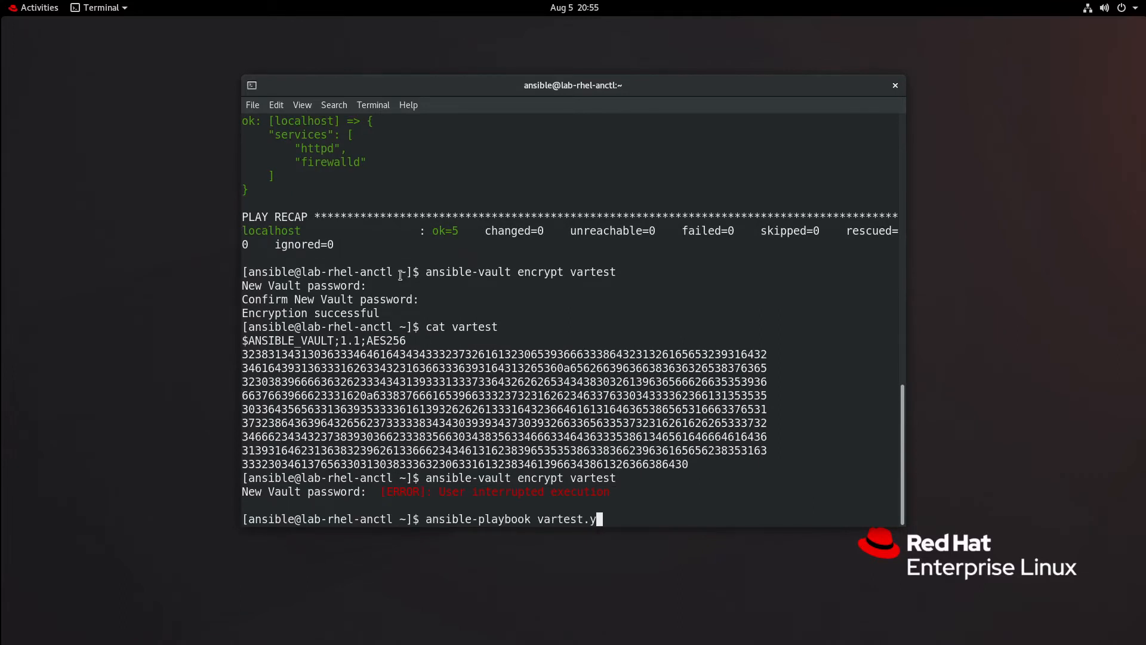
pyautogui.press('Return')
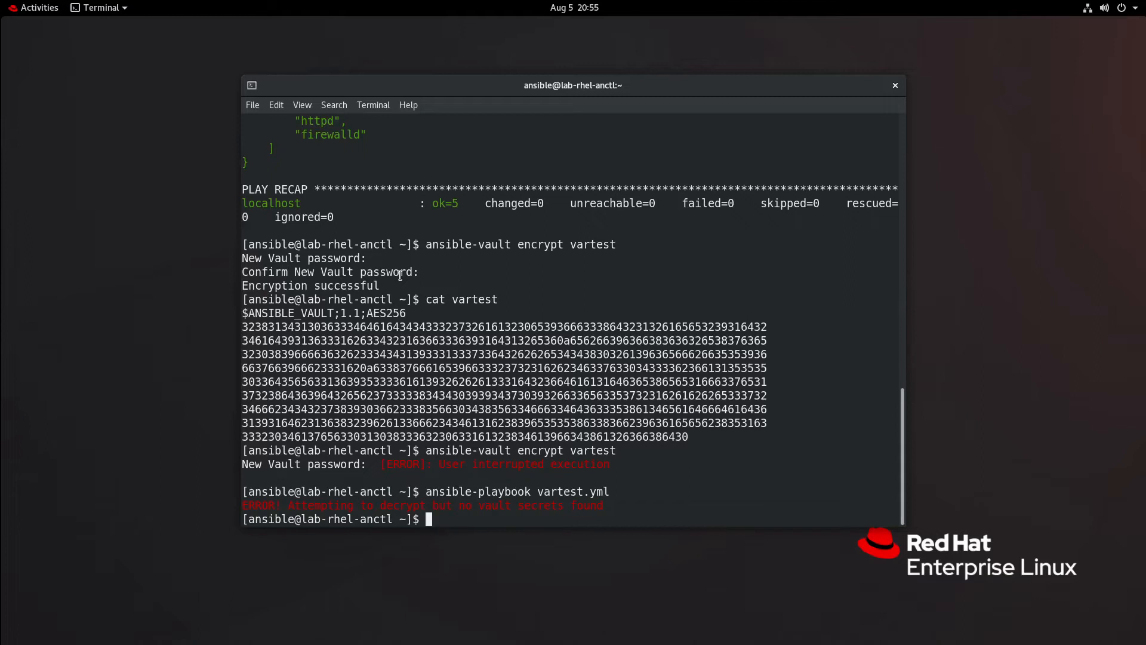
# Run vartest.yml with --ask-vault-pass so it prints the variables and recaps ok=5.
pyautogui.write('ansible-playbook vartest.yml --')
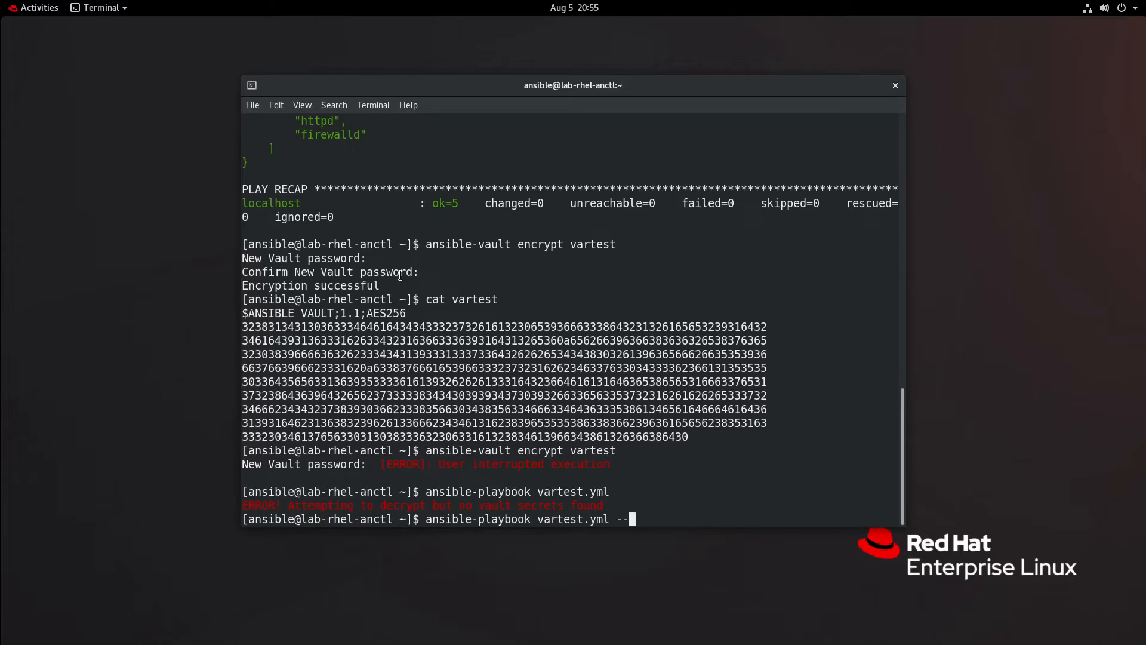
pyautogui.write('ask-vault-p')
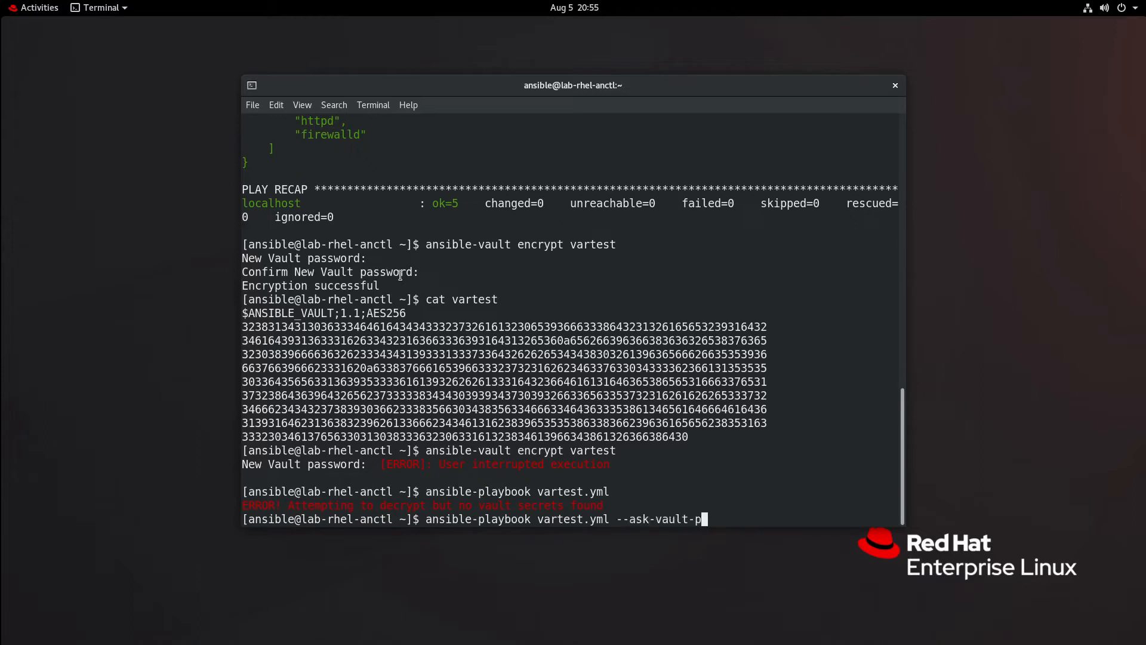
pyautogui.press('Return')
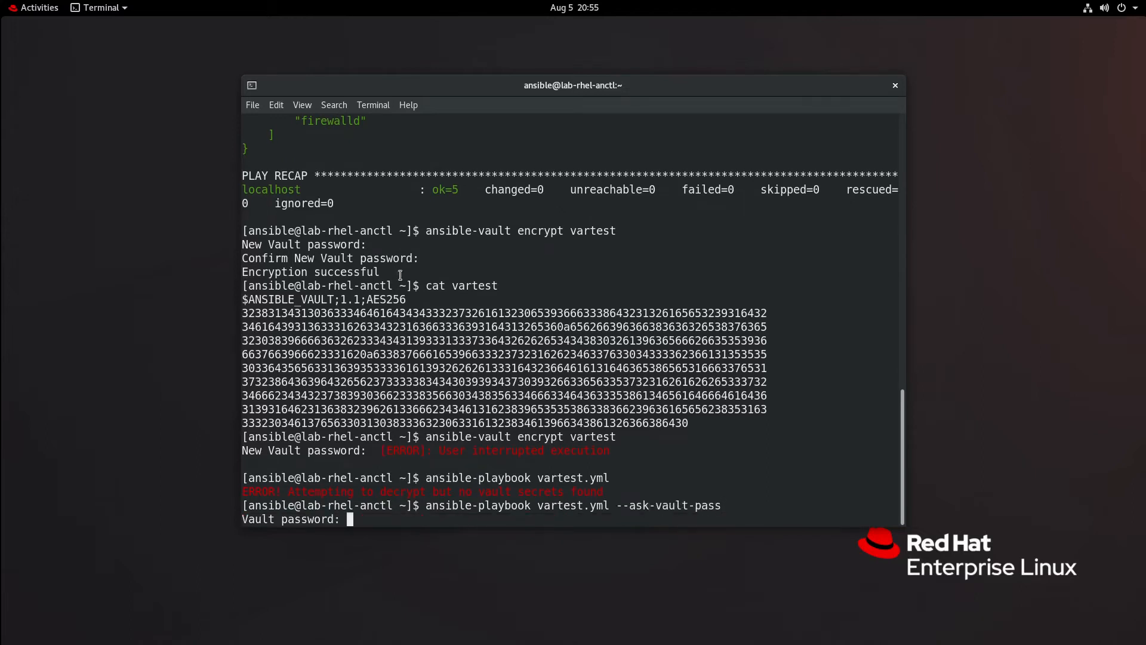
pyautogui.press('Return')
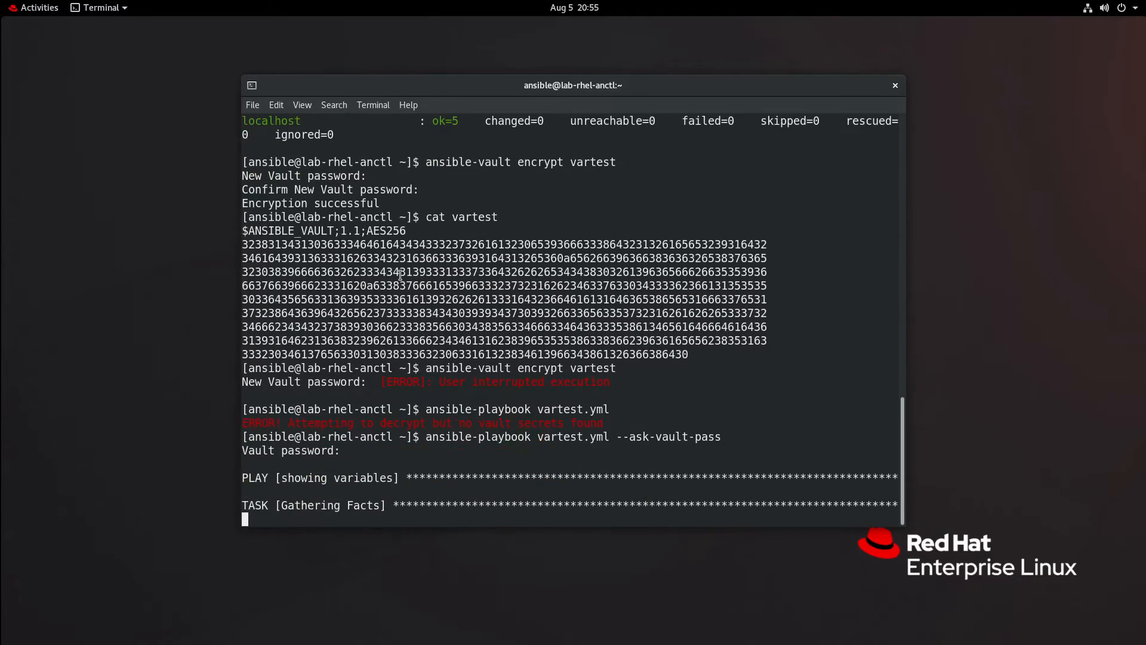
pyautogui.scroll(-3)
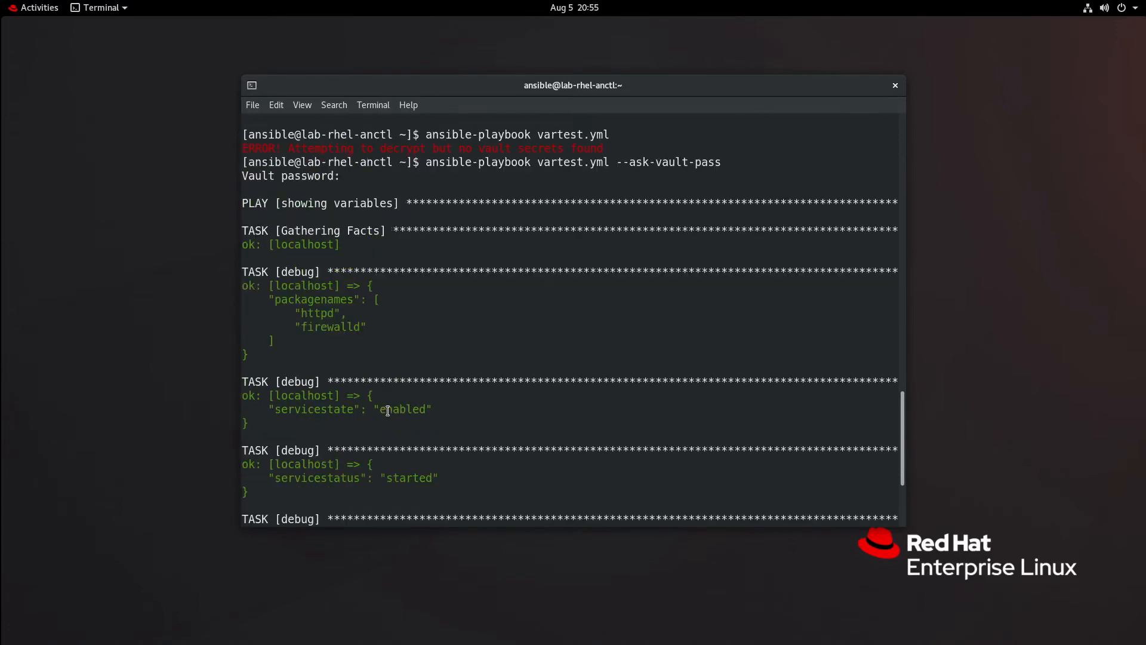
pyautogui.scroll(-3)
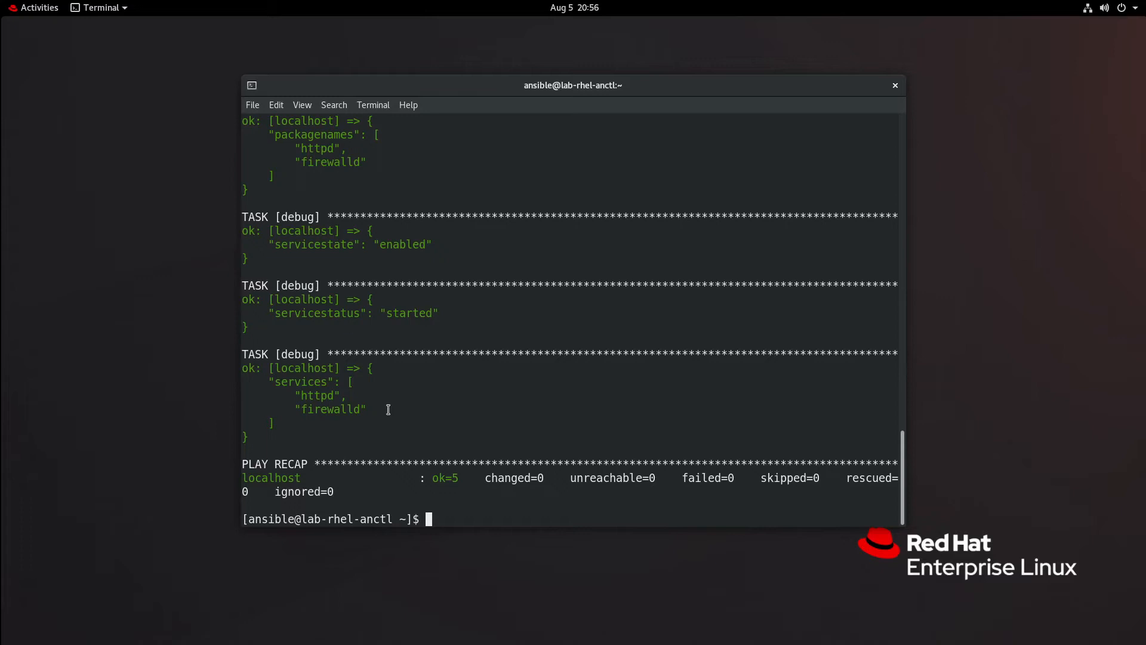
pyautogui.moveTo(394, 416)
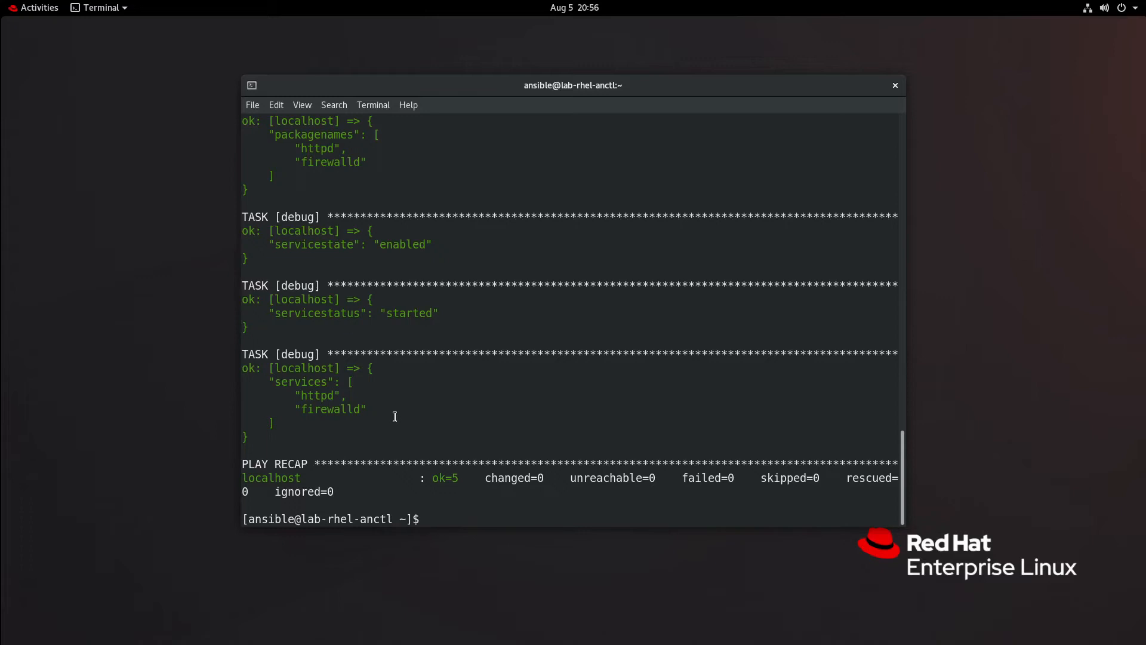
# Rekey vartest with ansible-vault, giving the old and a new vault password.
pyautogui.write('ansible')
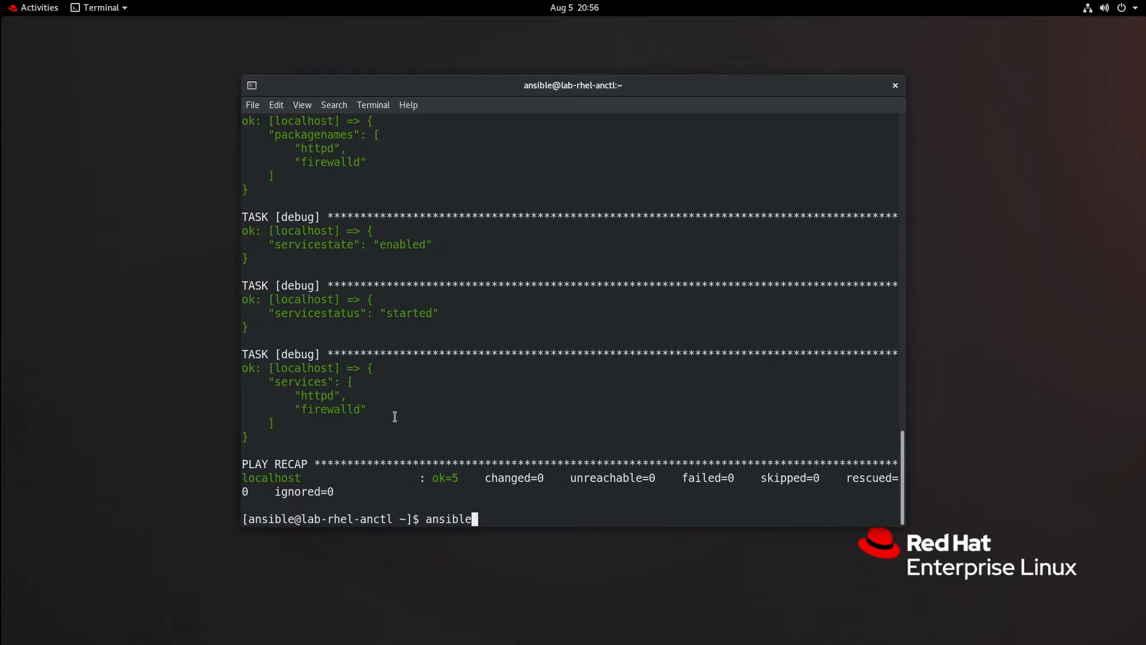
pyautogui.write('-')
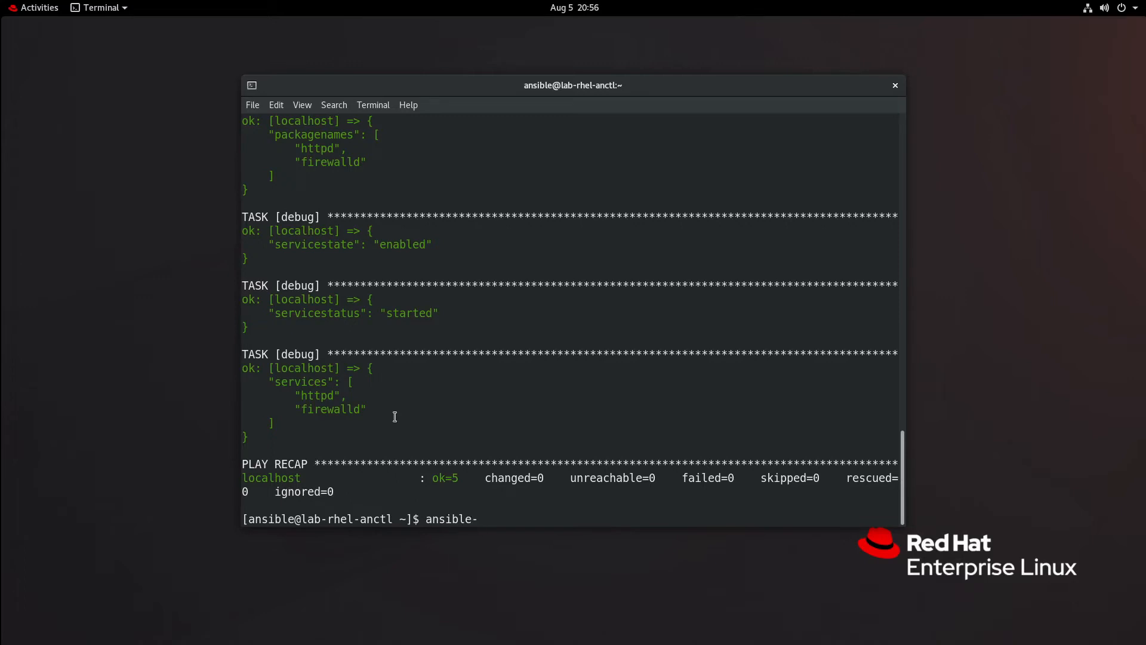
pyautogui.write('vault rekey vartest')
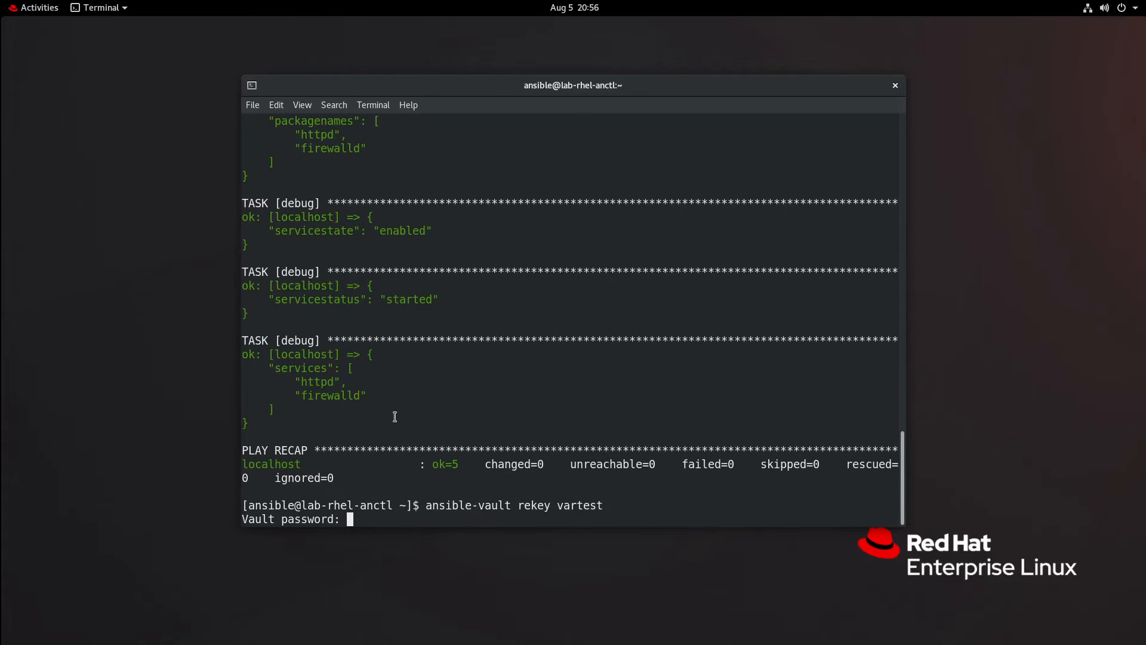
pyautogui.press('Return')
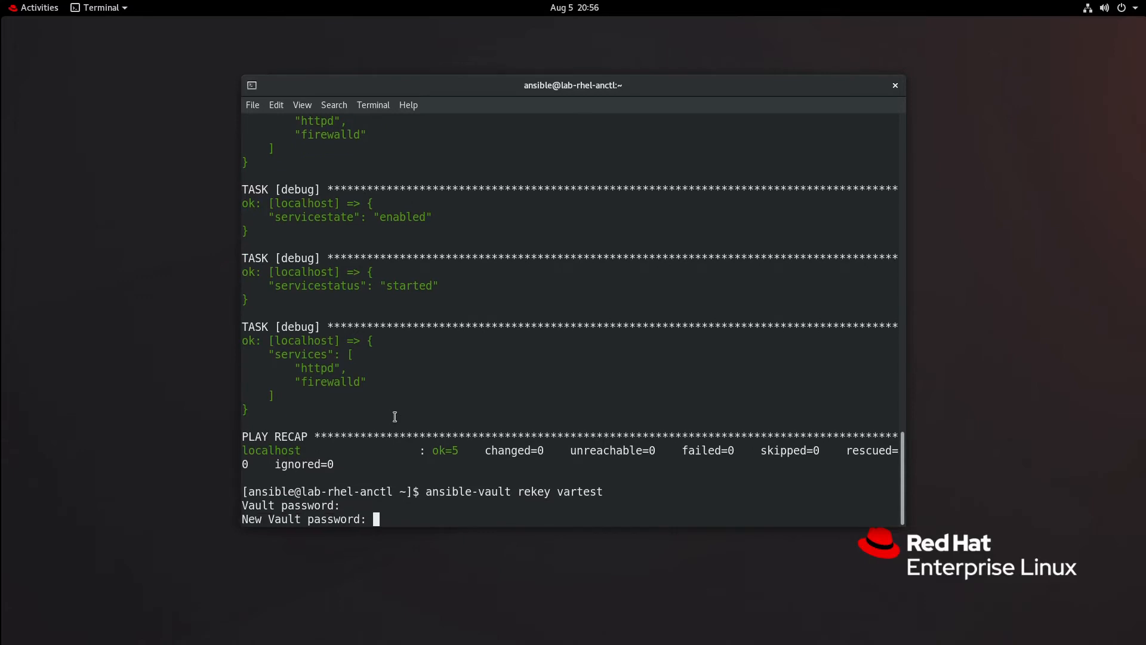
pyautogui.press('Return')
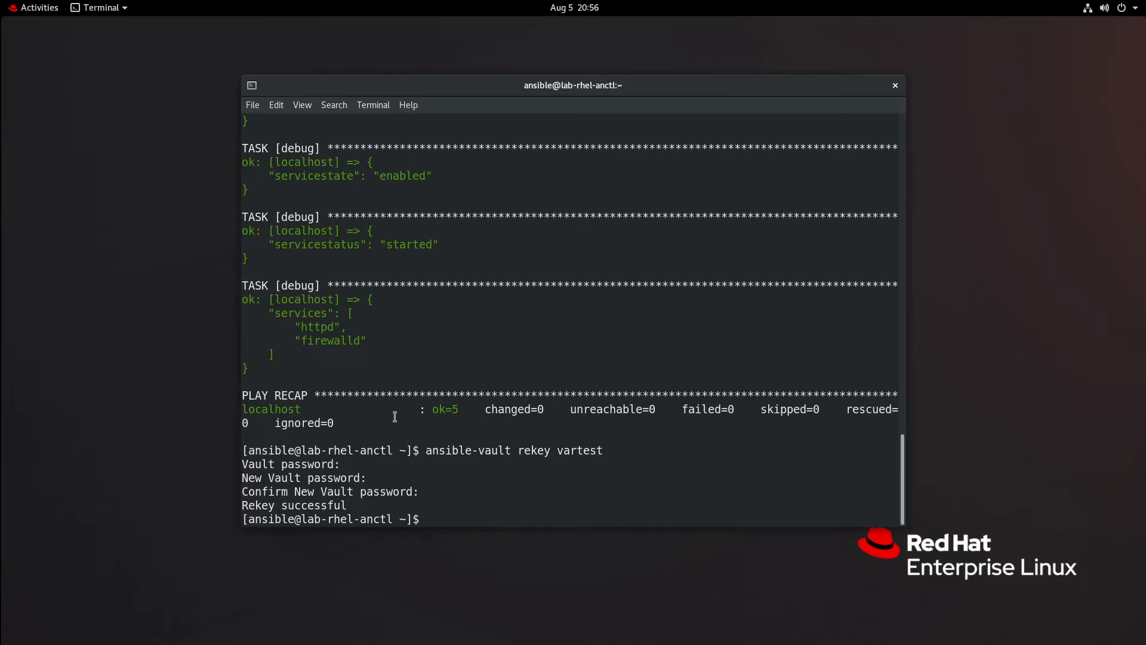
# Edit a pass file in vi to hold the vault password.
pyautogui.write('vi')
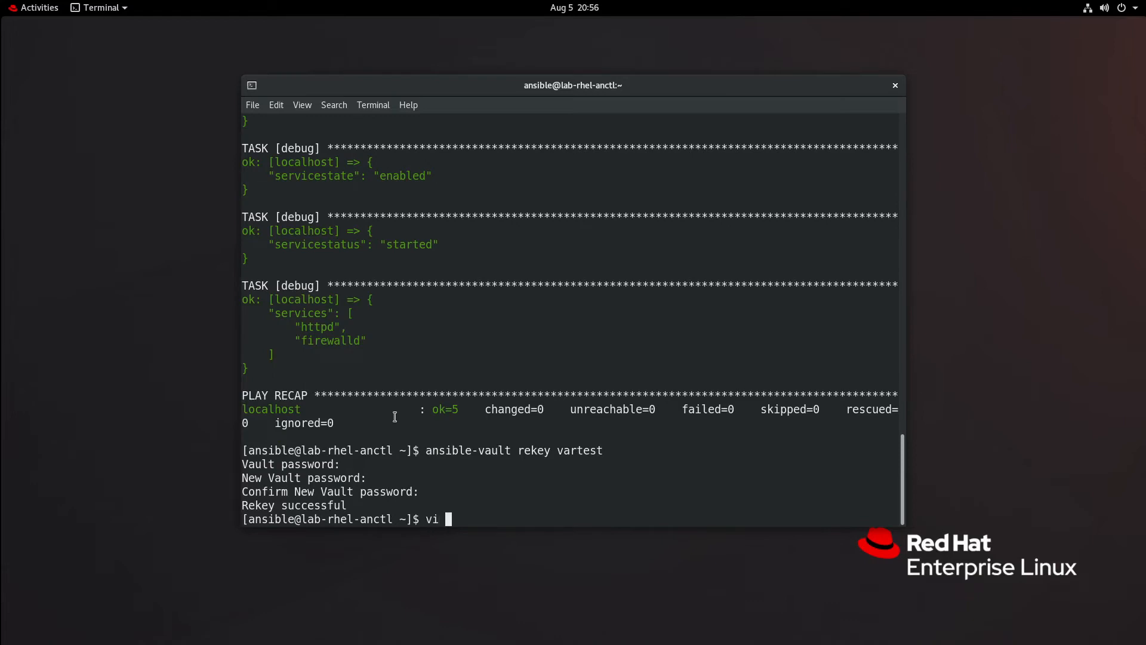
pyautogui.write('pass')
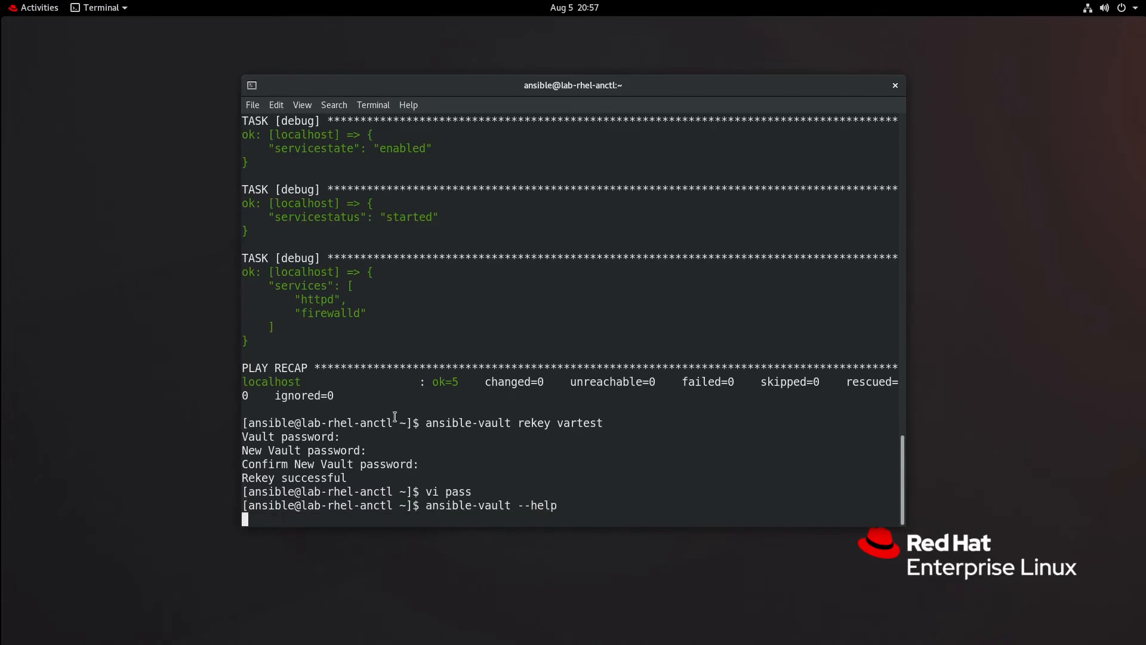
# Show the ansible-vault --help usage and option list.
pyautogui.press('Return')
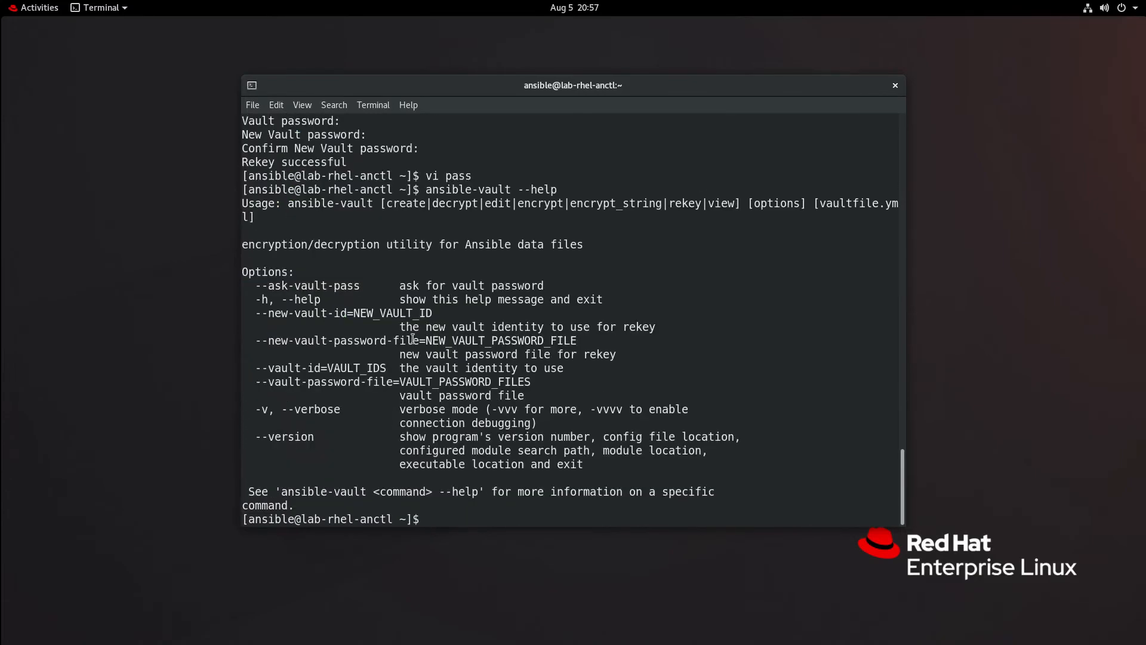
pyautogui.moveTo(361, 392)
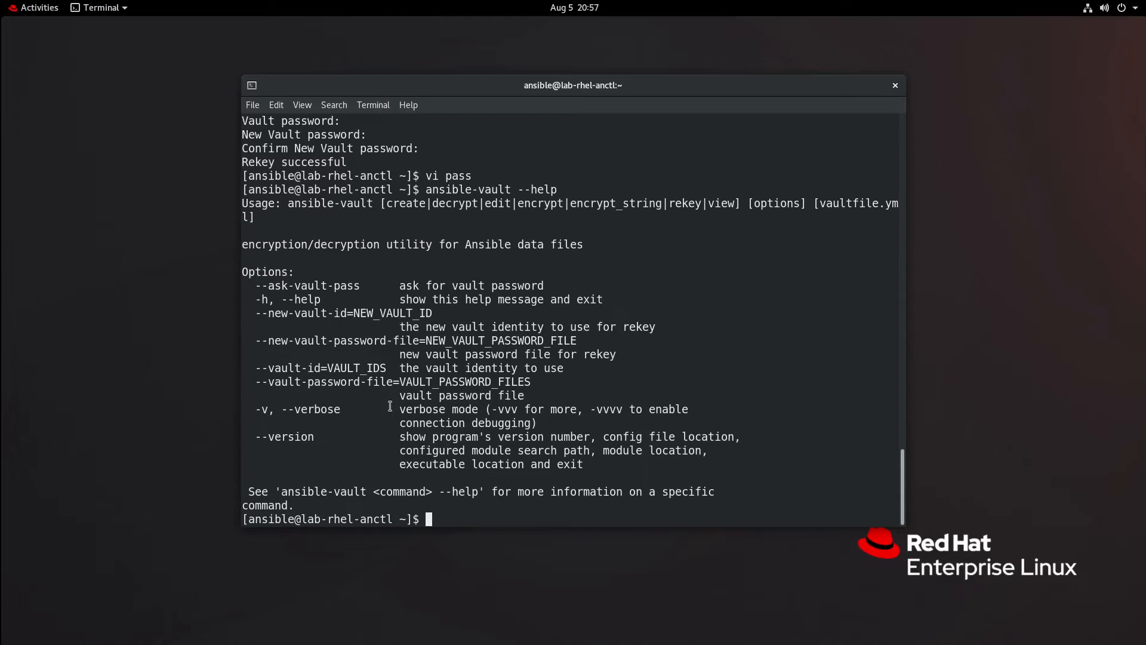
pyautogui.moveTo(570, 378)
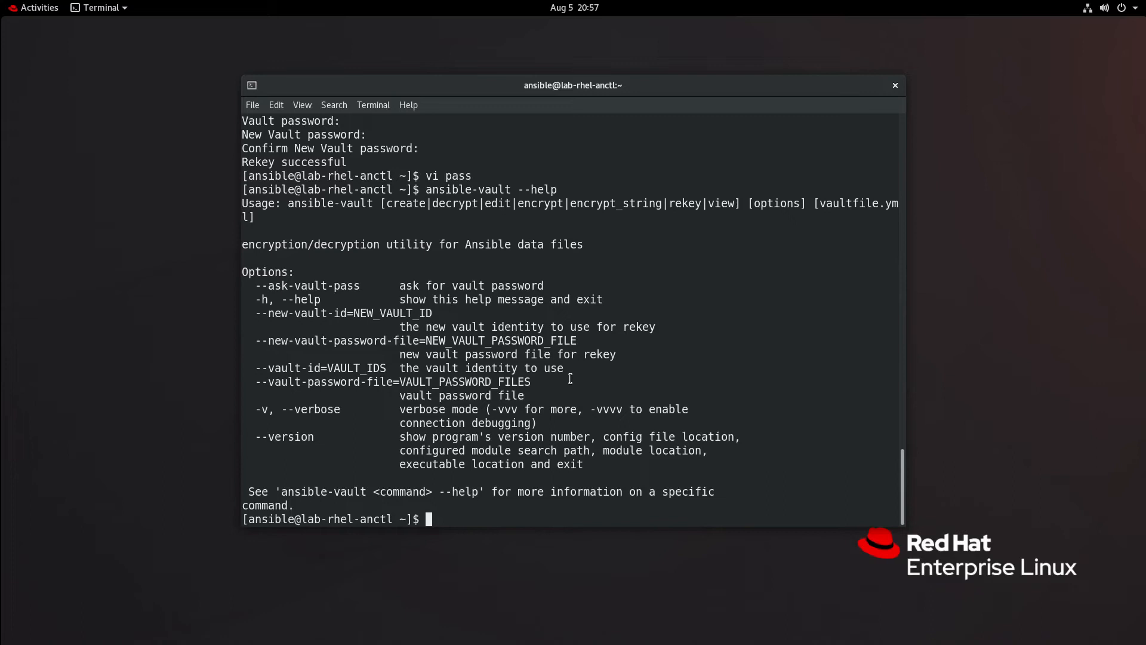
# Run vartest.yml with --vault-password-file=pass so it finishes with ok=5.
pyautogui.write('ansibl')
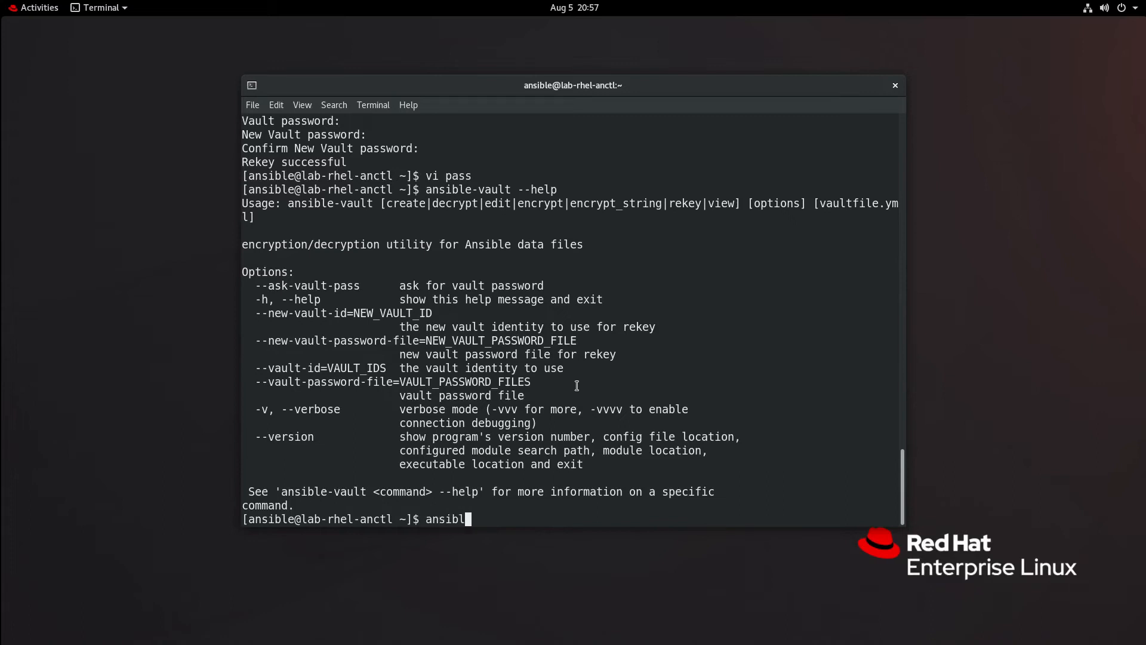
pyautogui.write('e-playbook')
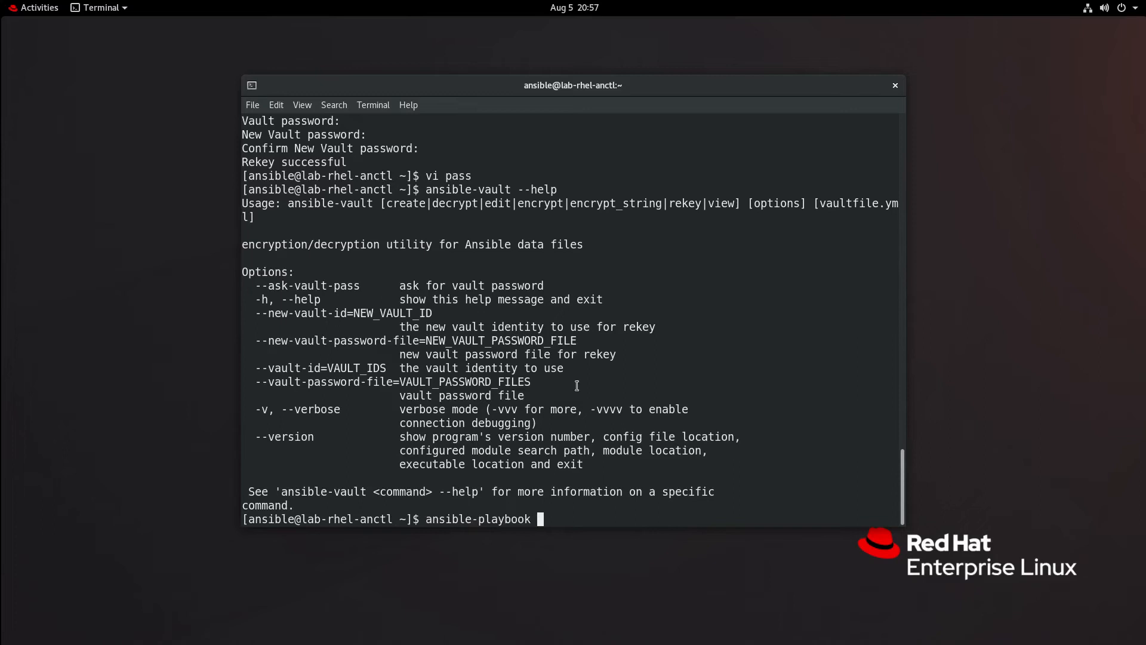
pyautogui.write('vartest.yml')
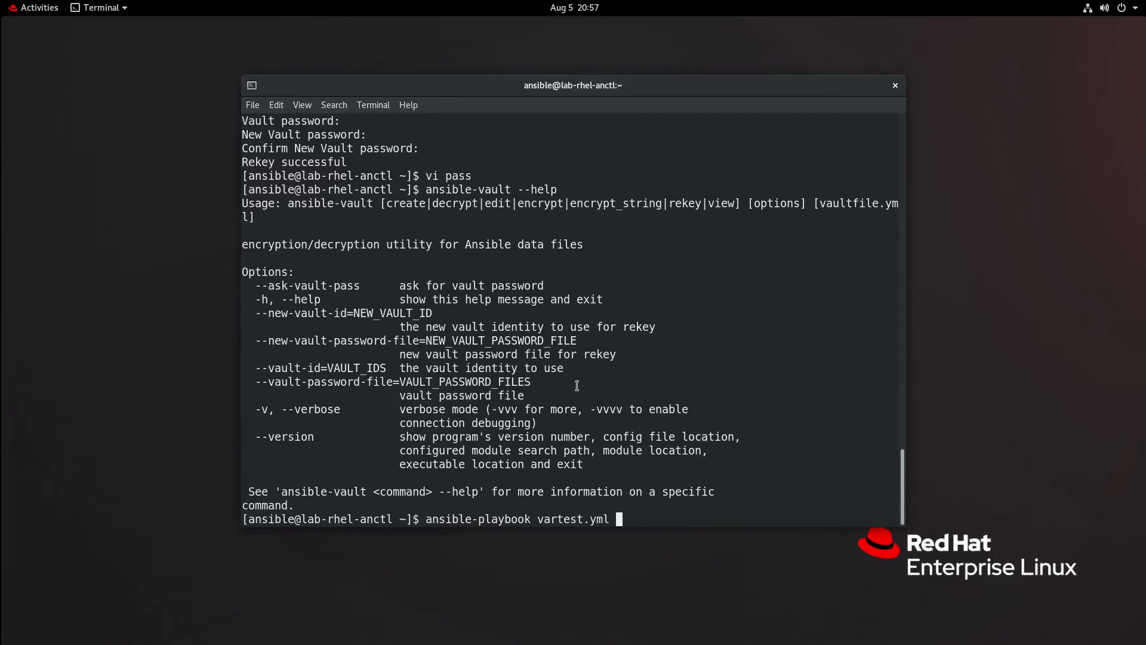
pyautogui.write('--vaul')
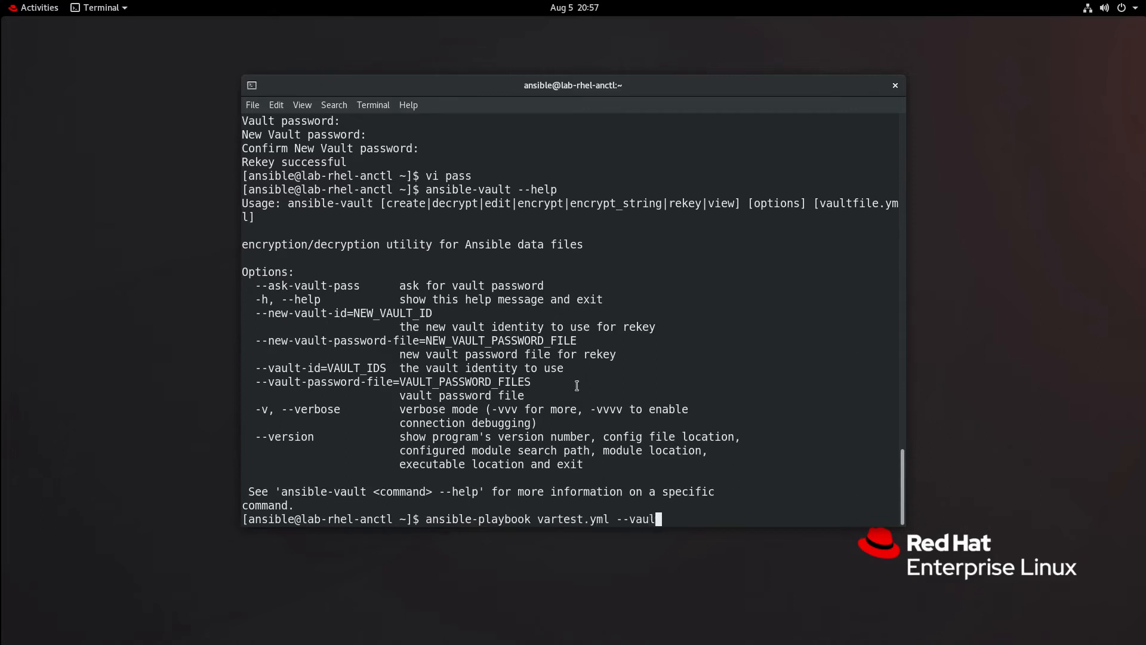
pyautogui.write('t-password-fi')
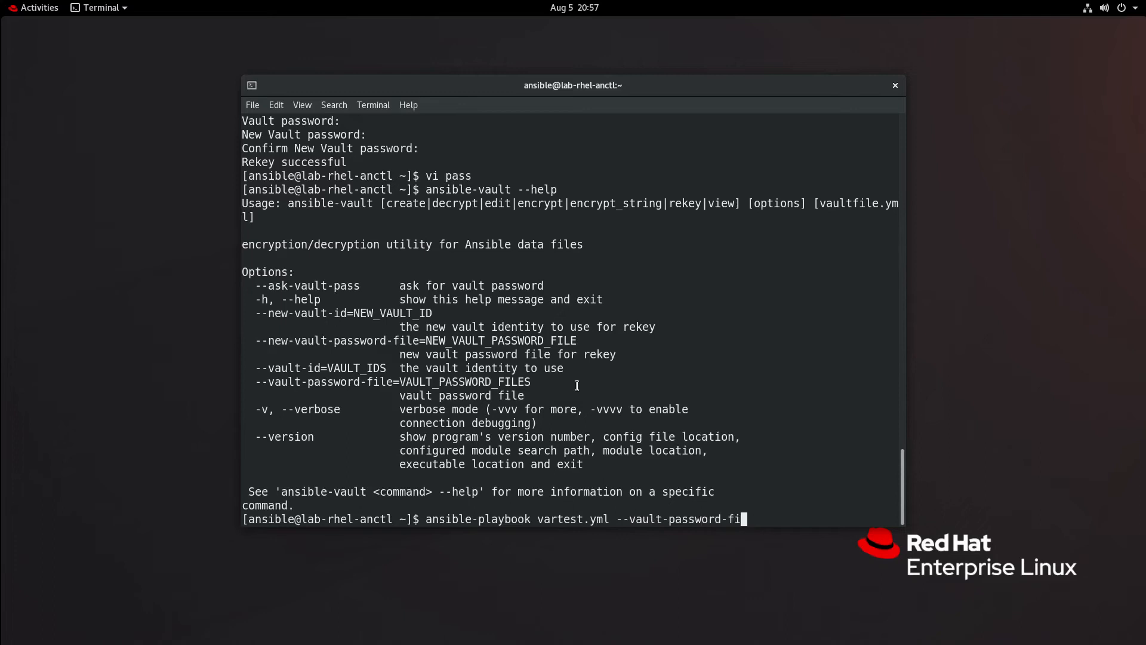
pyautogui.write('le=pass')
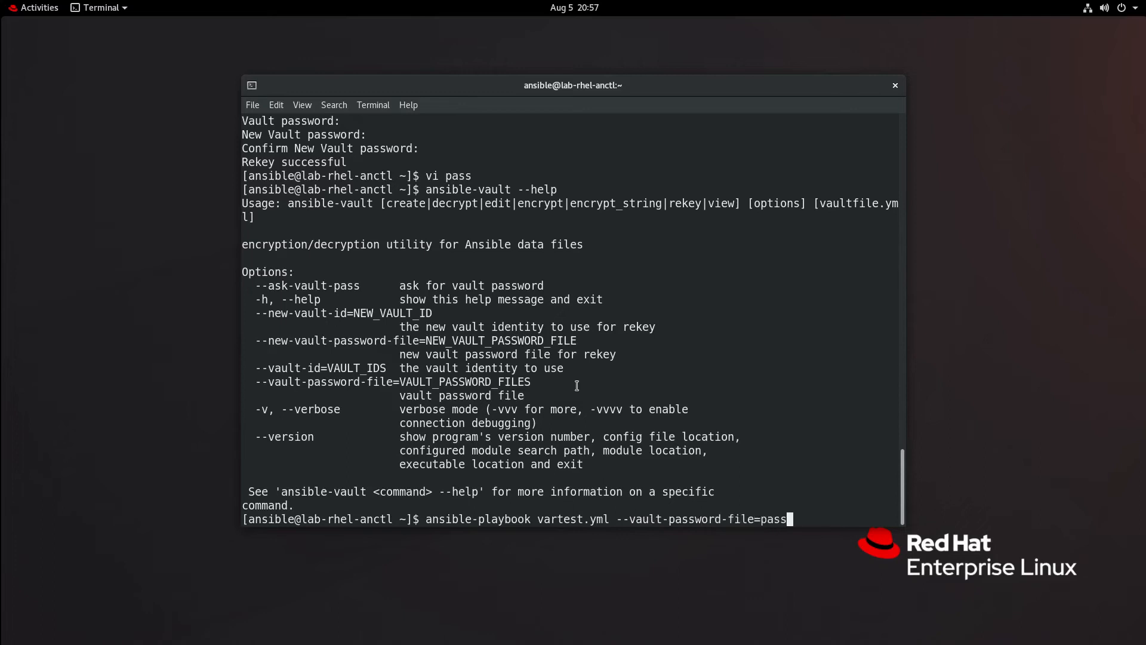
pyautogui.press('Return')
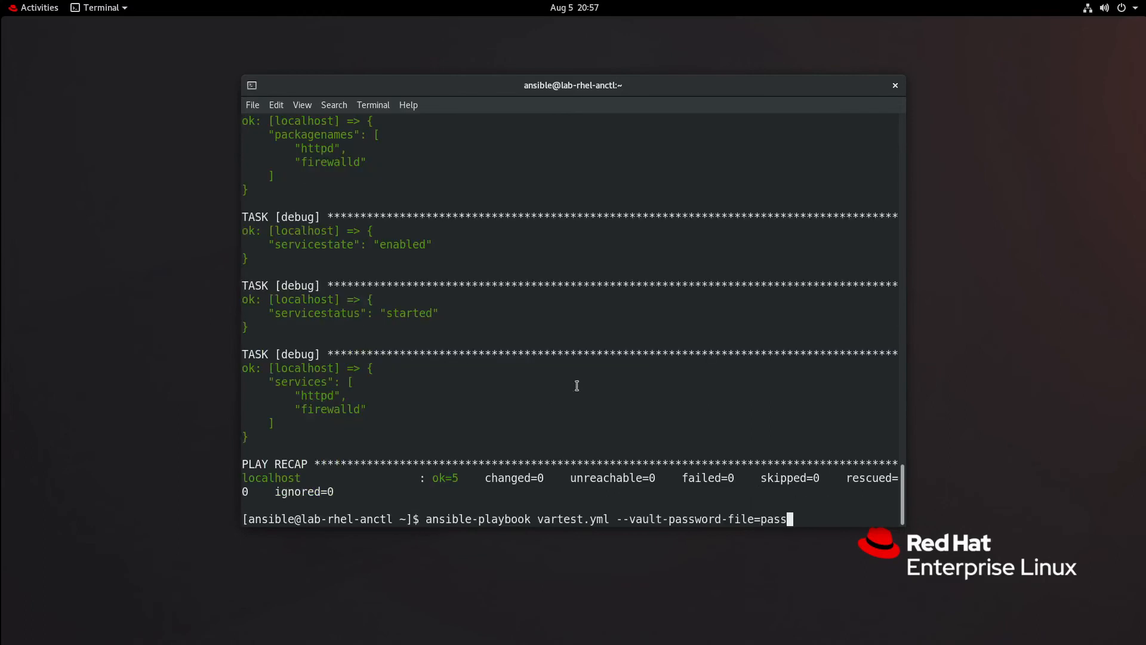
# Run vartest.yml without a vault secret, getting the 'no vault secrets found' error.
pyautogui.press('Return')
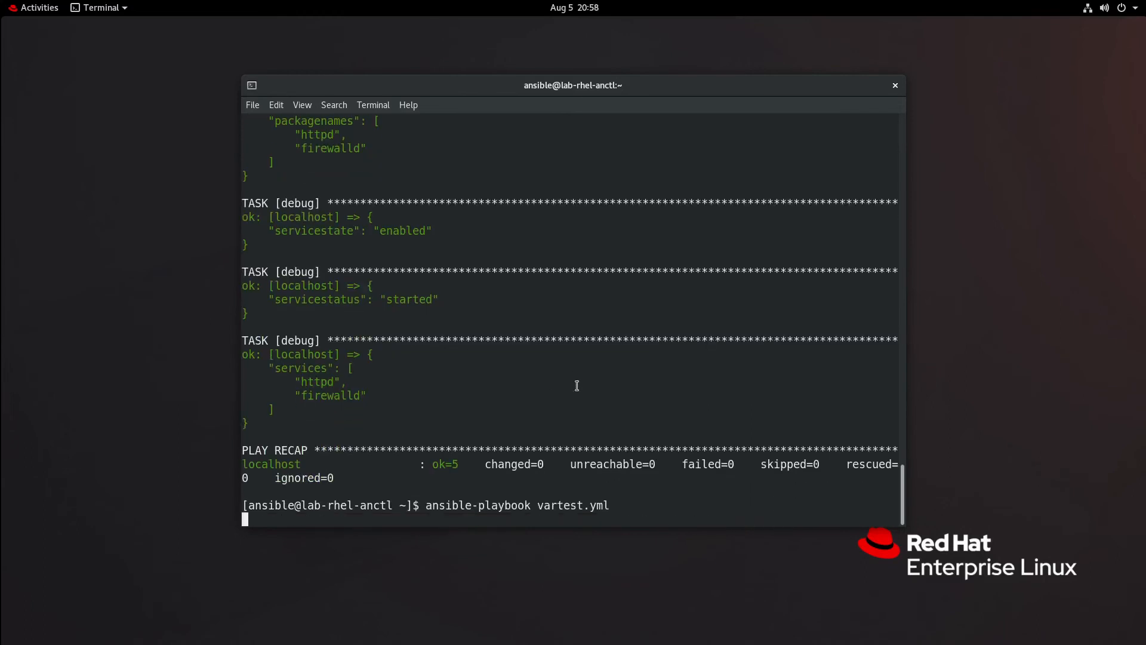
pyautogui.press('Return')
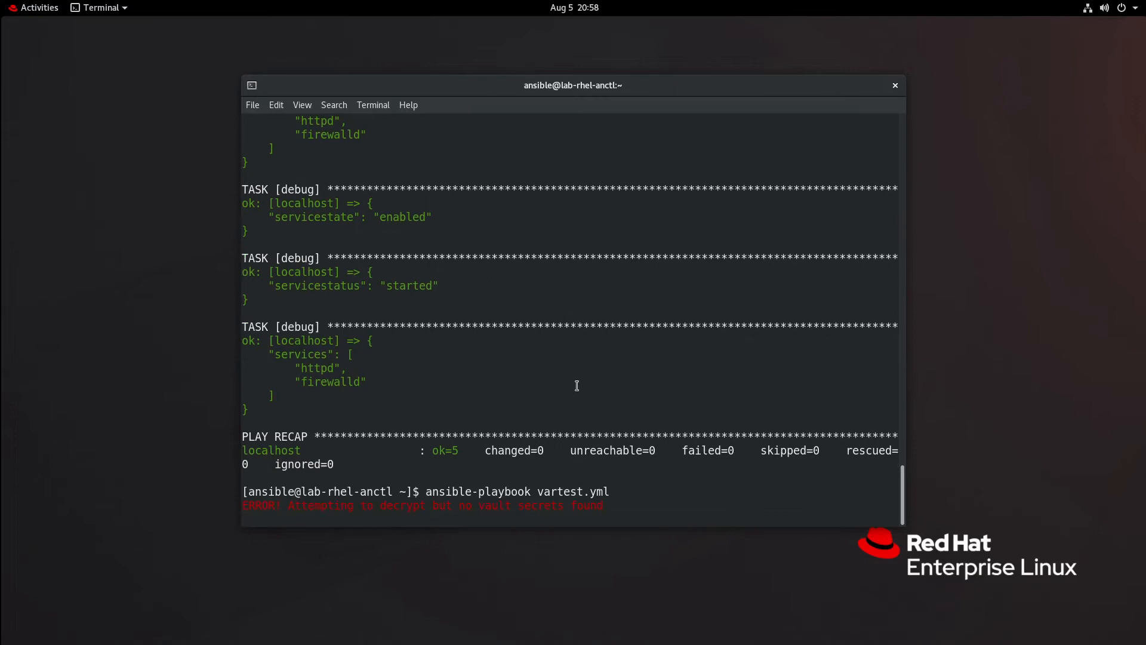
pyautogui.press('Return')
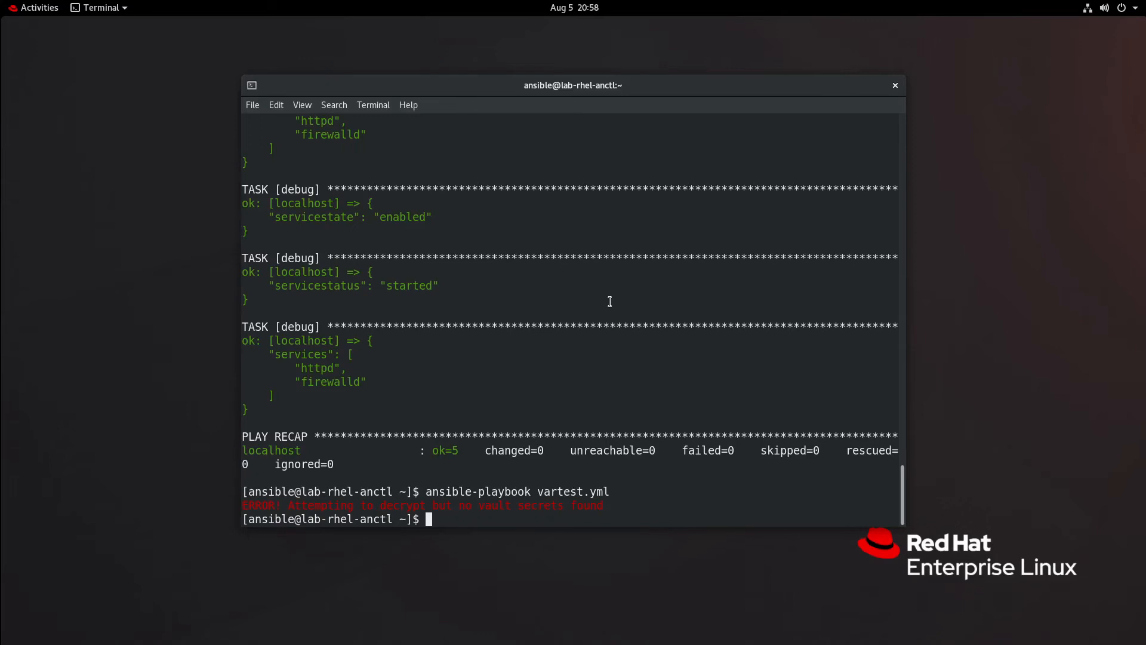
# List the pass file with ls -l and open the ansible-vault manual page.
pyautogui.write('ls -l pass')
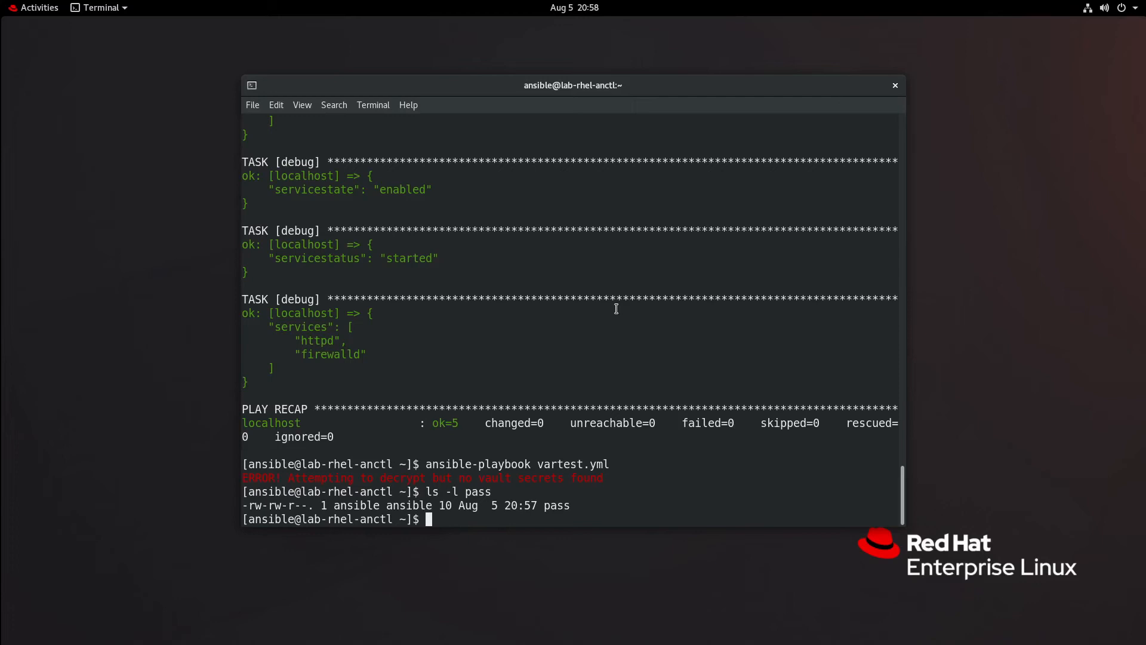
pyautogui.write('man a')
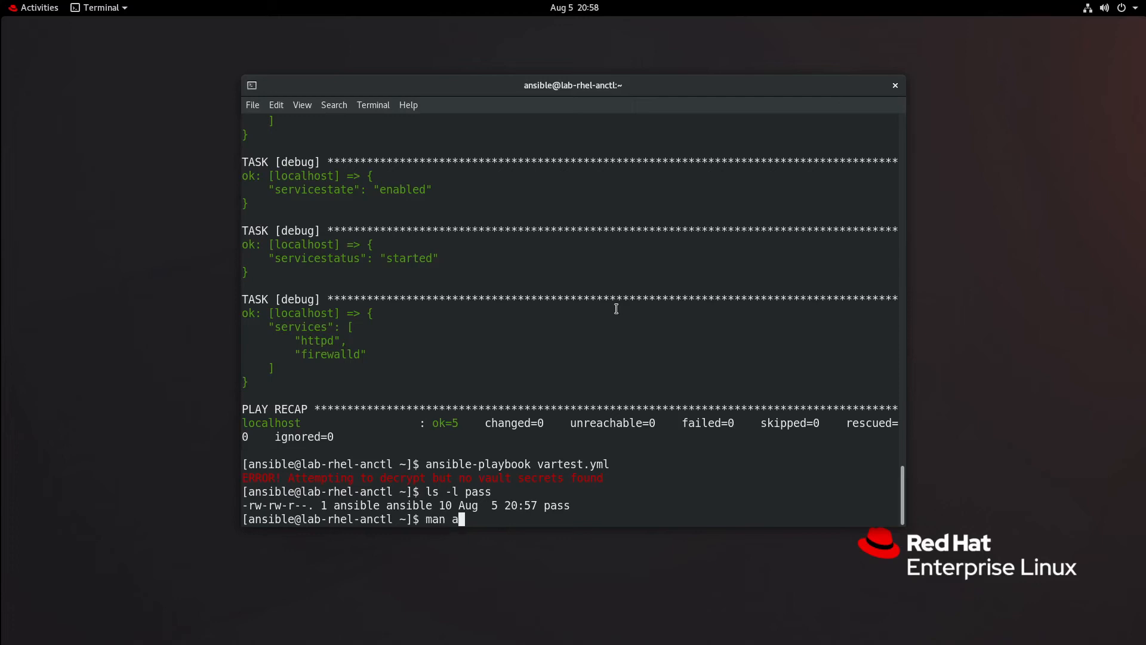
pyautogui.write('nsible-pl')
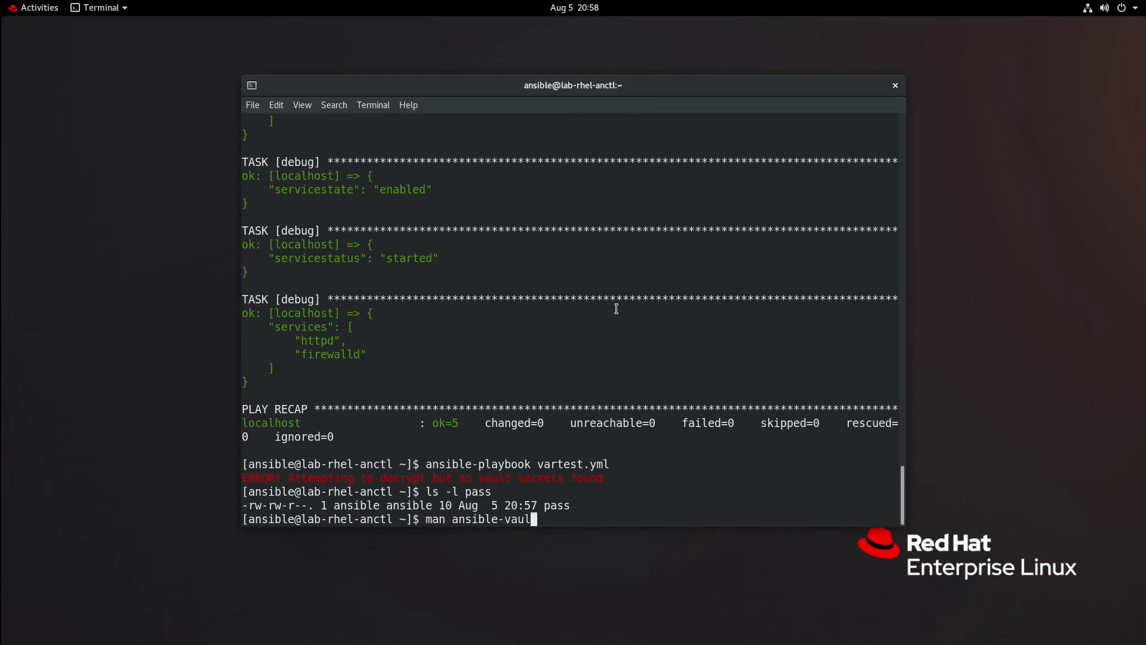
pyautogui.press('Return')
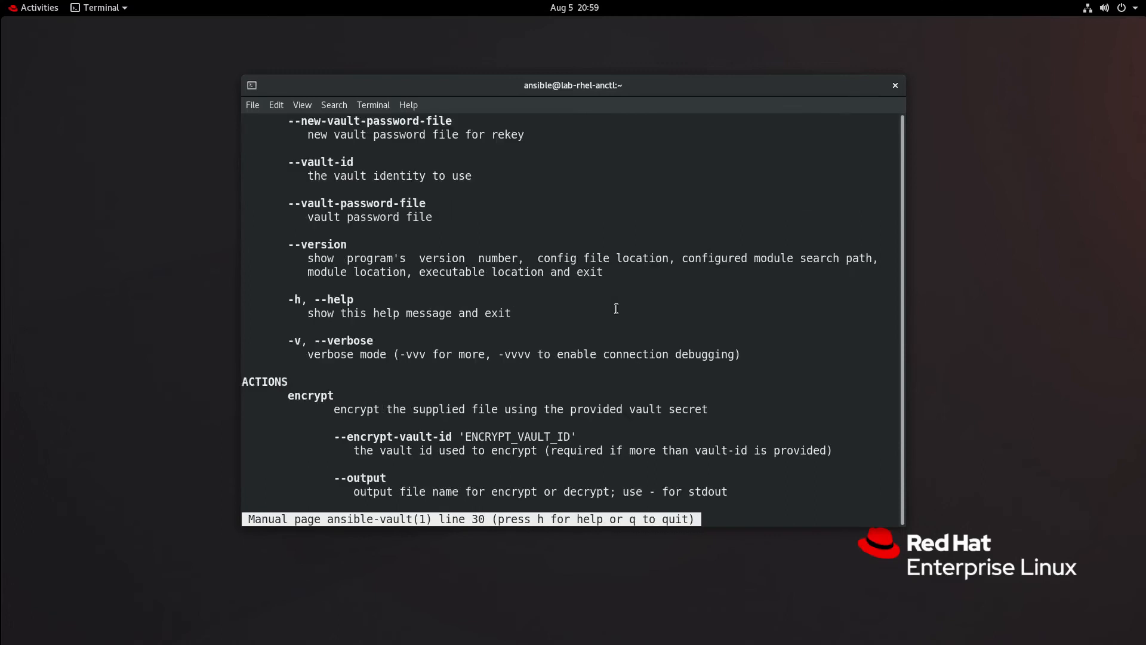
# Scroll through the ansible-vault manual page.
pyautogui.scroll(-3)
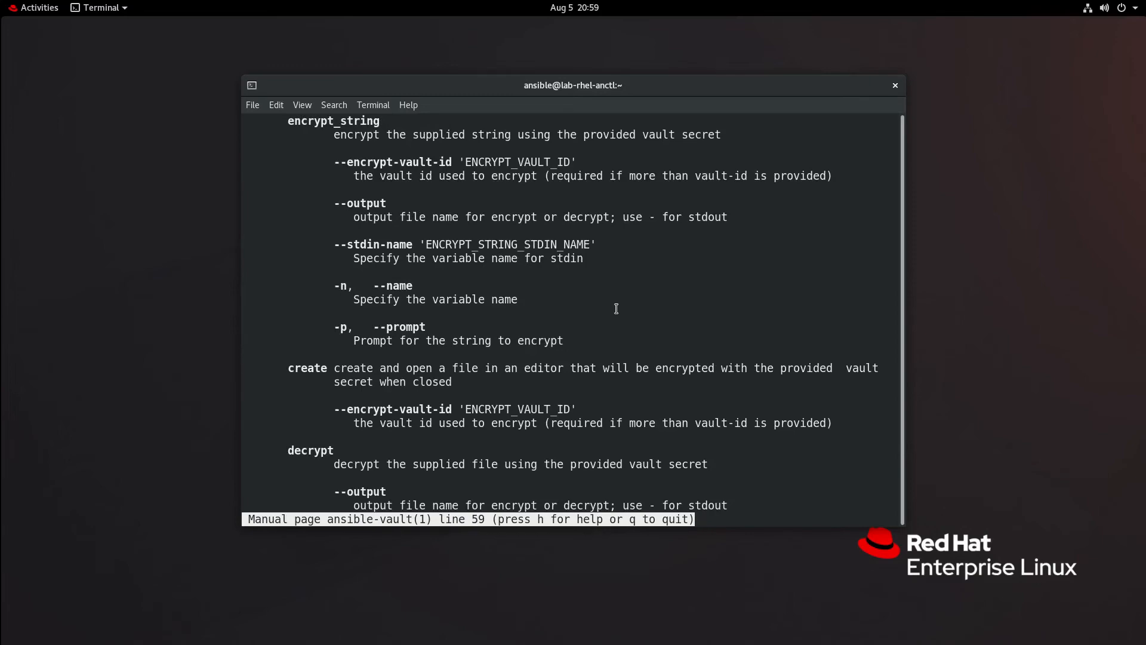
pyautogui.scroll(-3)
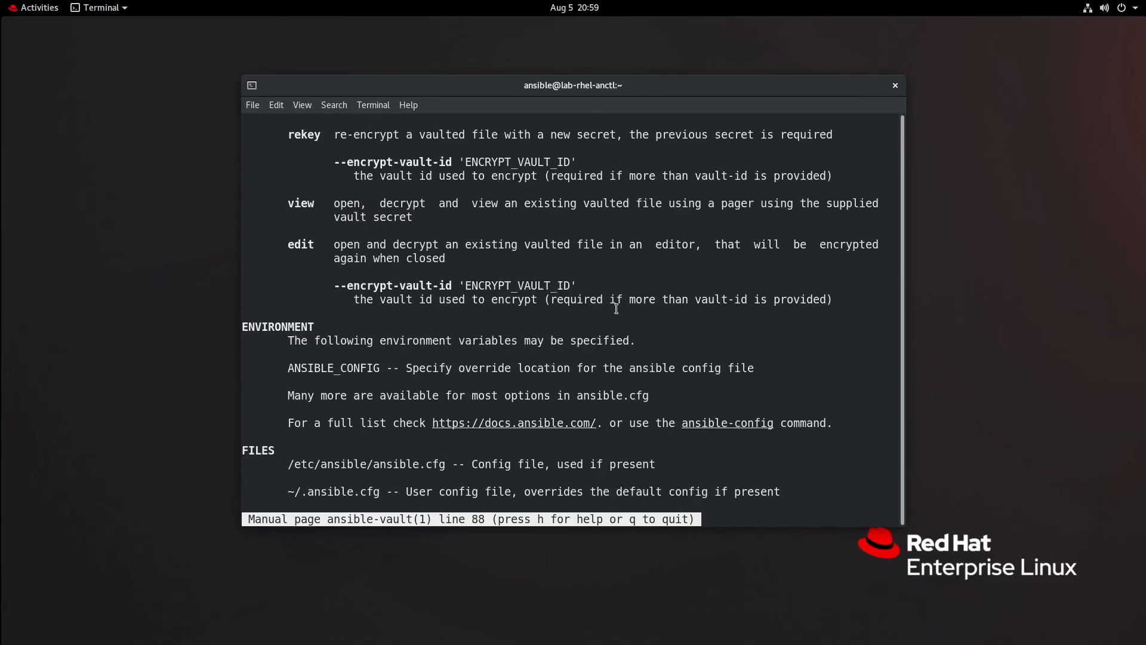
pyautogui.scroll(-3)
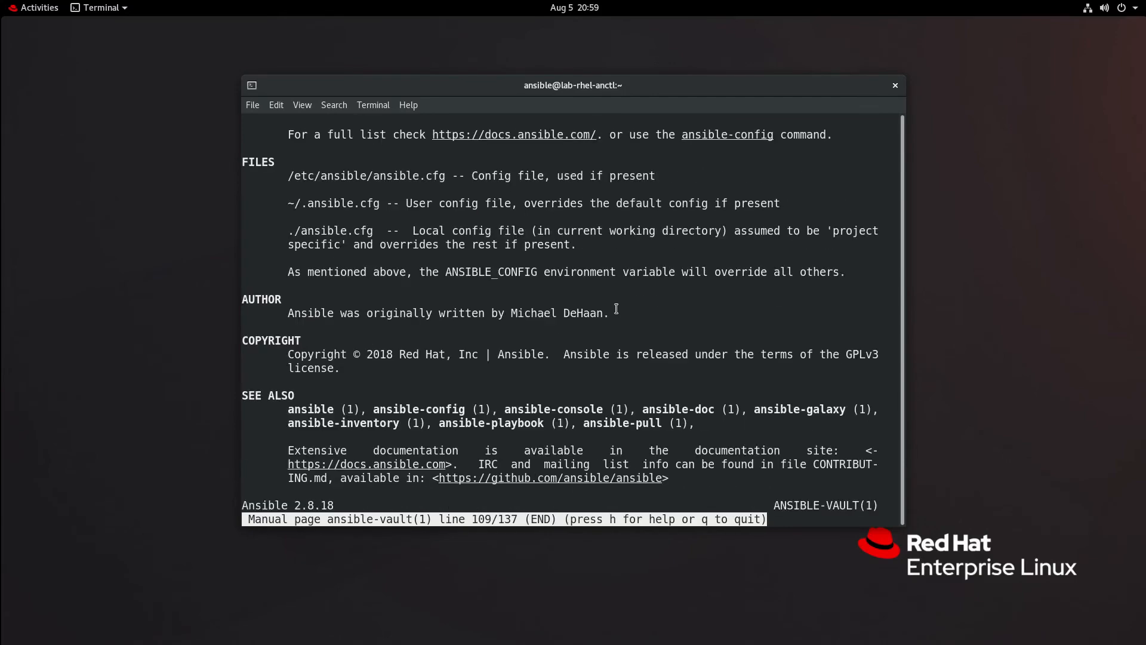
pyautogui.scroll(3)
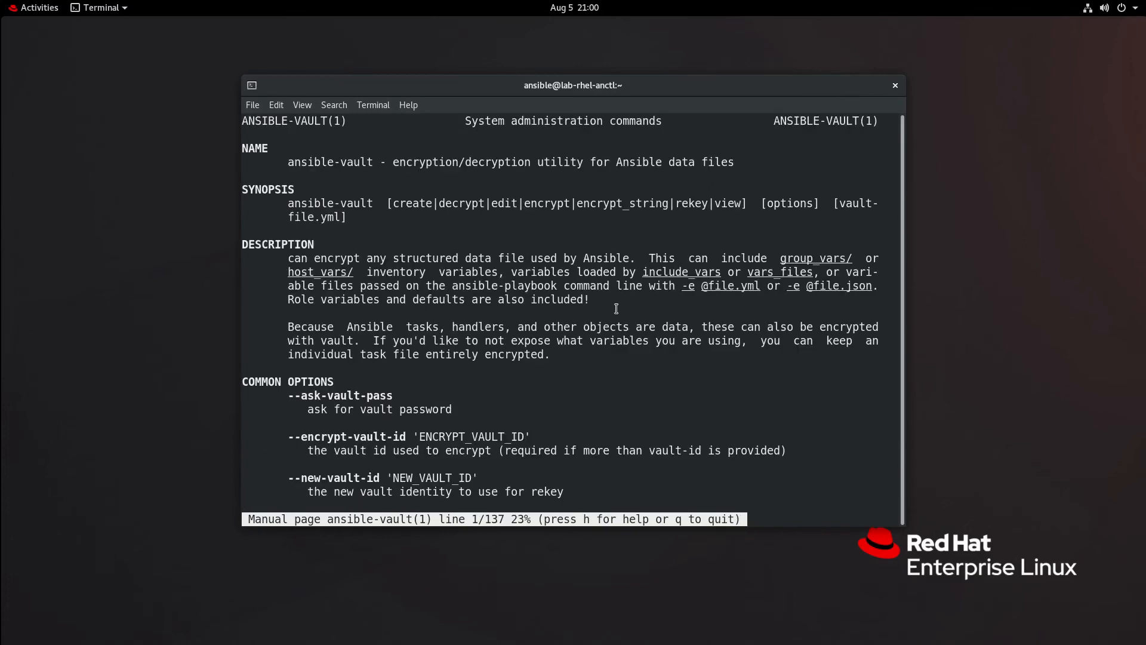
# Run ansible-vault --new-vault-id without and then with foo, getting usage and missing-action errors.
pyautogui.press('q')
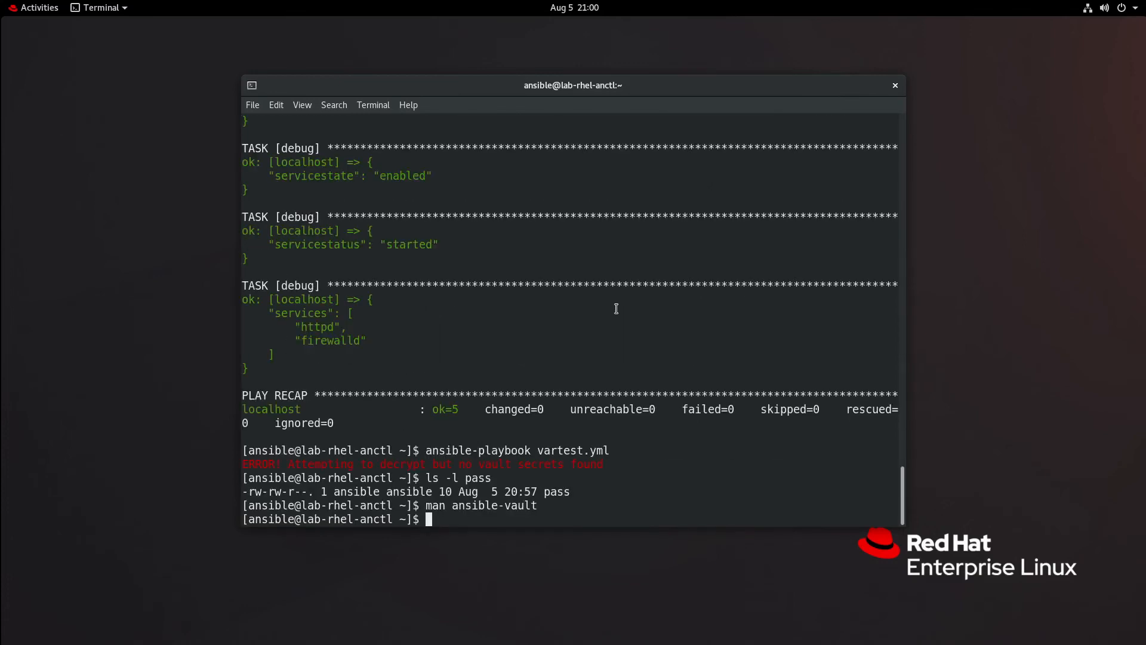
pyautogui.write('ansible')
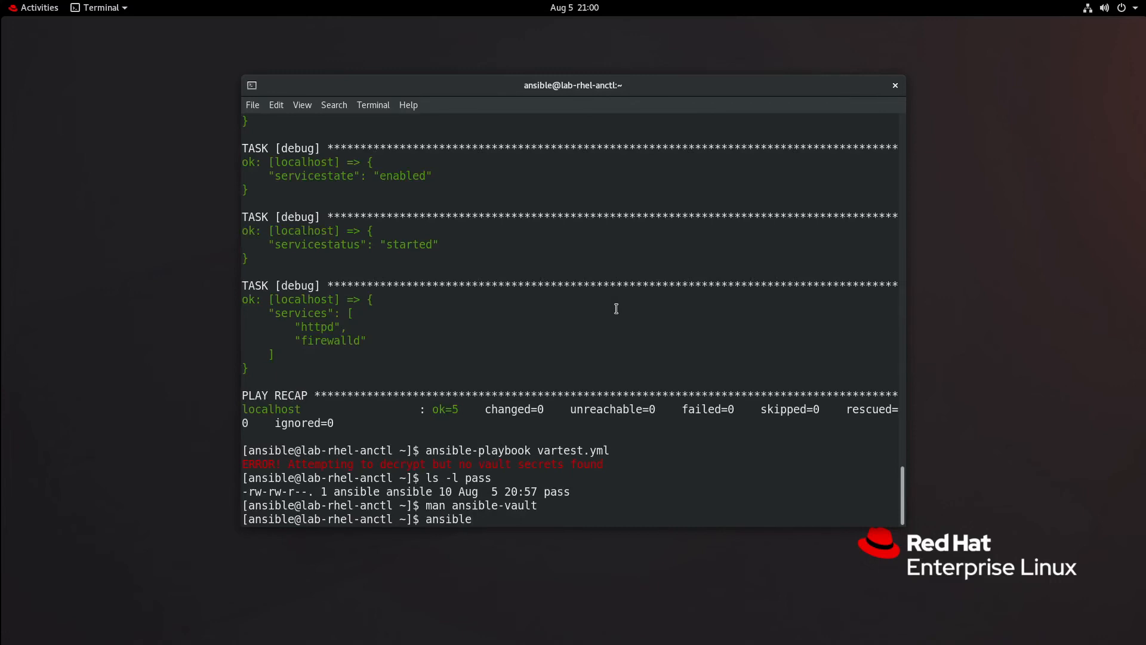
pyautogui.write('-vault --new-vault-id')
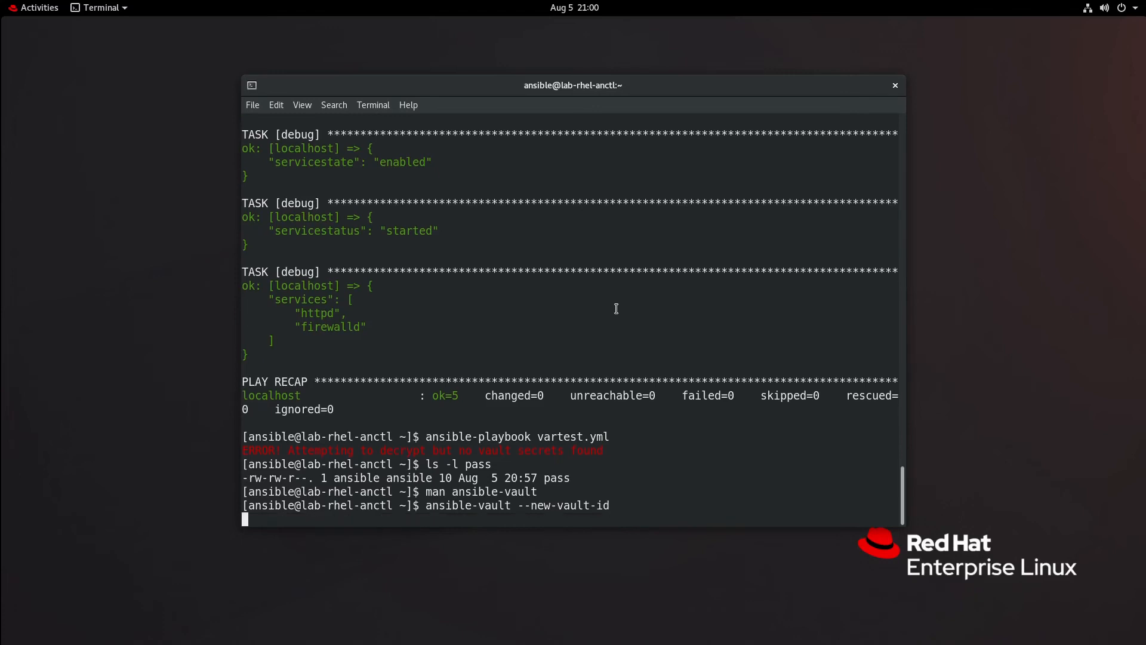
pyautogui.press('Return')
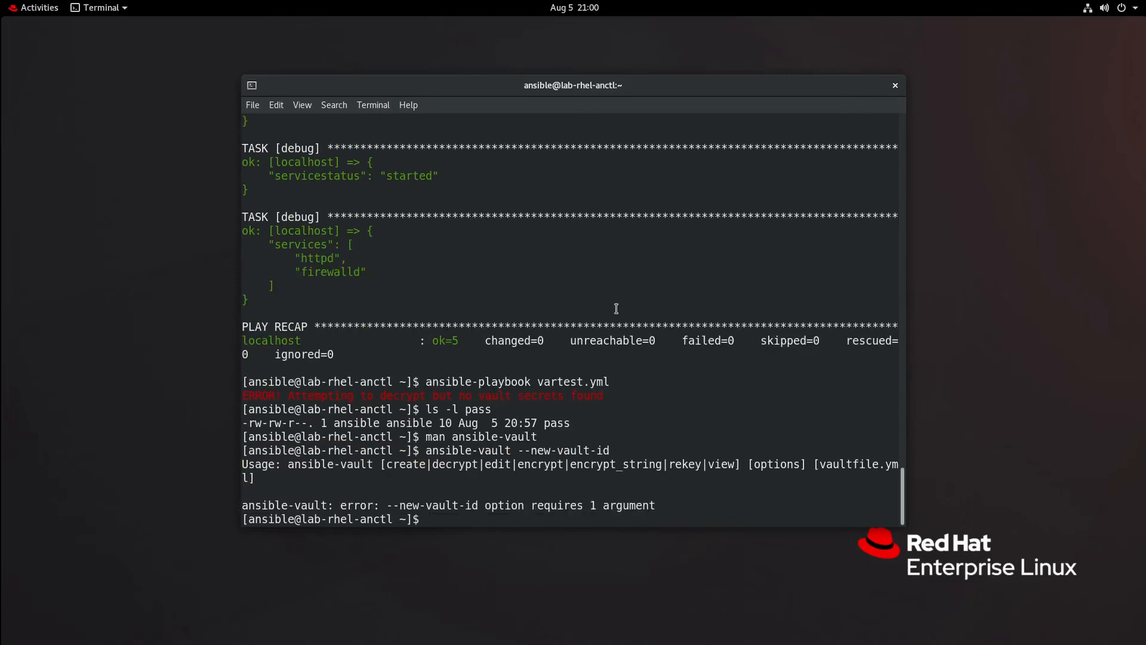
pyautogui.write('ansible-vault --new-vault-id foo')
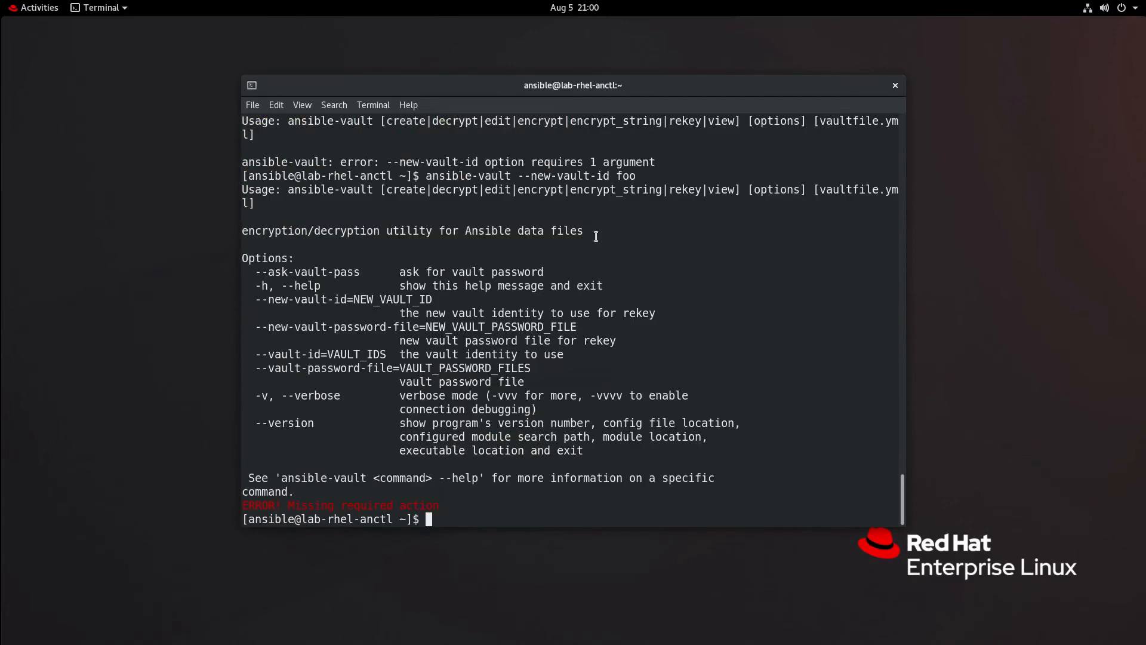
pyautogui.moveTo(602, 243)
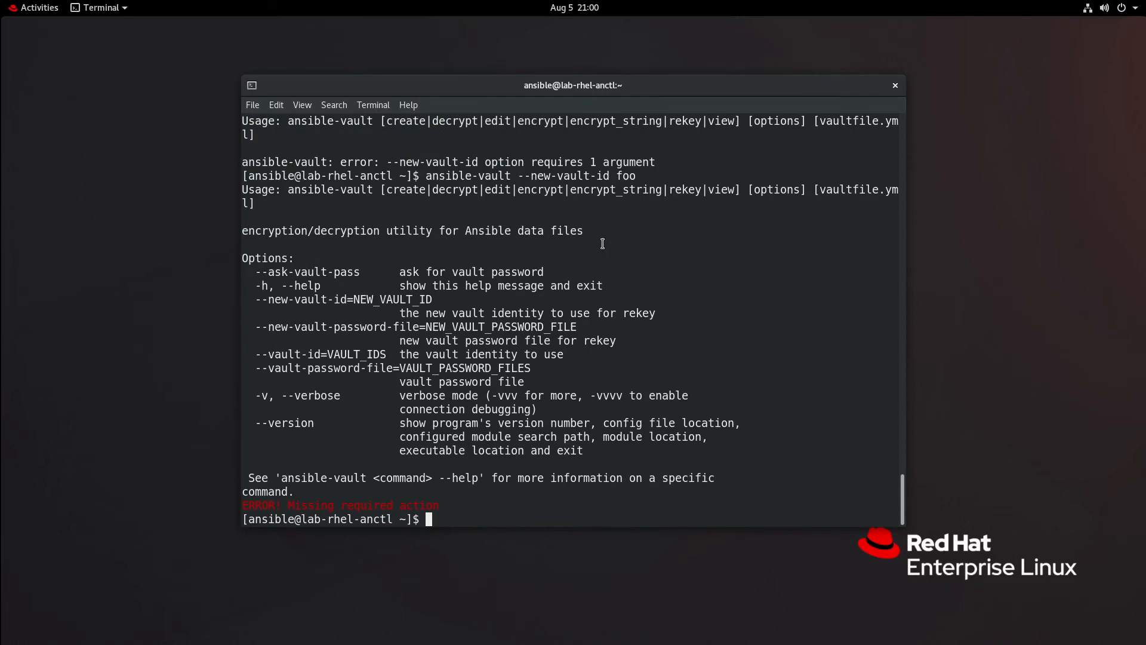
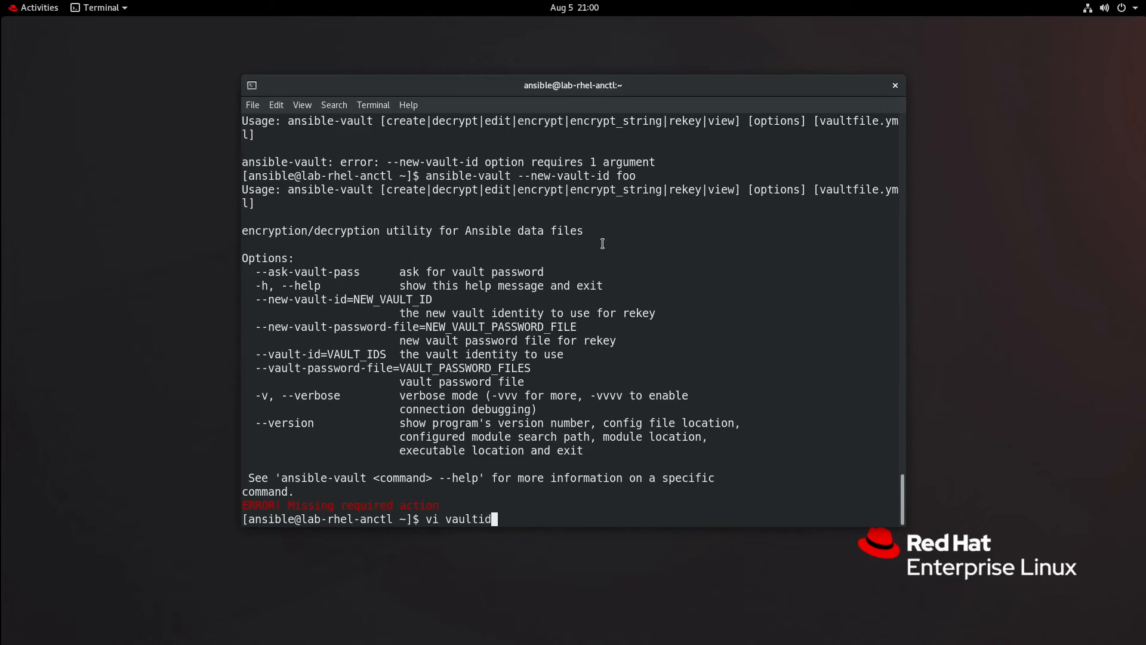
# Create a vaultid file in vi holding a random password string and save it.
pyautogui.press('Return')
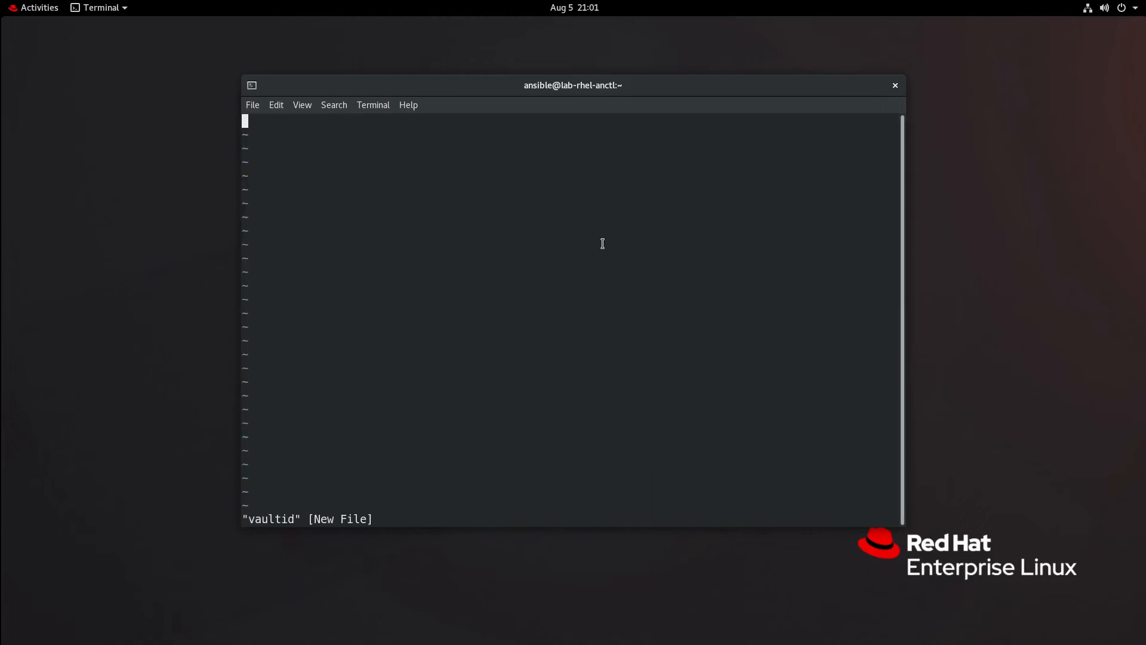
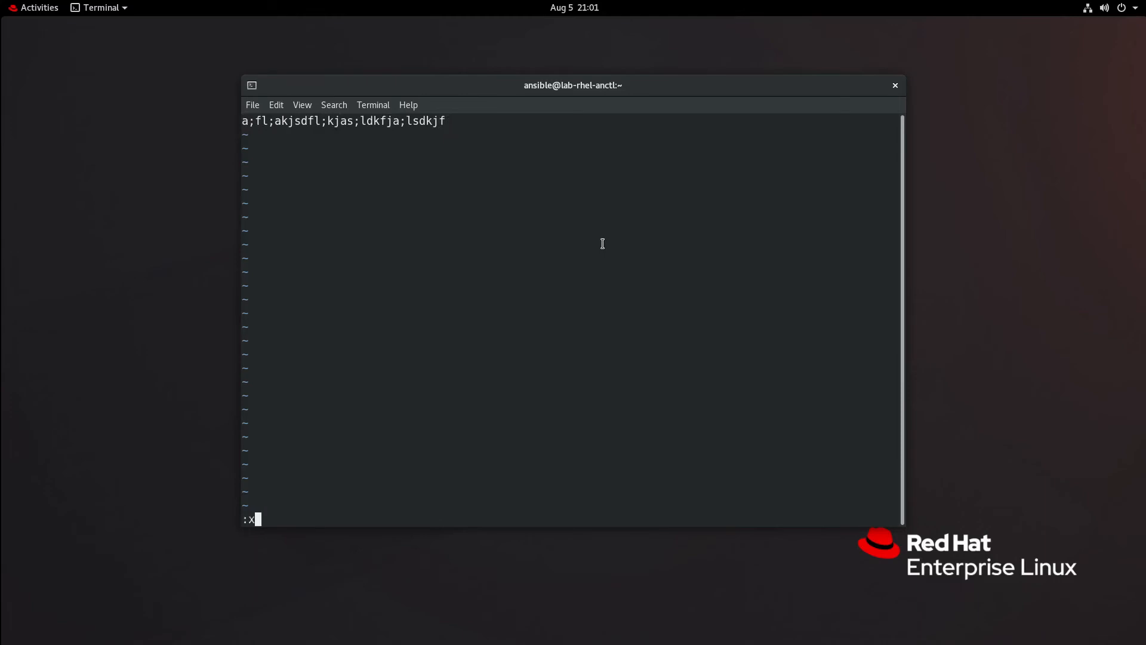
pyautogui.press('Return')
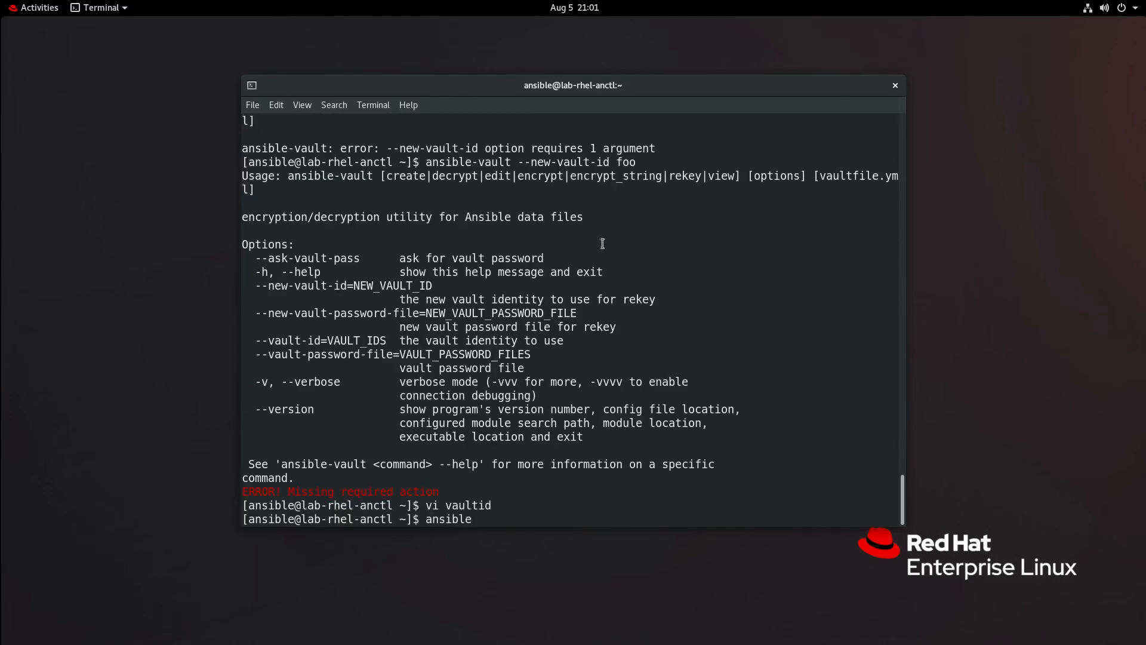
pyautogui.moveTo(471, 519)
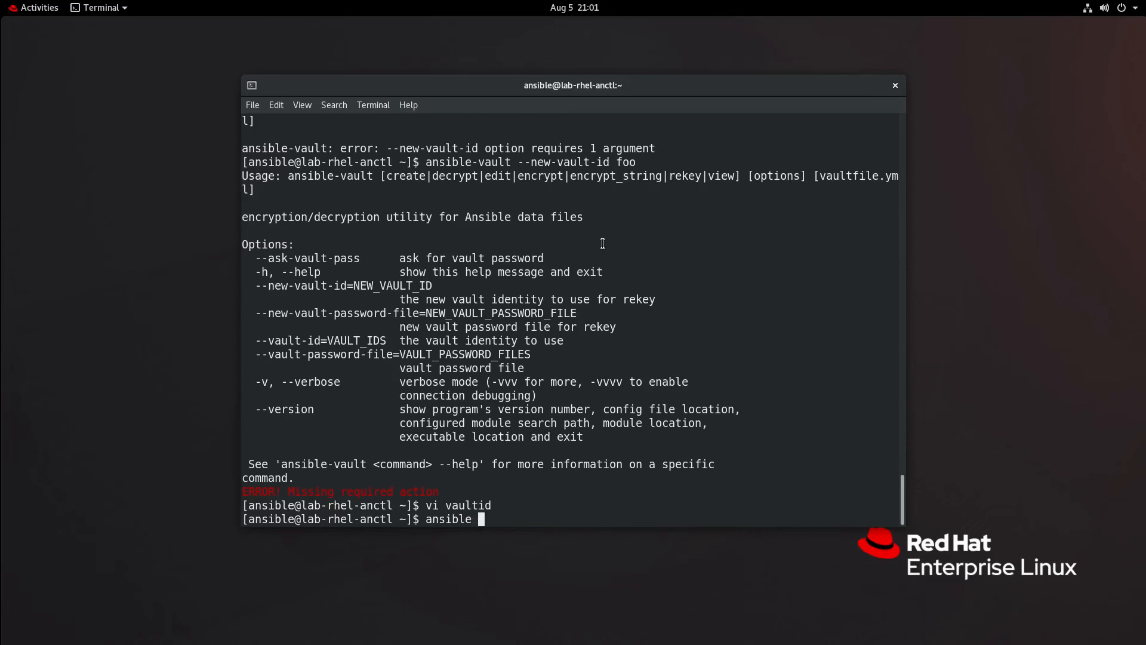
# Create vaulttest2.txt with ansible-vault create --vault-id=vaultid.
pyautogui.write('-vault')
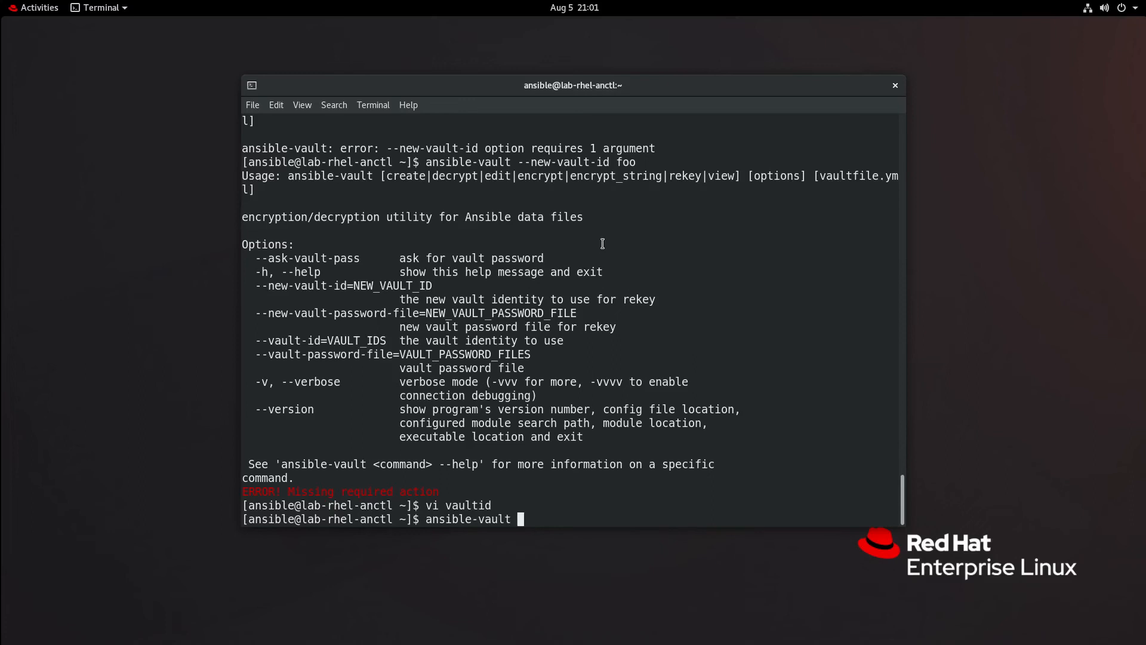
pyautogui.write('create')
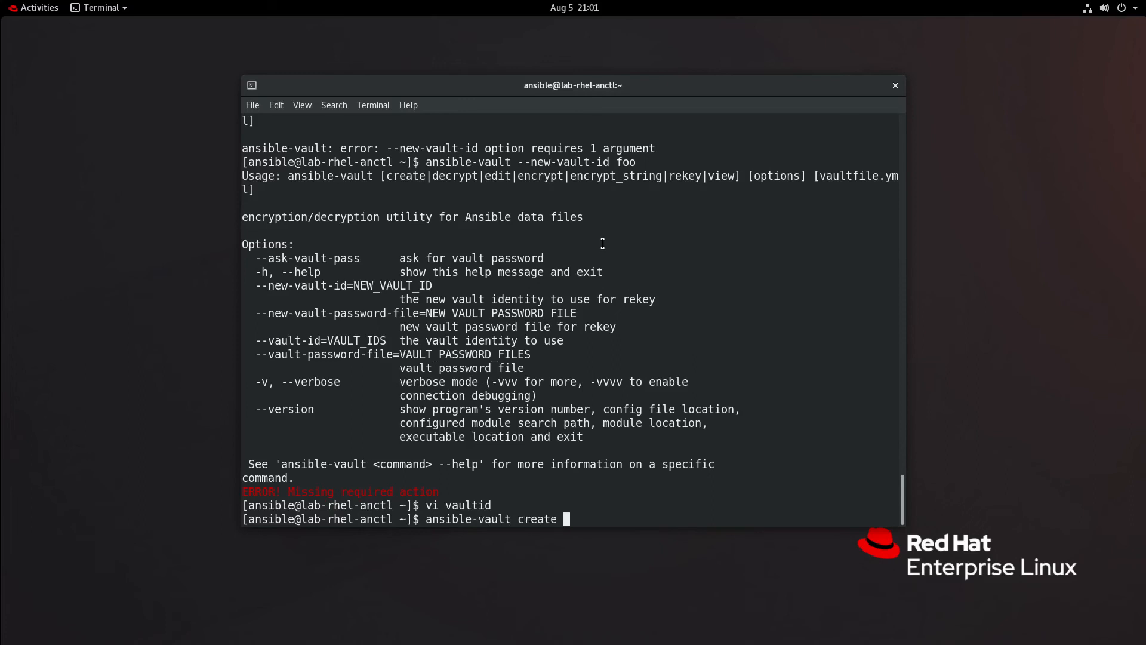
pyautogui.write('--vault-id')
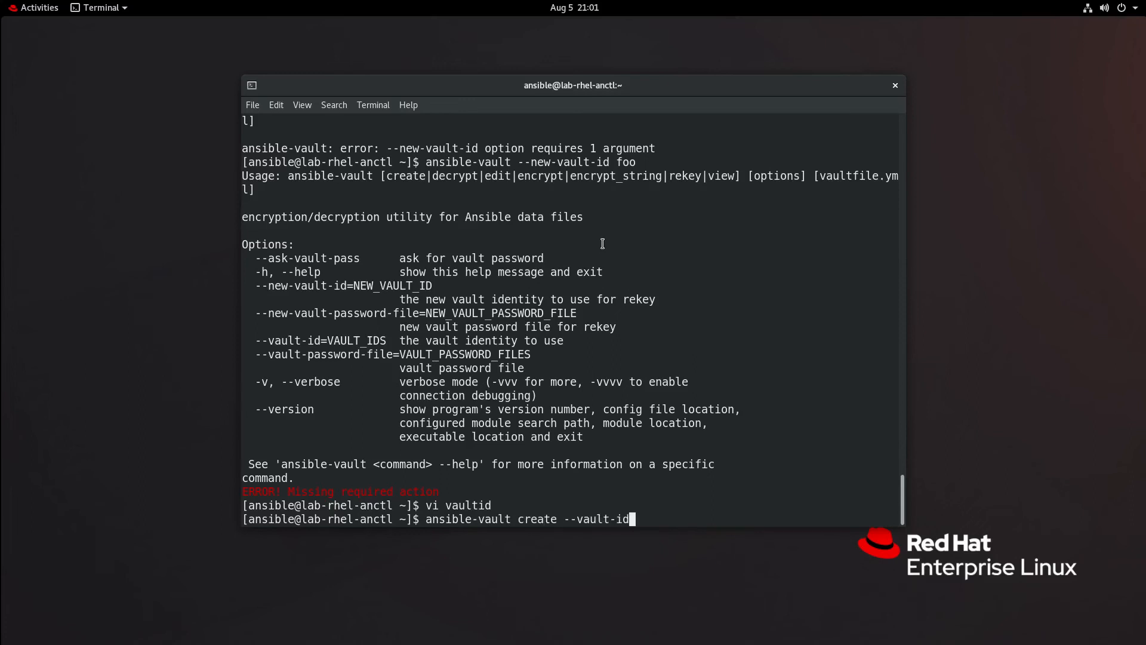
pyautogui.write('=vaultid')
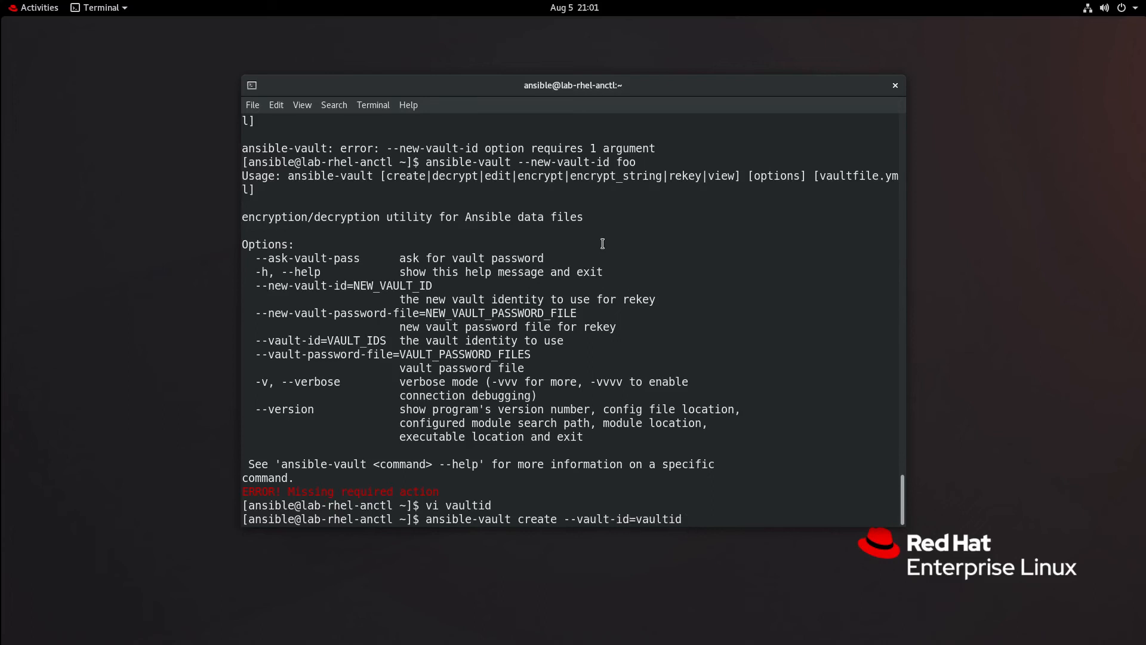
pyautogui.write('vaultest2.')
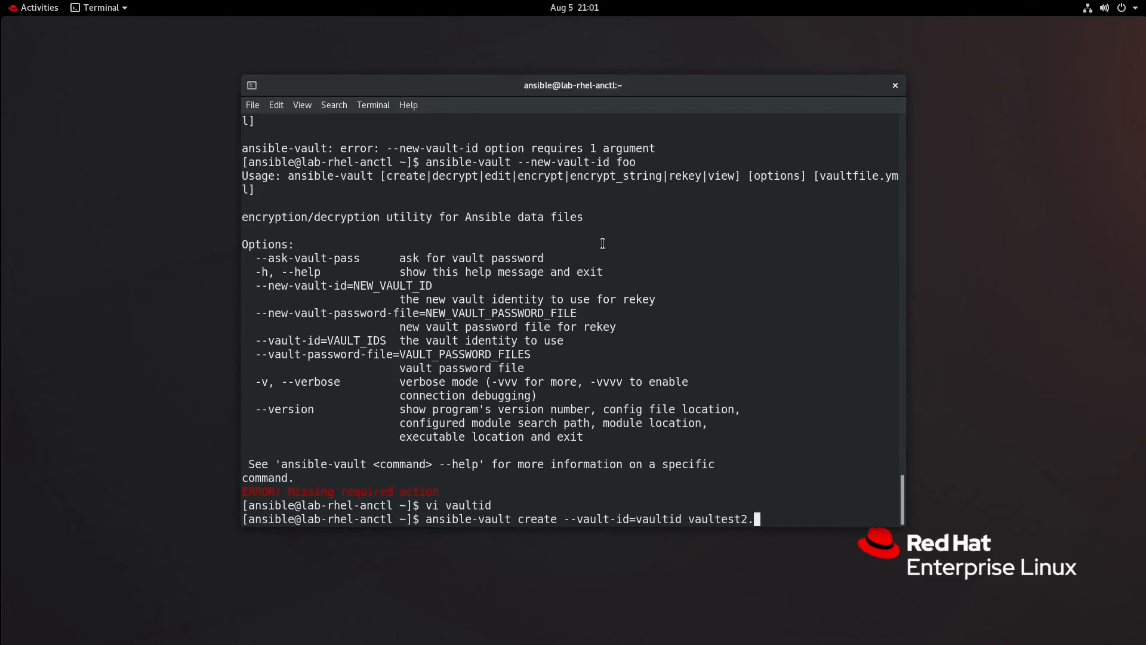
pyautogui.write('txt')
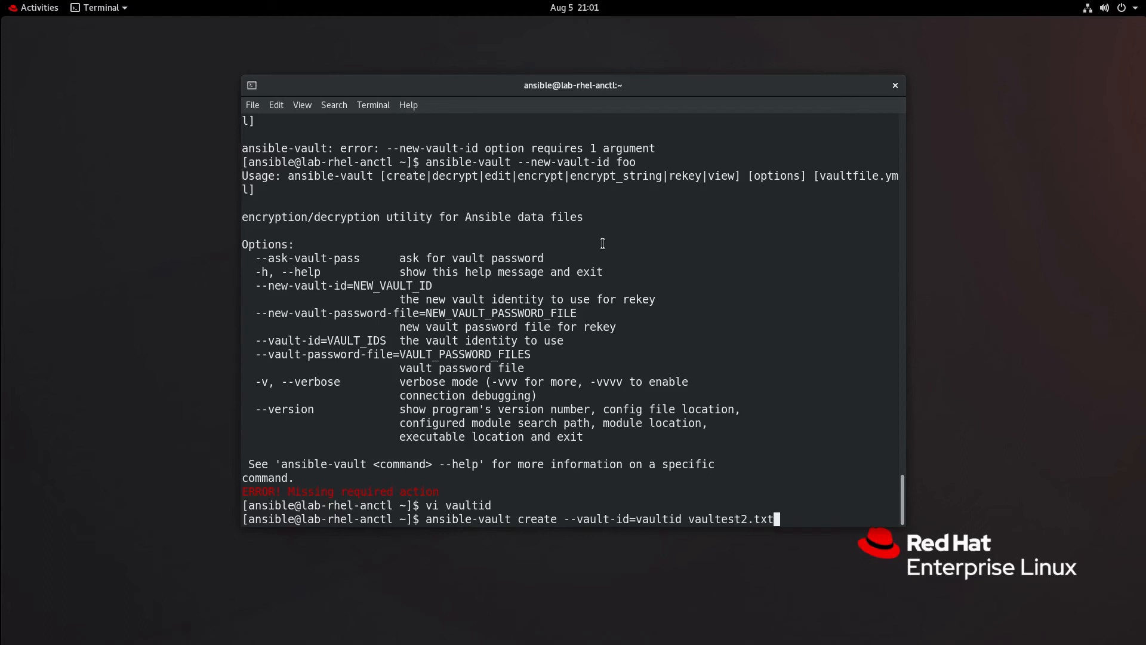
pyautogui.press('Return')
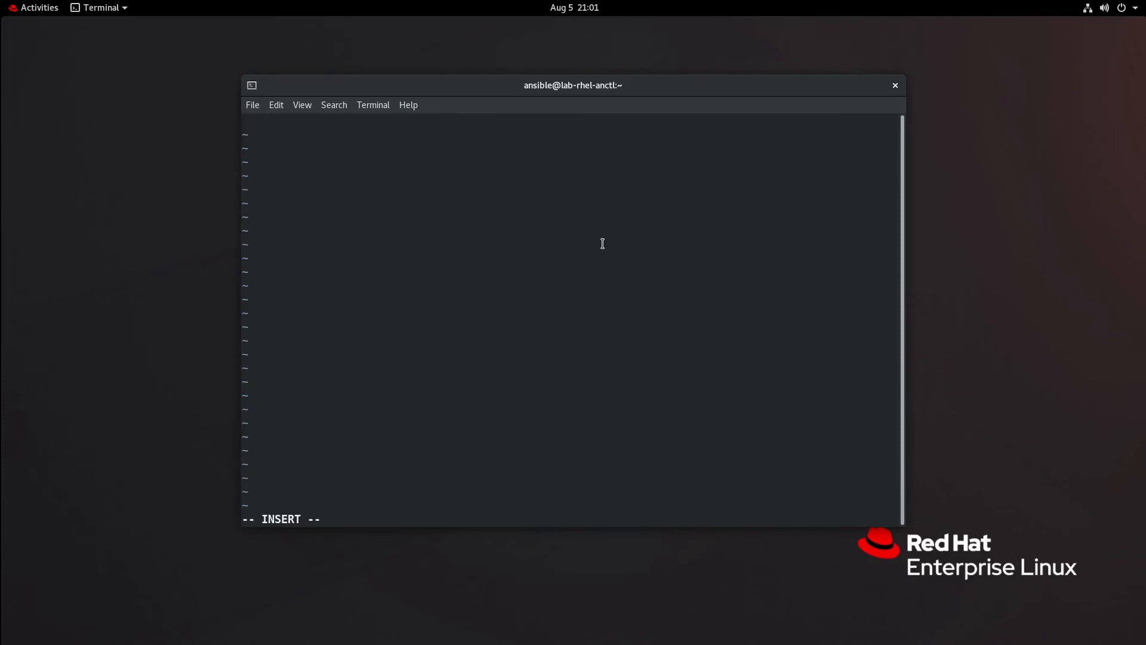
# Write the quick brown fox sentence into vaulttest2.txt.
pyautogui.write('The quick b')
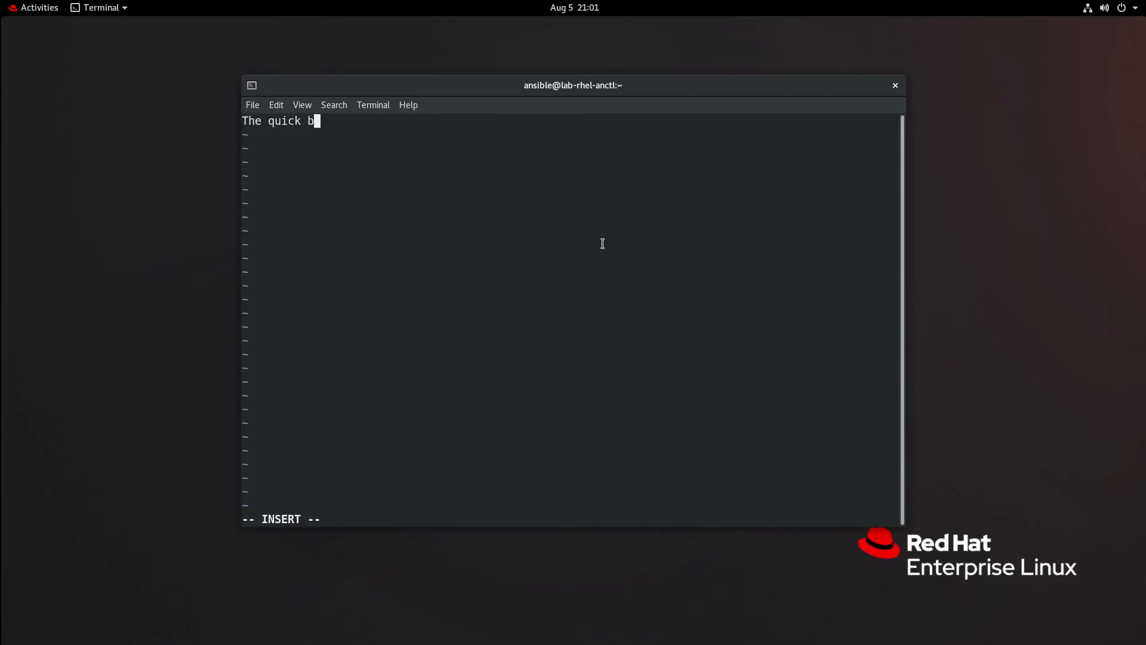
pyautogui.write('rown fox ju')
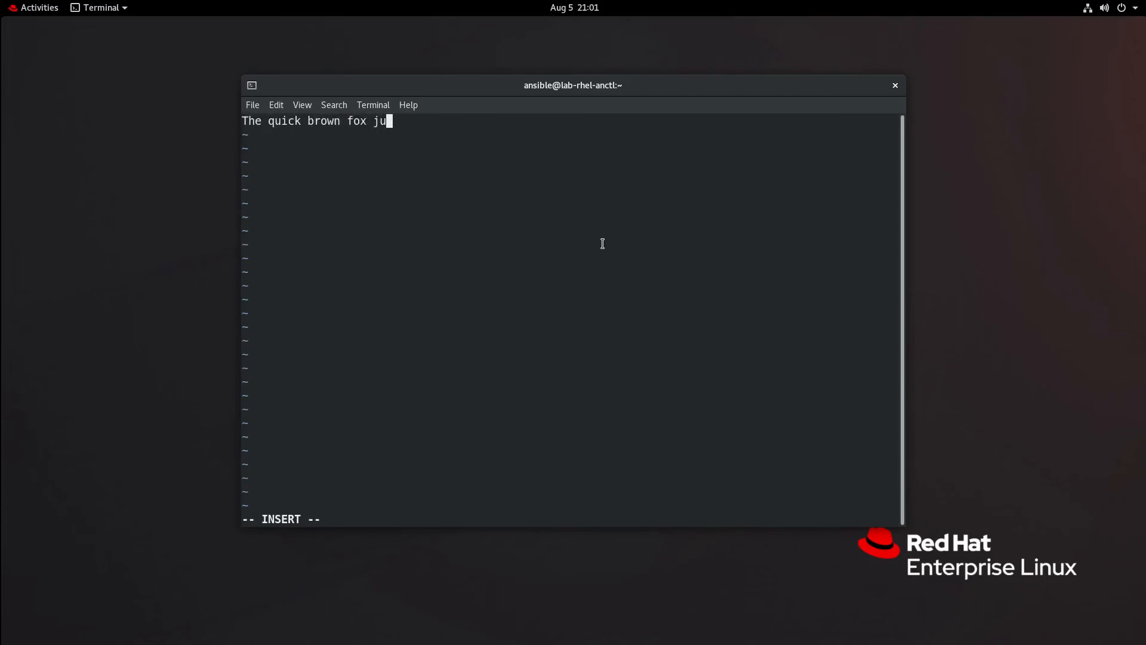
pyautogui.write('mps over the l')
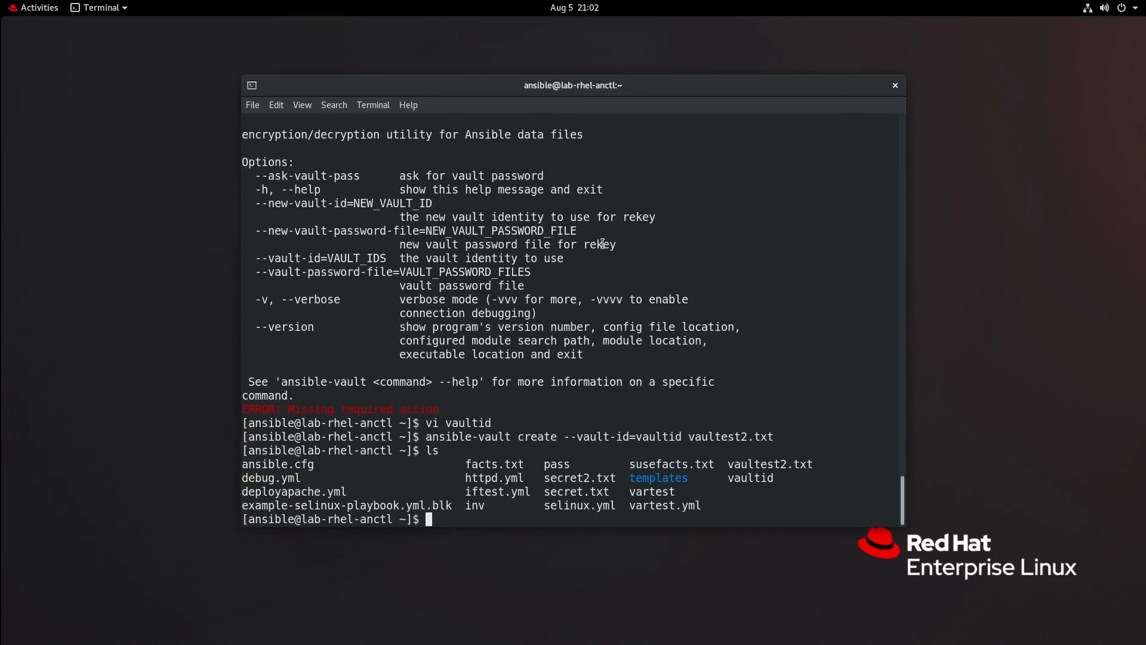
# Print vaulttest2.txt as AES256 ciphertext and vaultid as its random password string.
pyautogui.write('cat va')
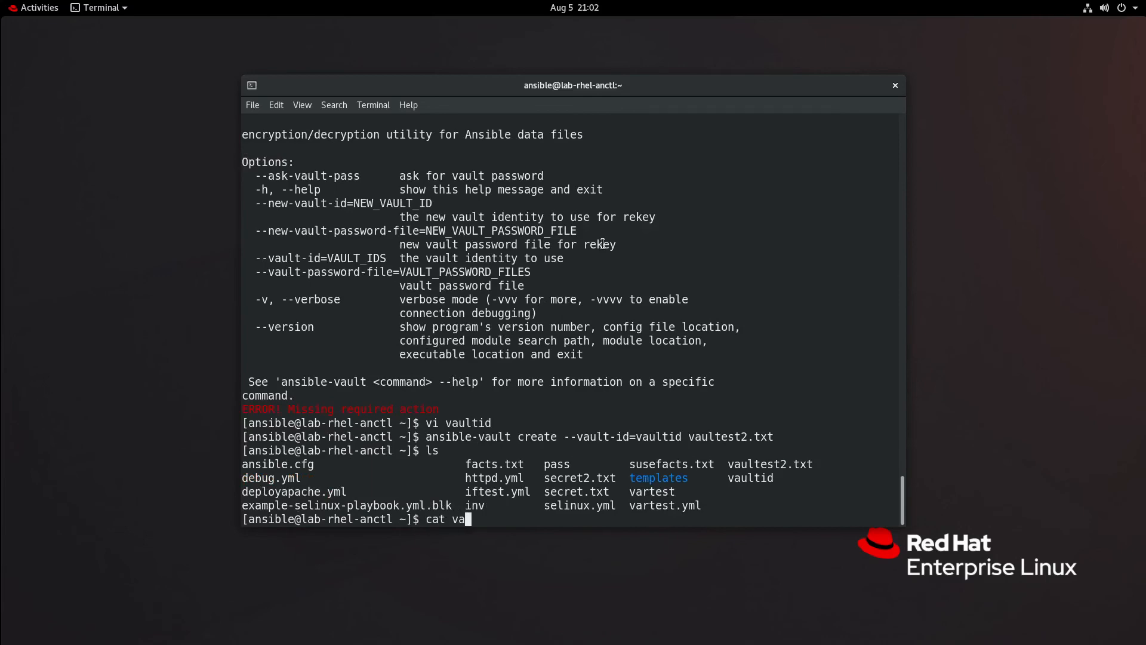
pyautogui.press('Return')
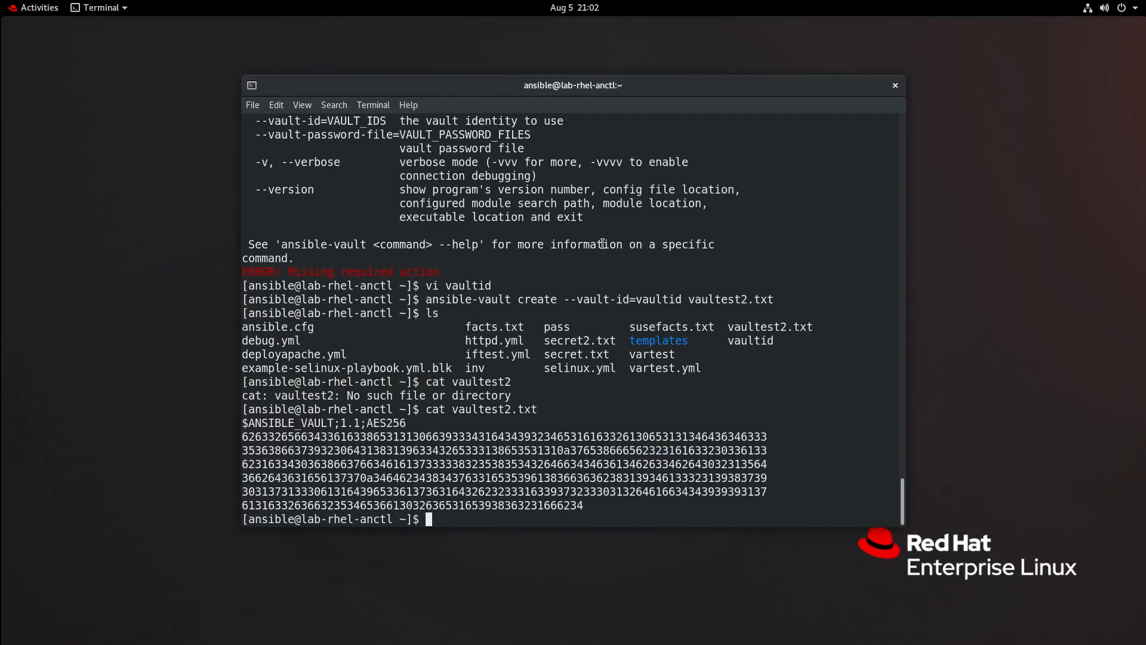
pyautogui.write('cat vault')
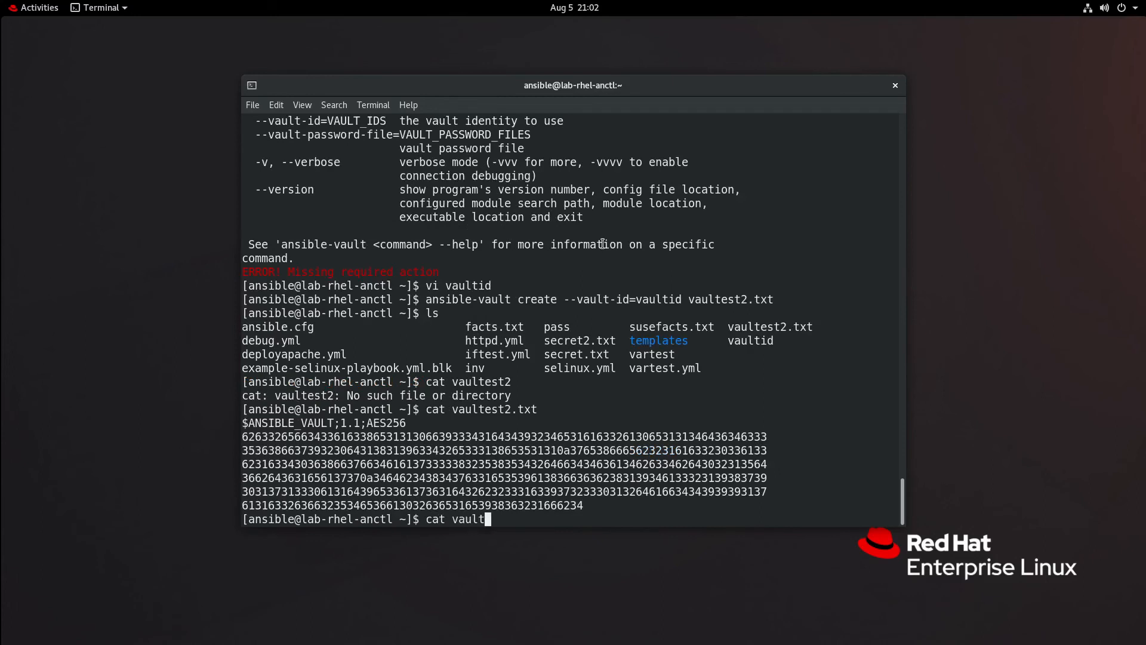
pyautogui.press('Return')
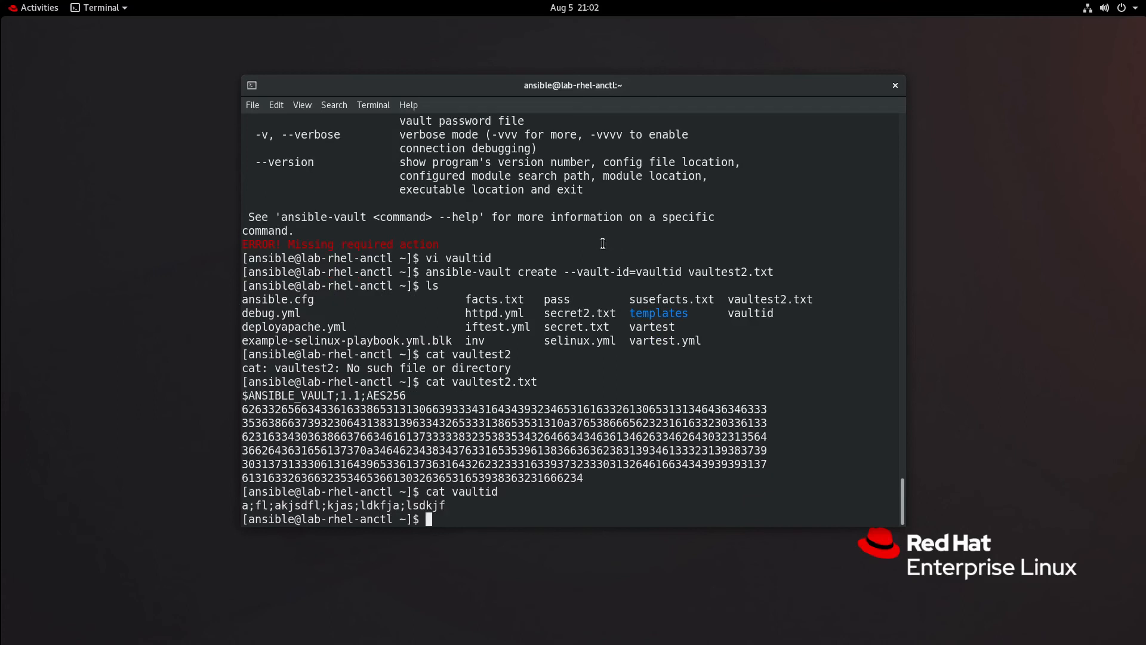
pyautogui.write('ansible')
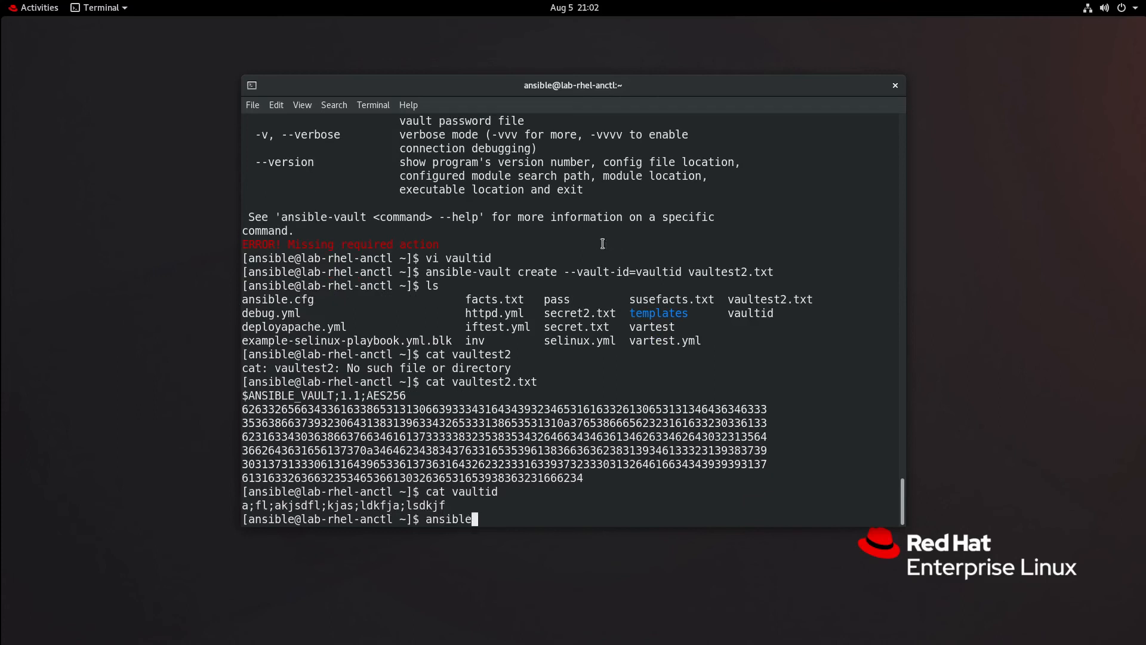
pyautogui.write('-pl')
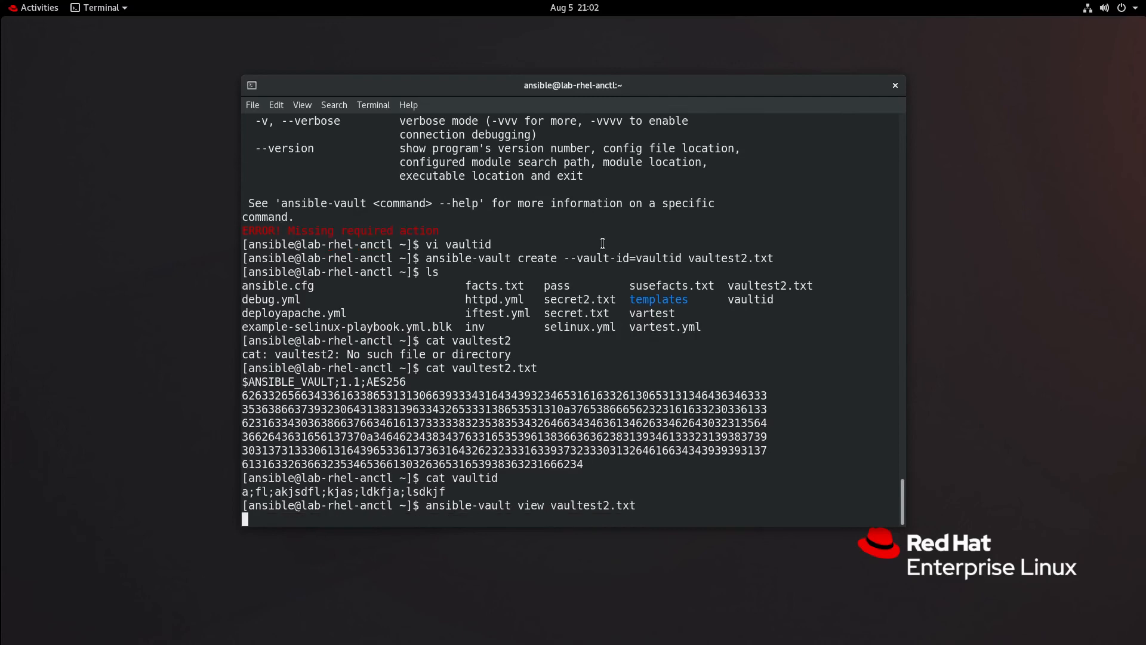
# View vaulttest2.txt with ansible-vault, pasting the vaultid password so the quick brown fox sentence decrypts.
pyautogui.press('Return')
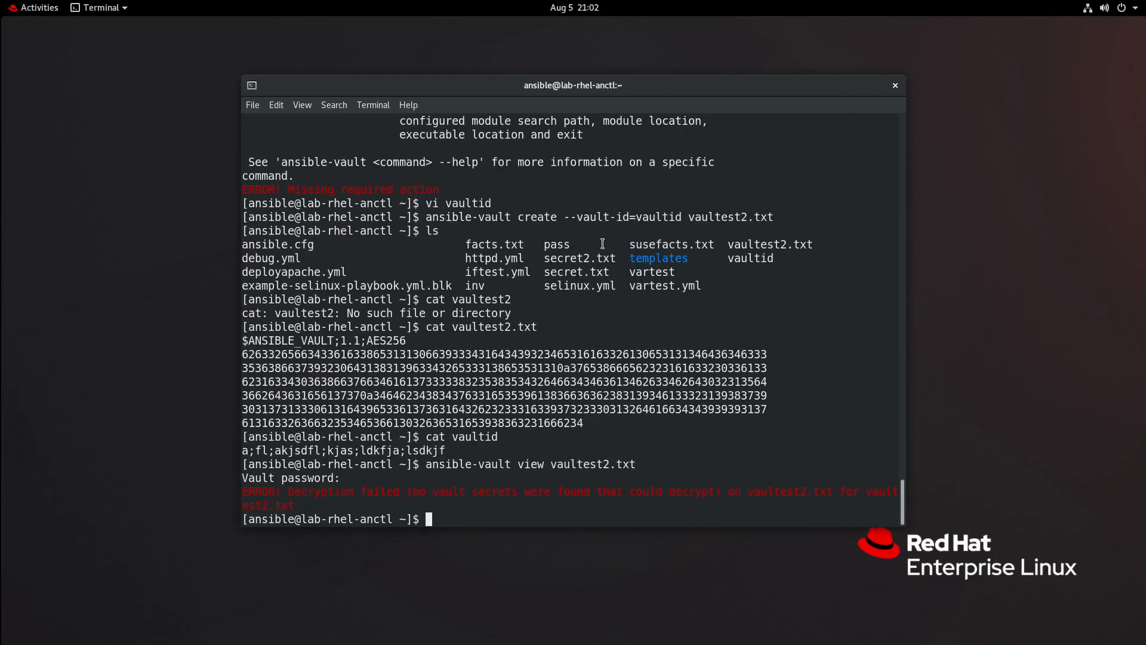
pyautogui.write('cat vaultid')
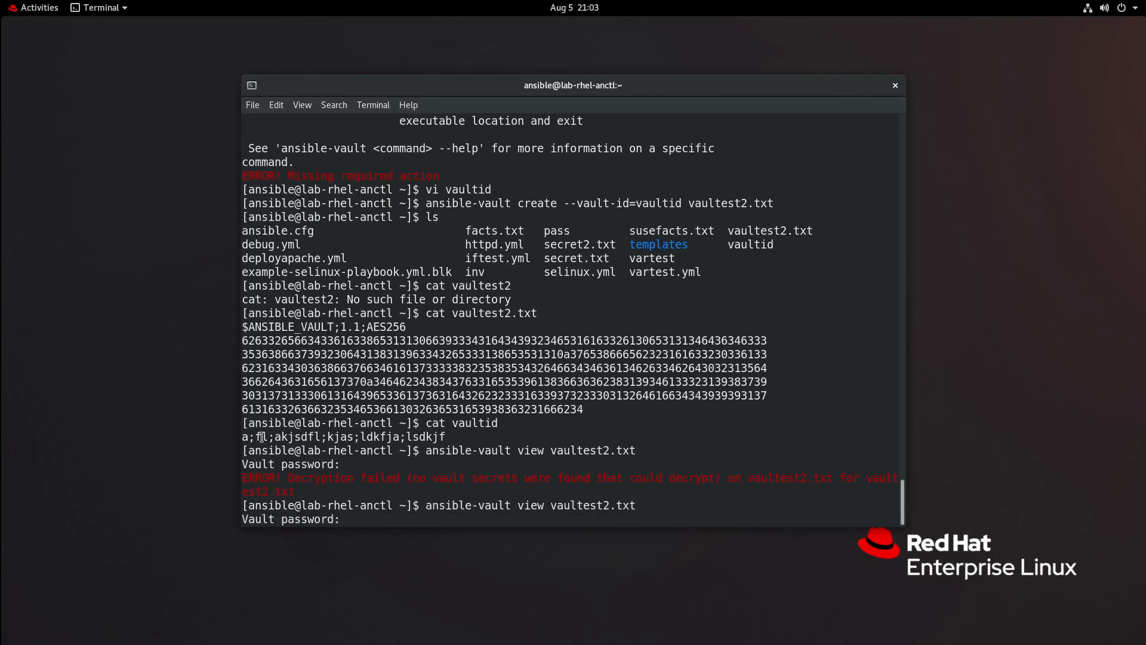
pyautogui.doubleClick(343, 437)
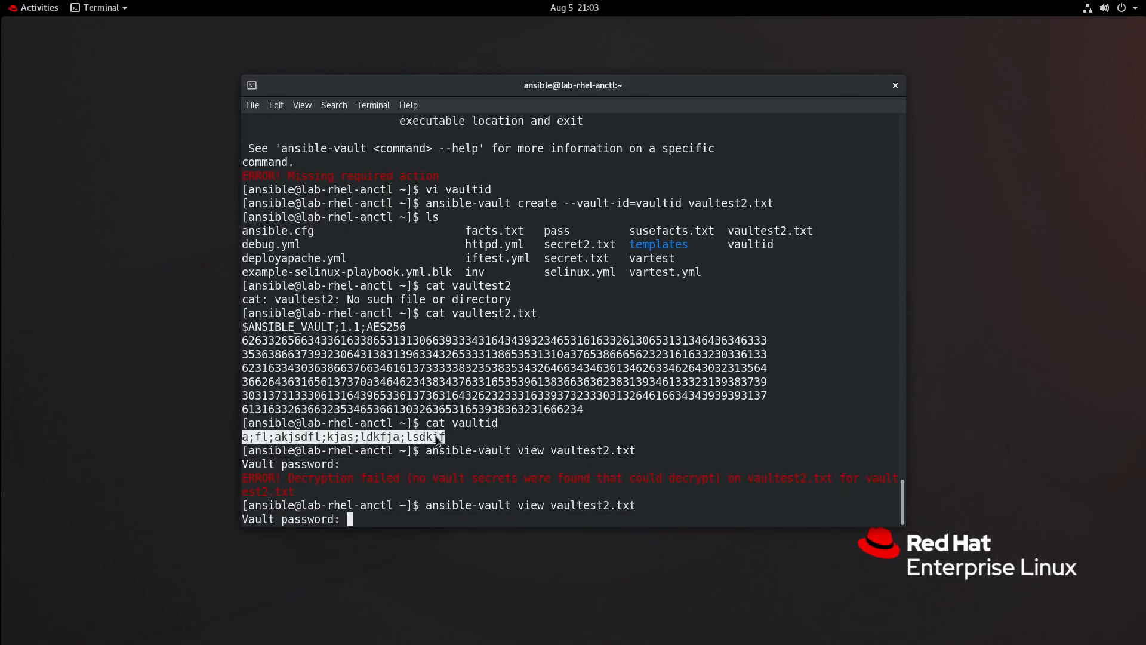
pyautogui.press('Return')
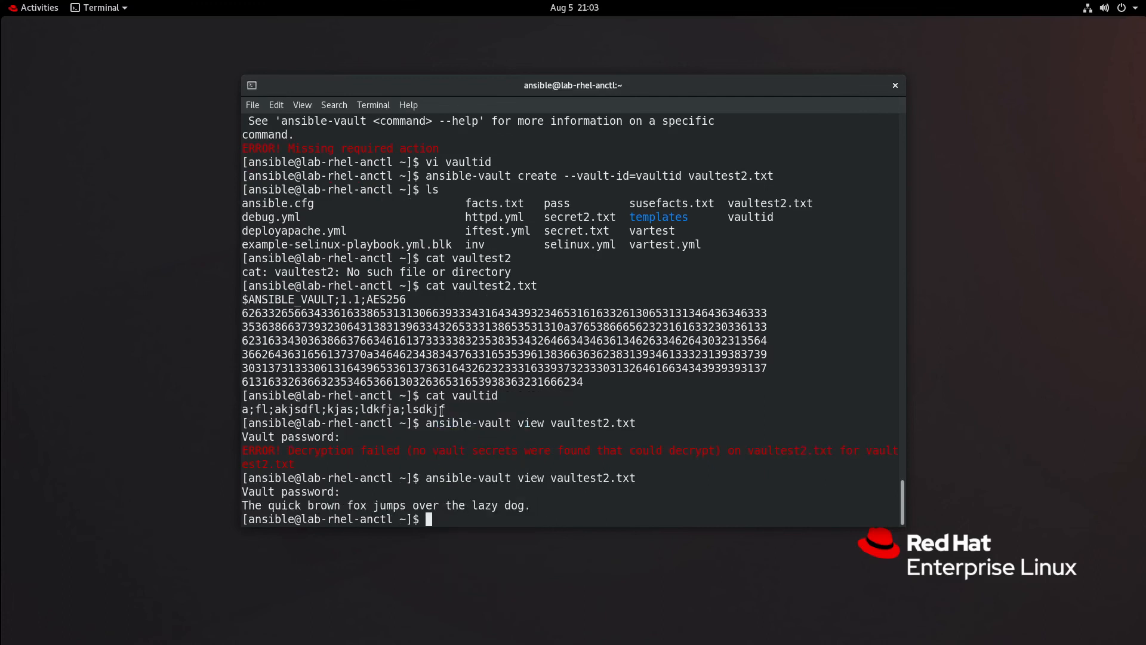